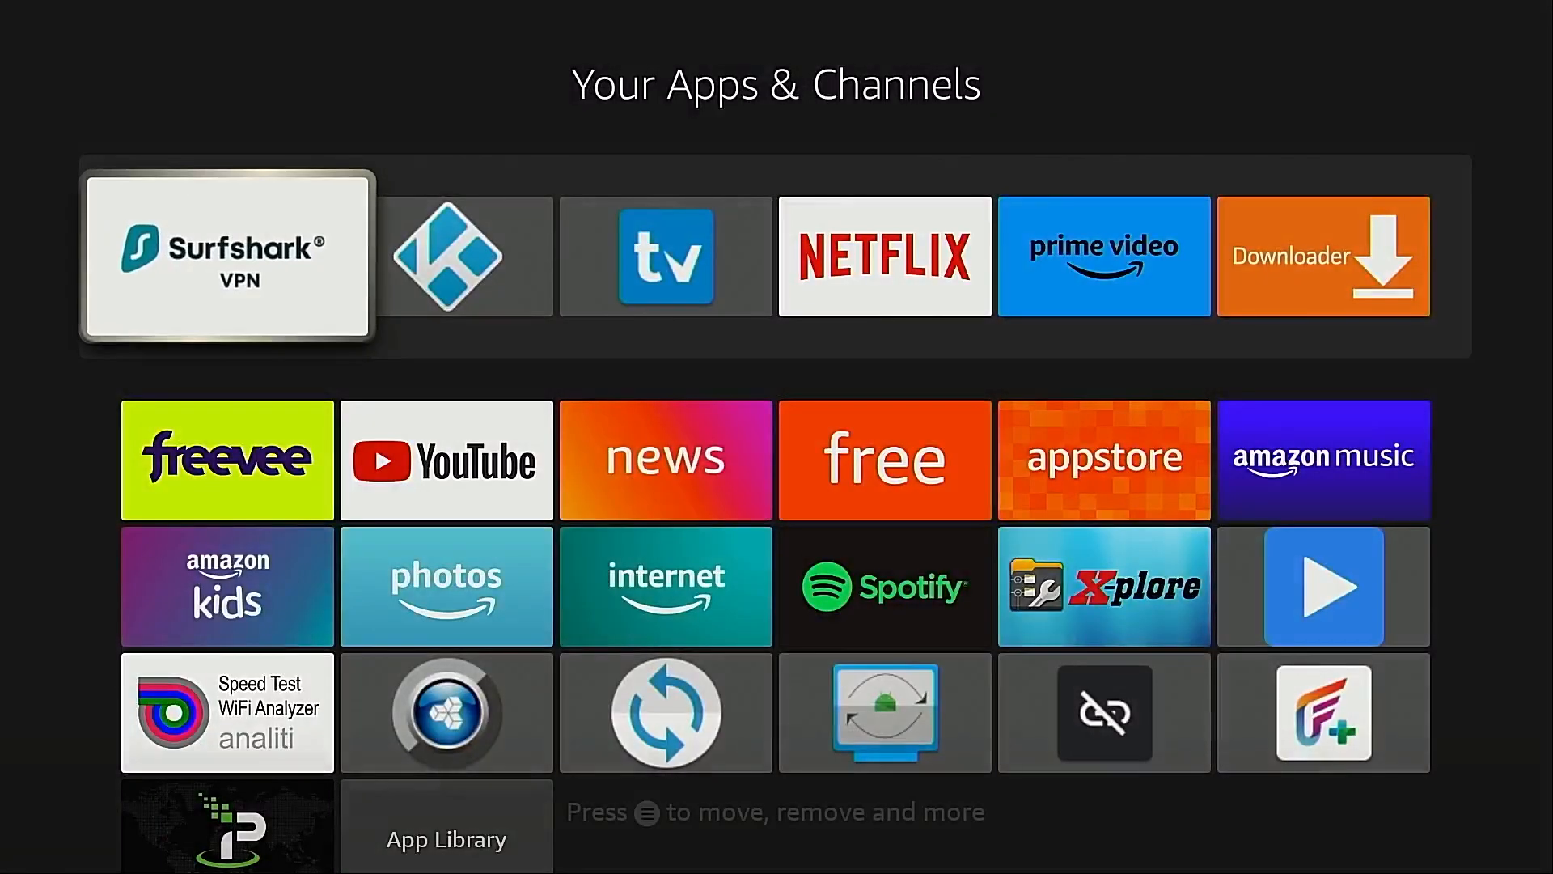
# Launch IPVanish, enter its gear Settings and scroll down to VPN Status Indicator.
pyautogui.scroll(-3)
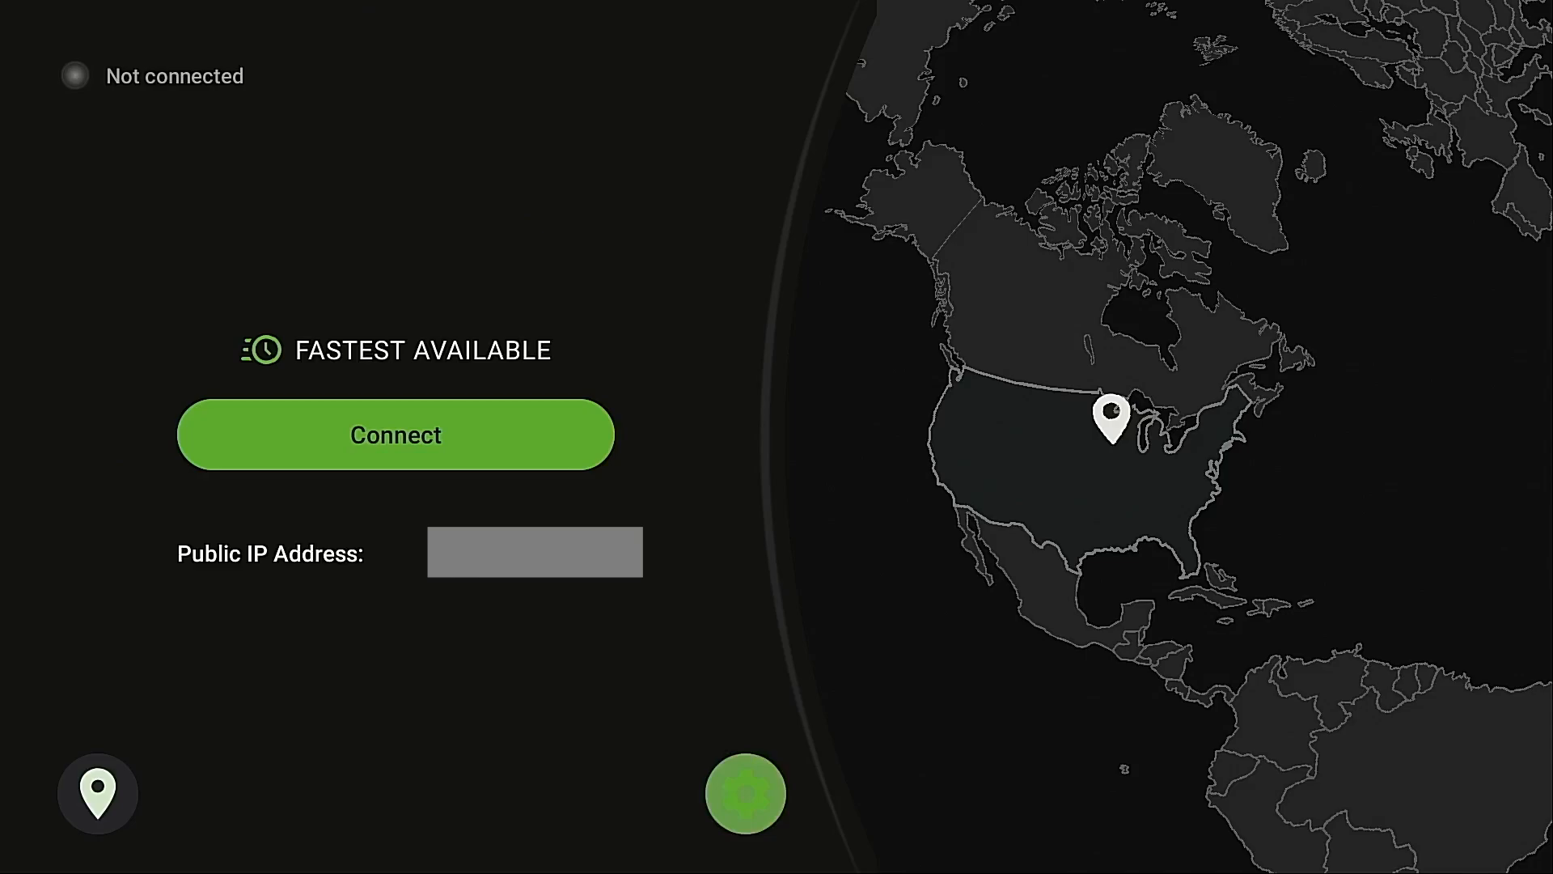
pyautogui.click(746, 792)
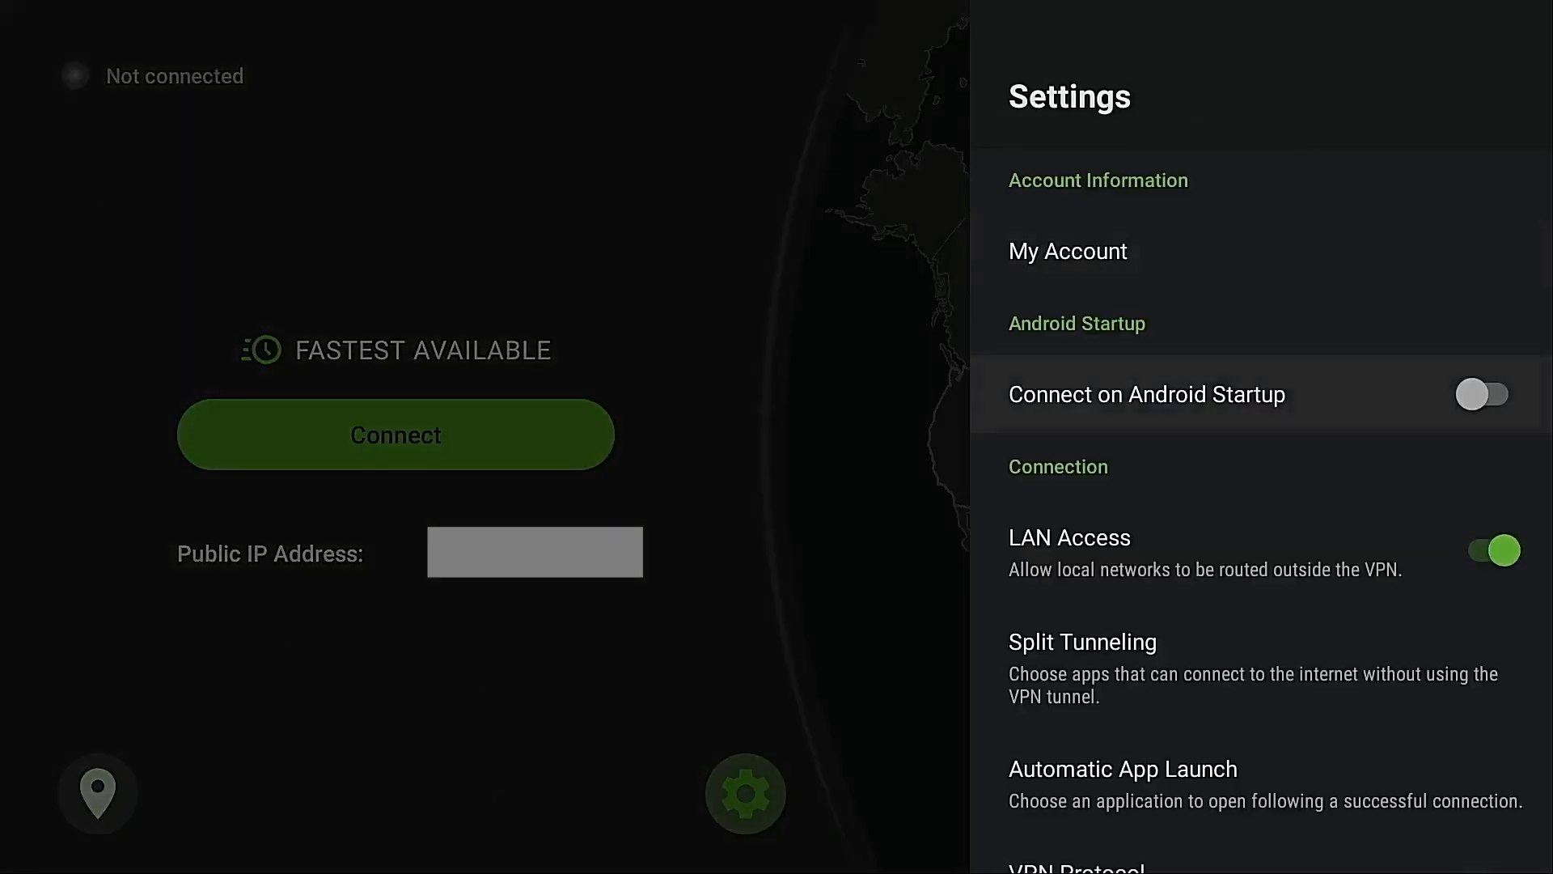
pyautogui.scroll(-3)
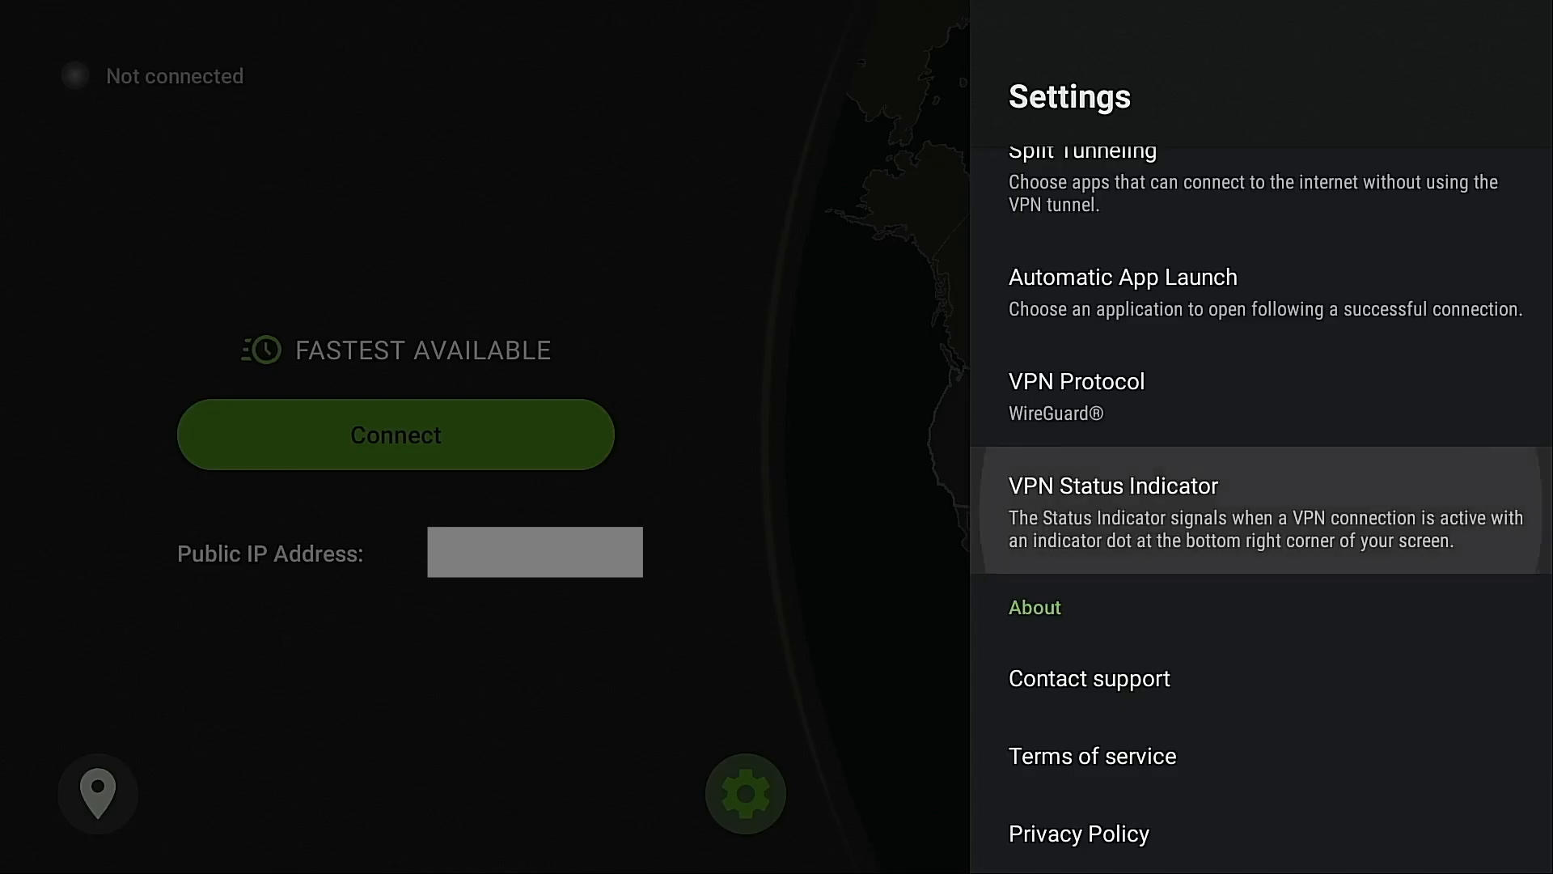
# Select VPN Status Indicator, triggering the 'Allow drawing over other apps' prompt.
pyautogui.click(1113, 486)
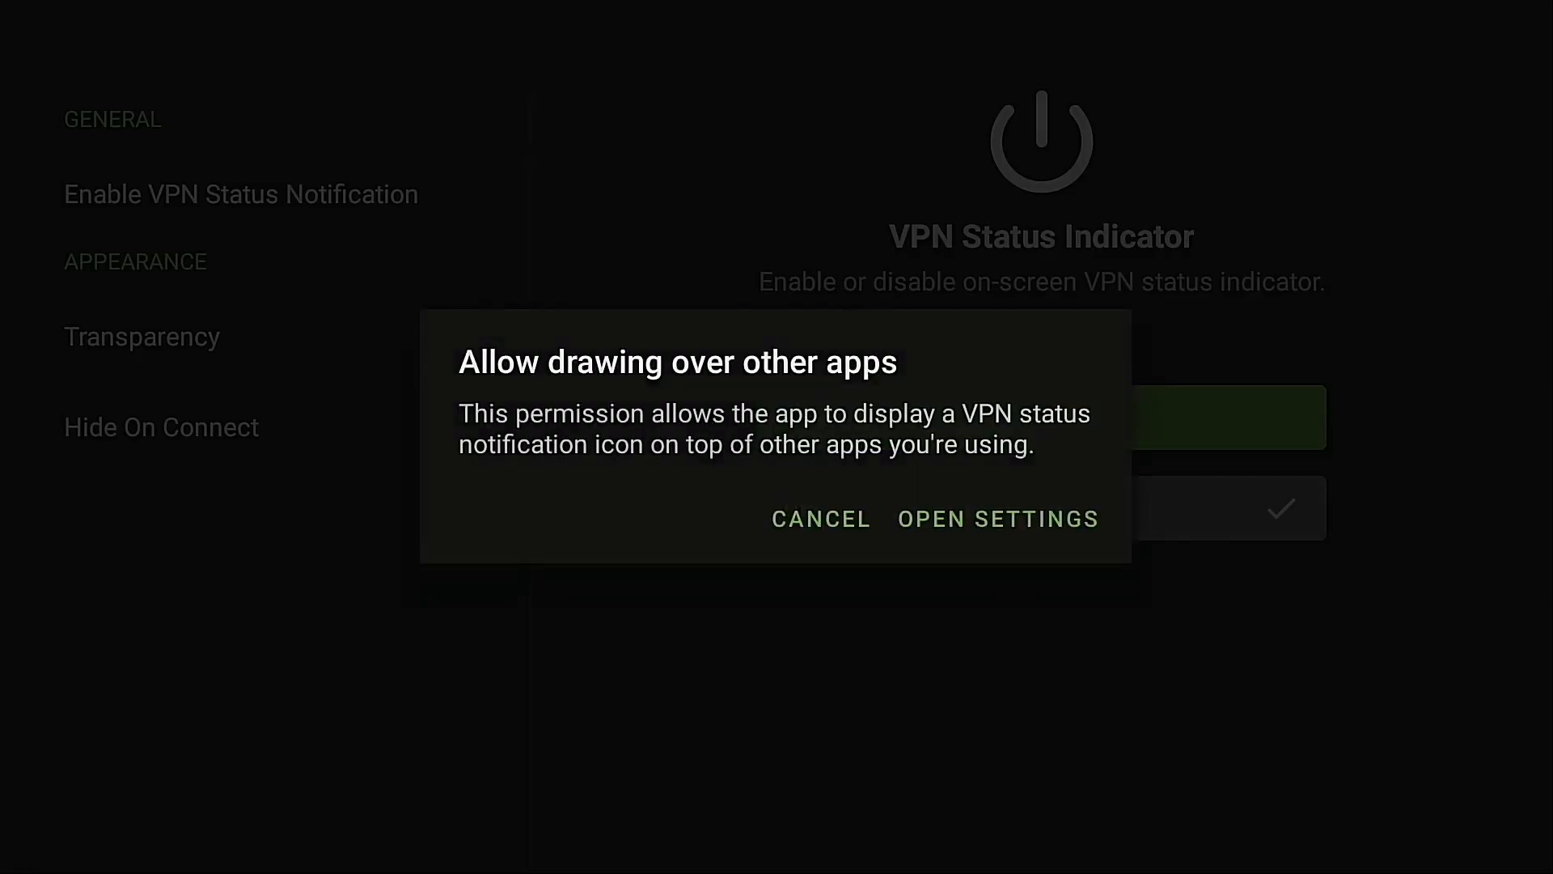
pyautogui.moveTo(997, 518)
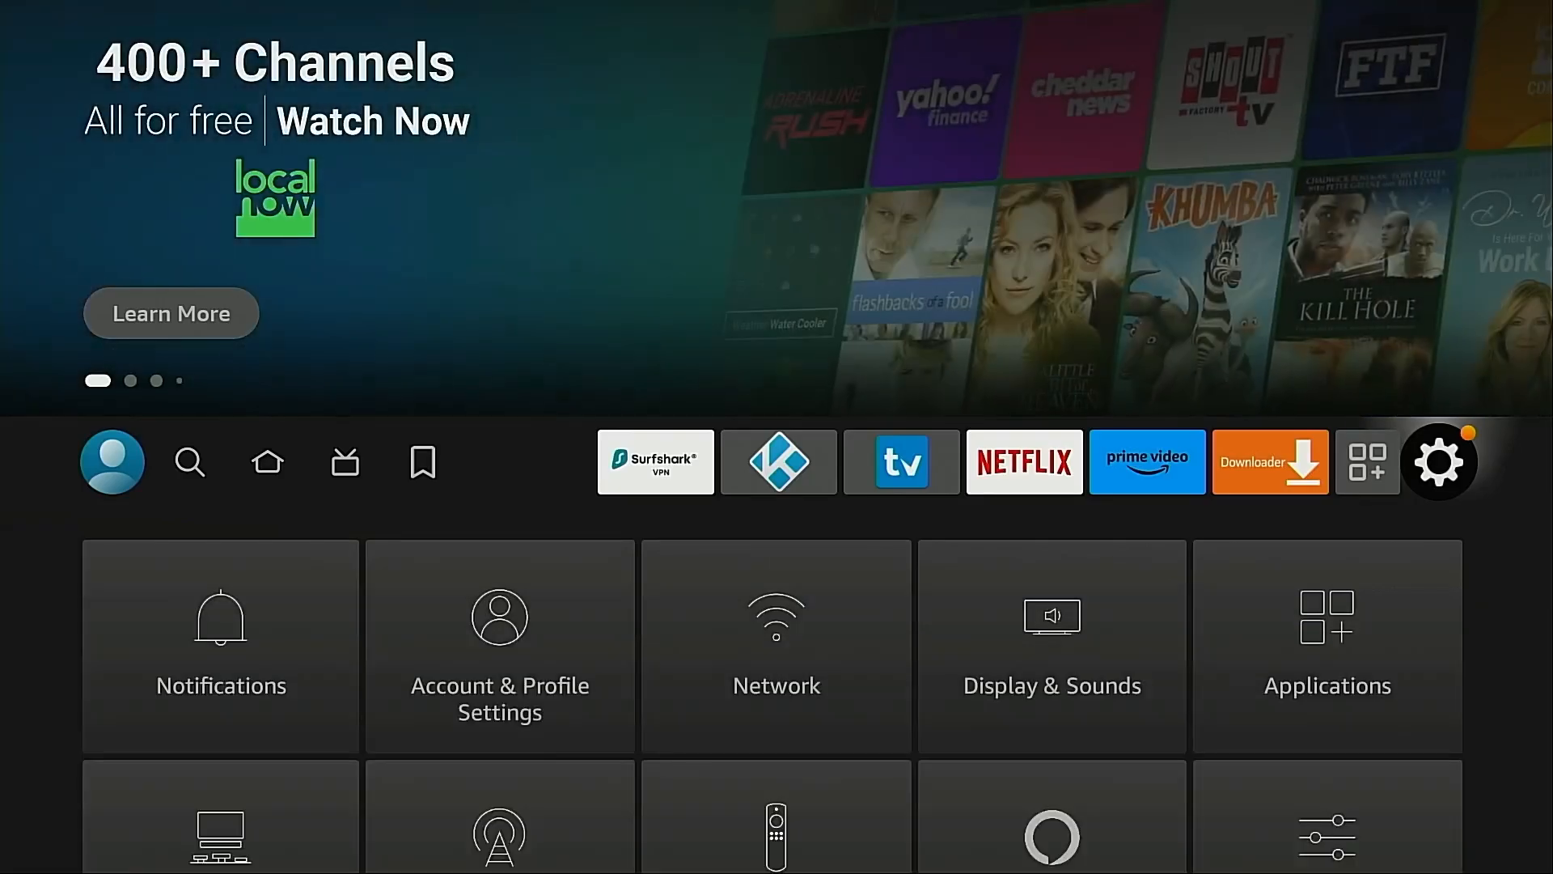
# Launch the Downloader app from the home screen's top row.
pyautogui.click(1270, 461)
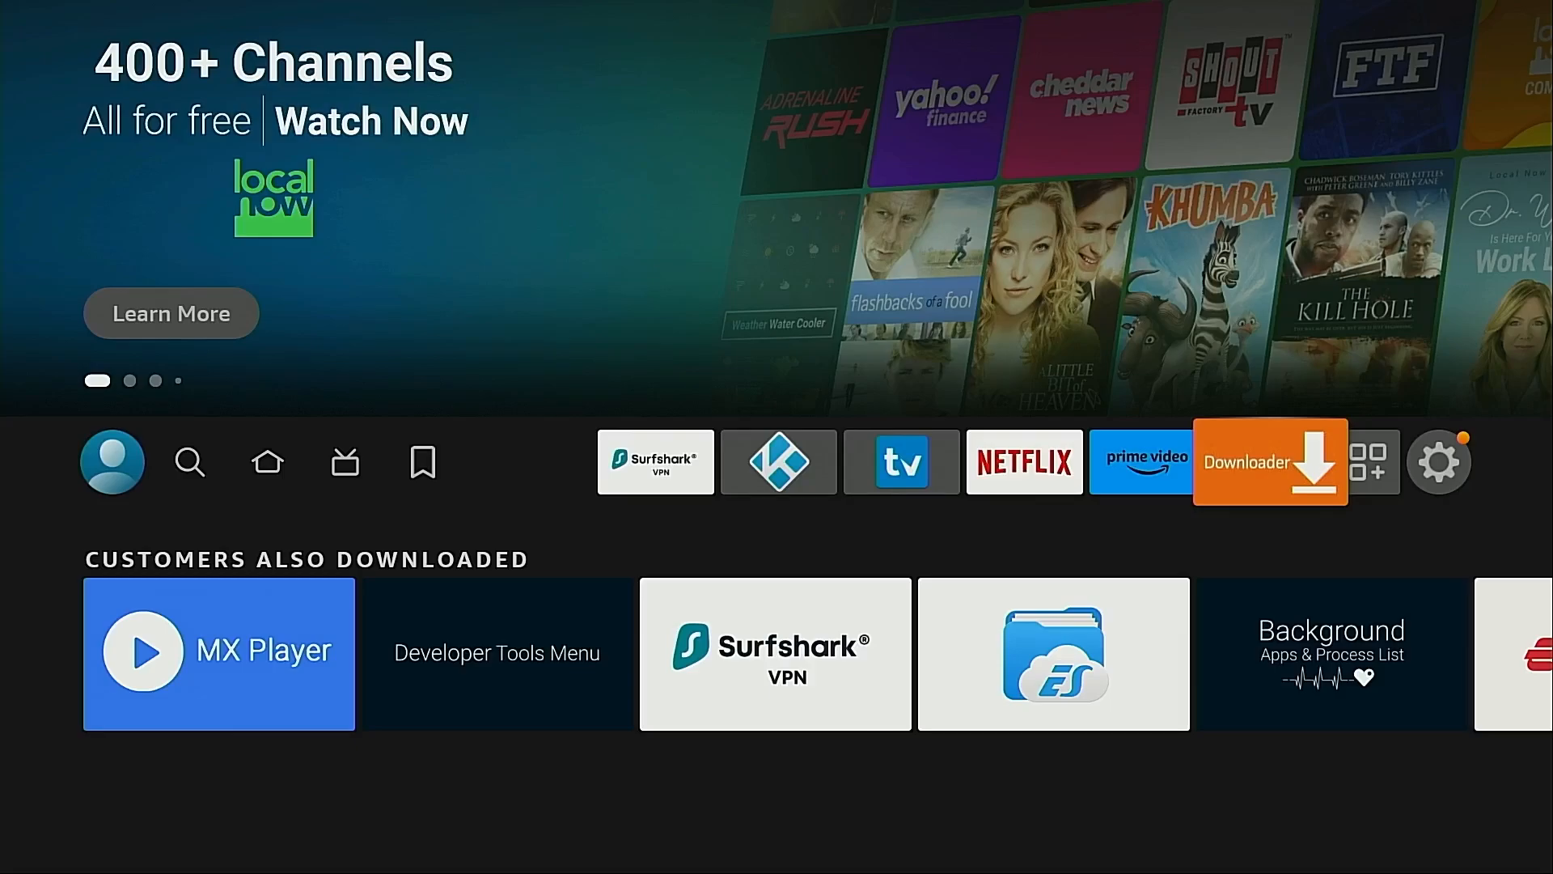
pyautogui.click(1269, 461)
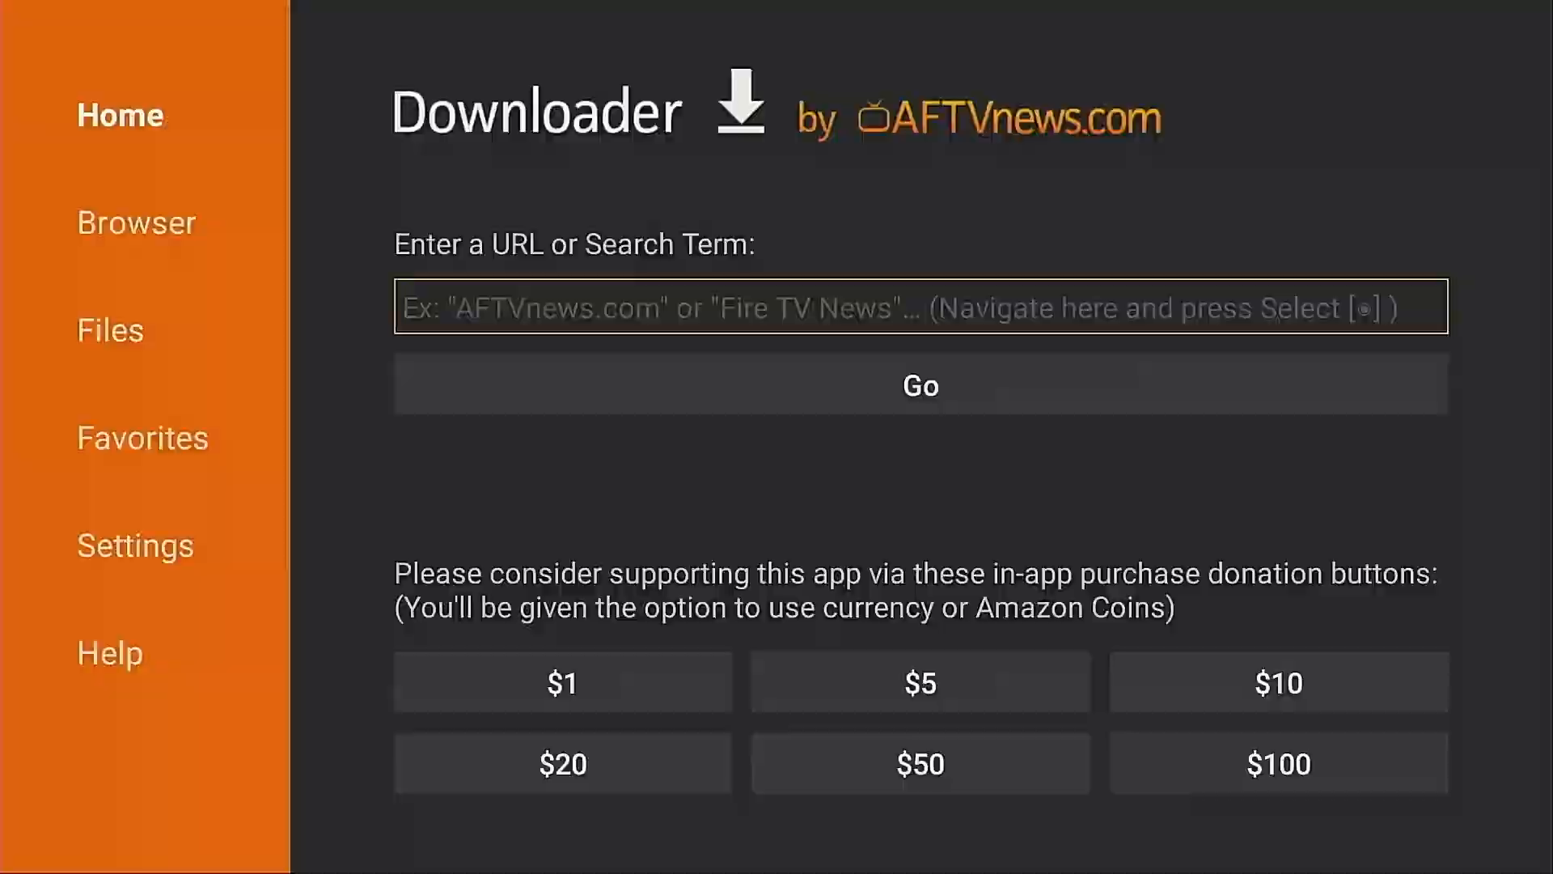
# Enter Downloader code 250931 in the URL field and load the TROYPOINT Toolbox page.
pyautogui.click(919, 307)
pyautogui.write('250')
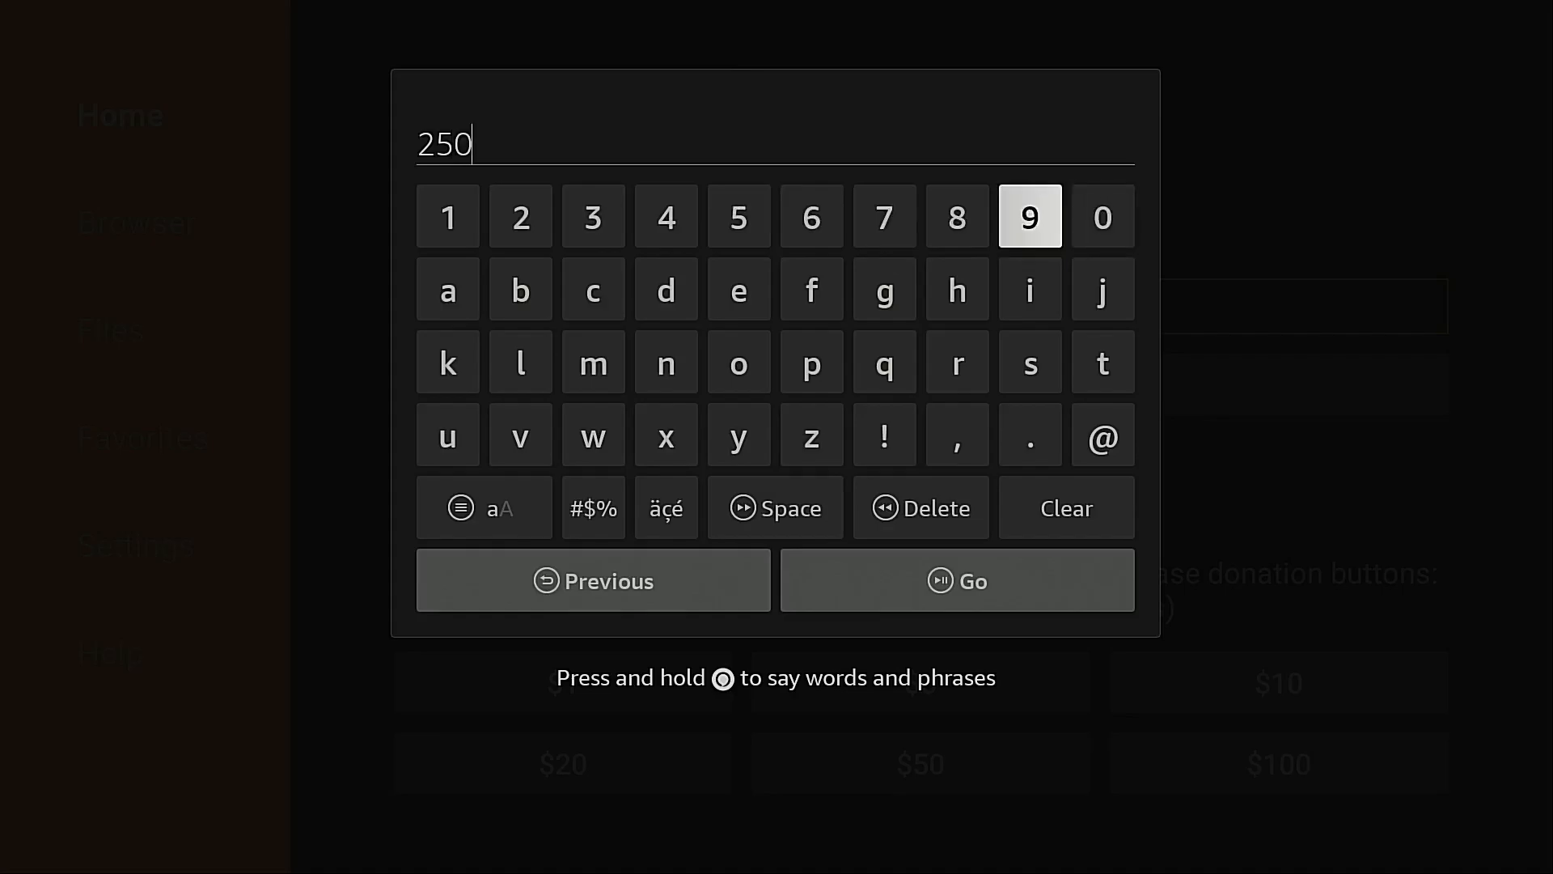
pyautogui.click(448, 215)
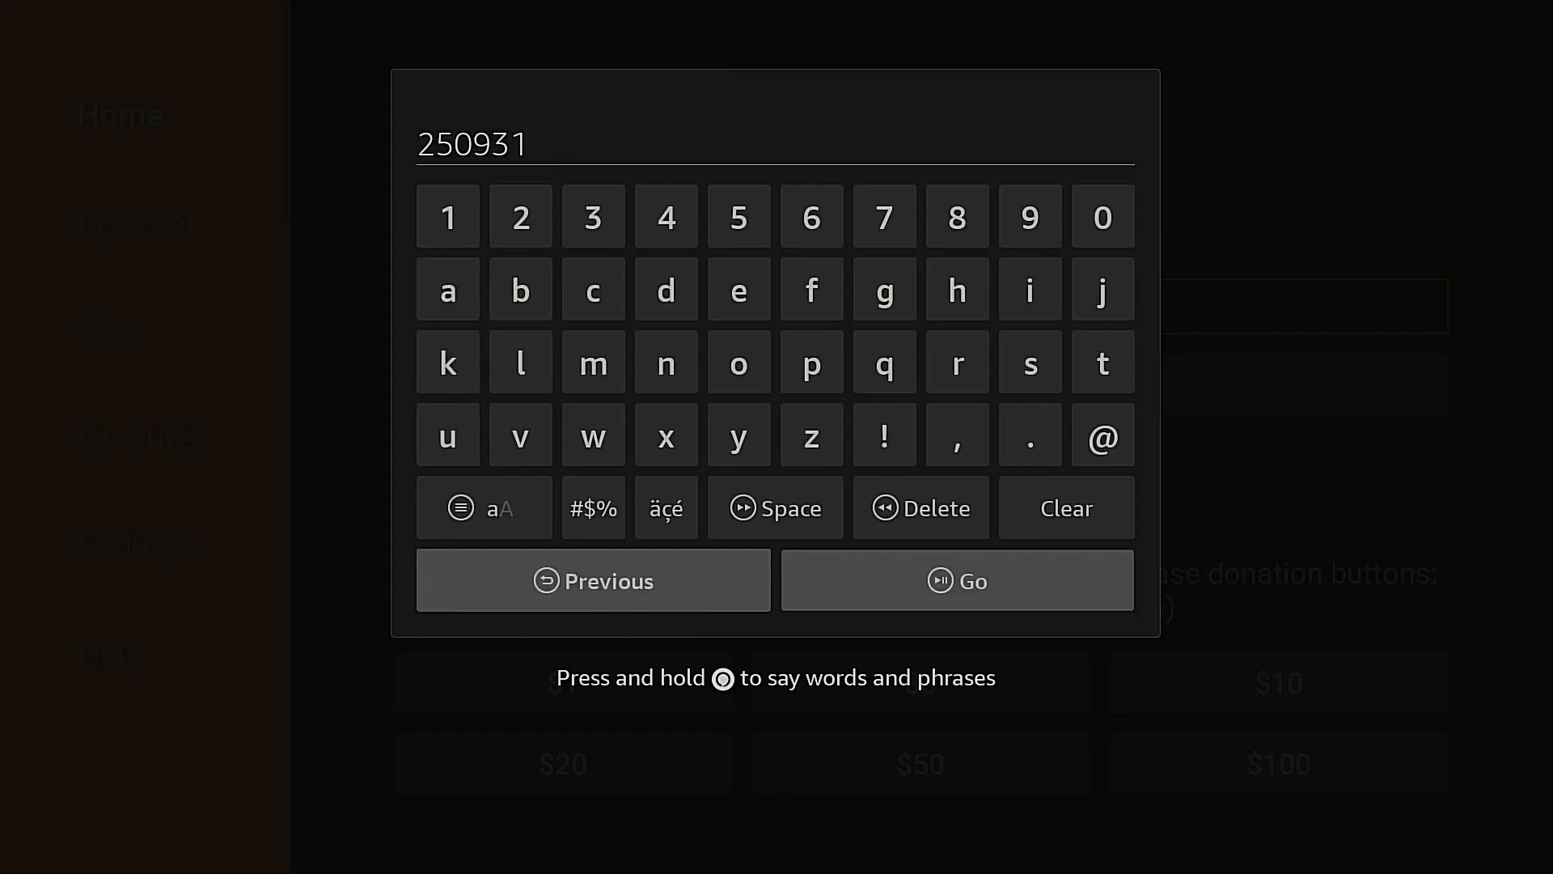
pyautogui.click(956, 579)
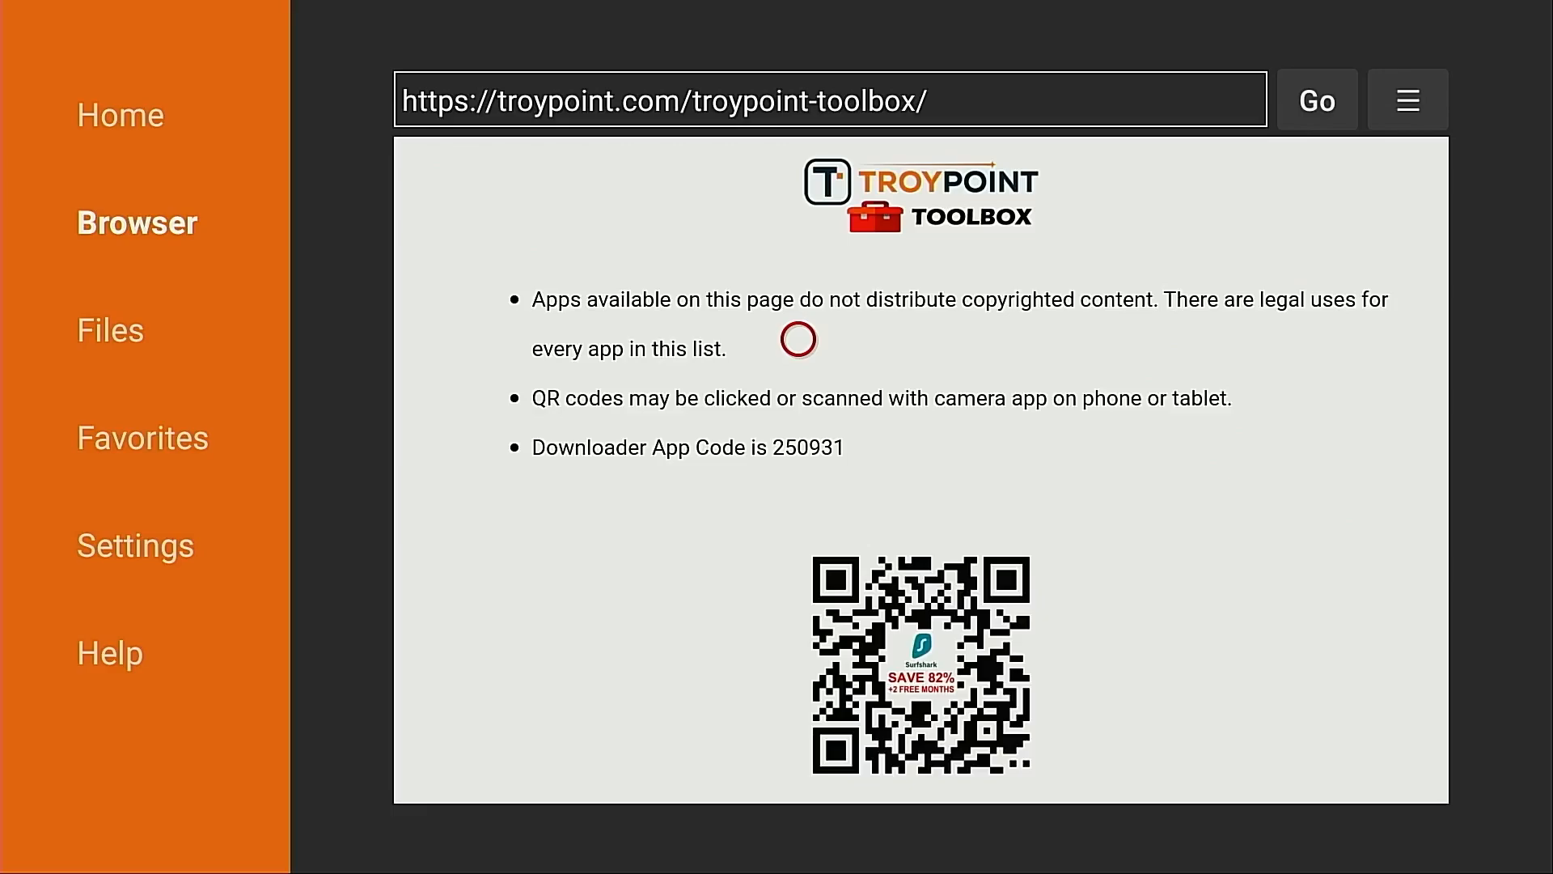
# Add the TROYPOINT Toolbox page to Downloader favorites and save it.
pyautogui.click(1406, 99)
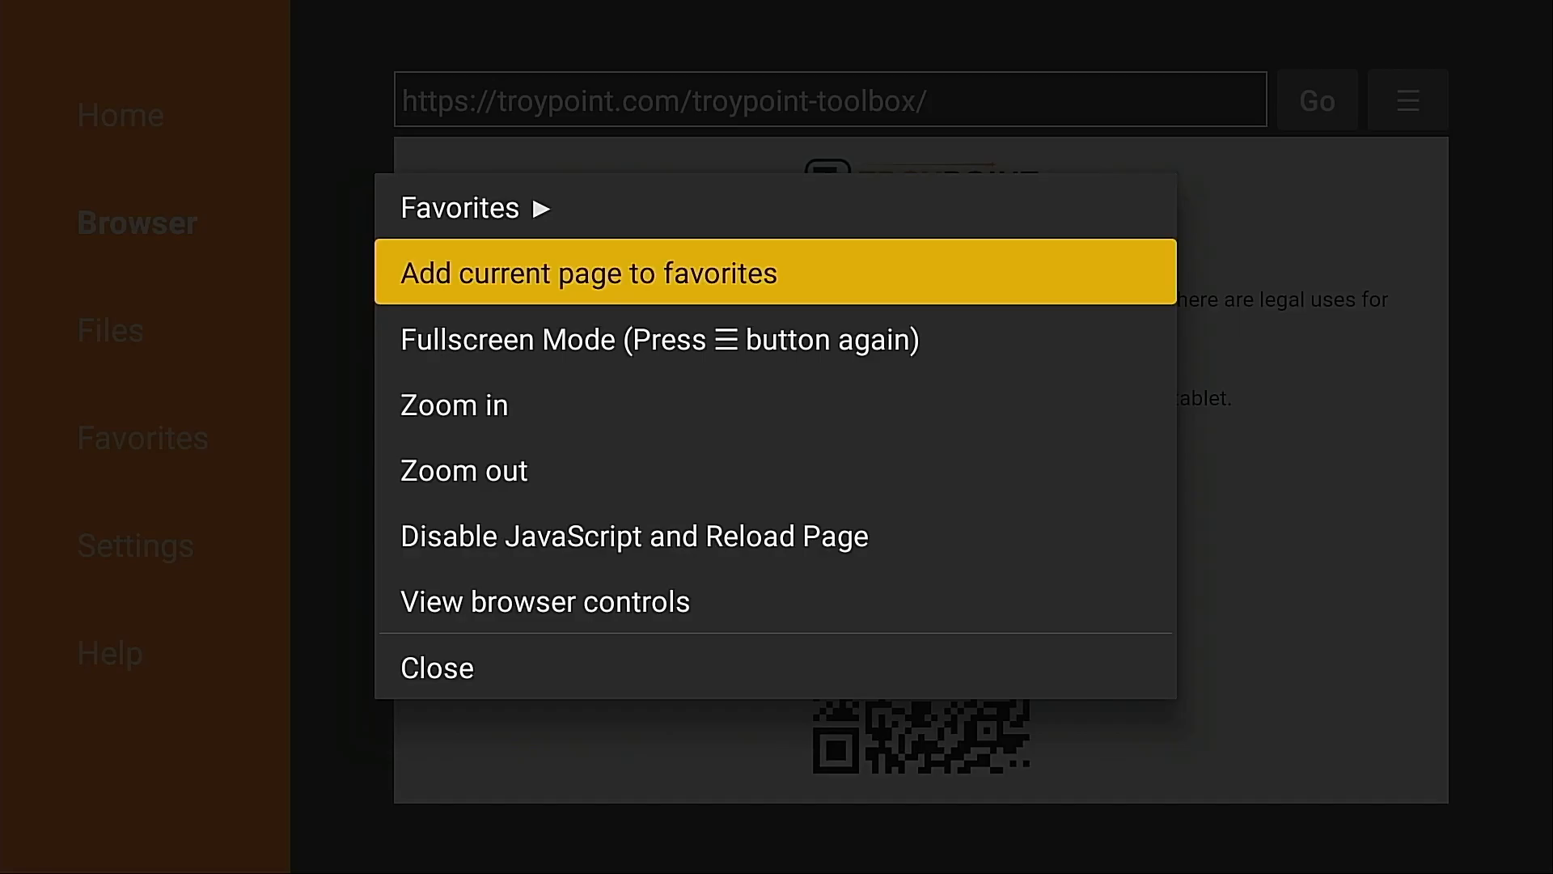
pyautogui.click(588, 272)
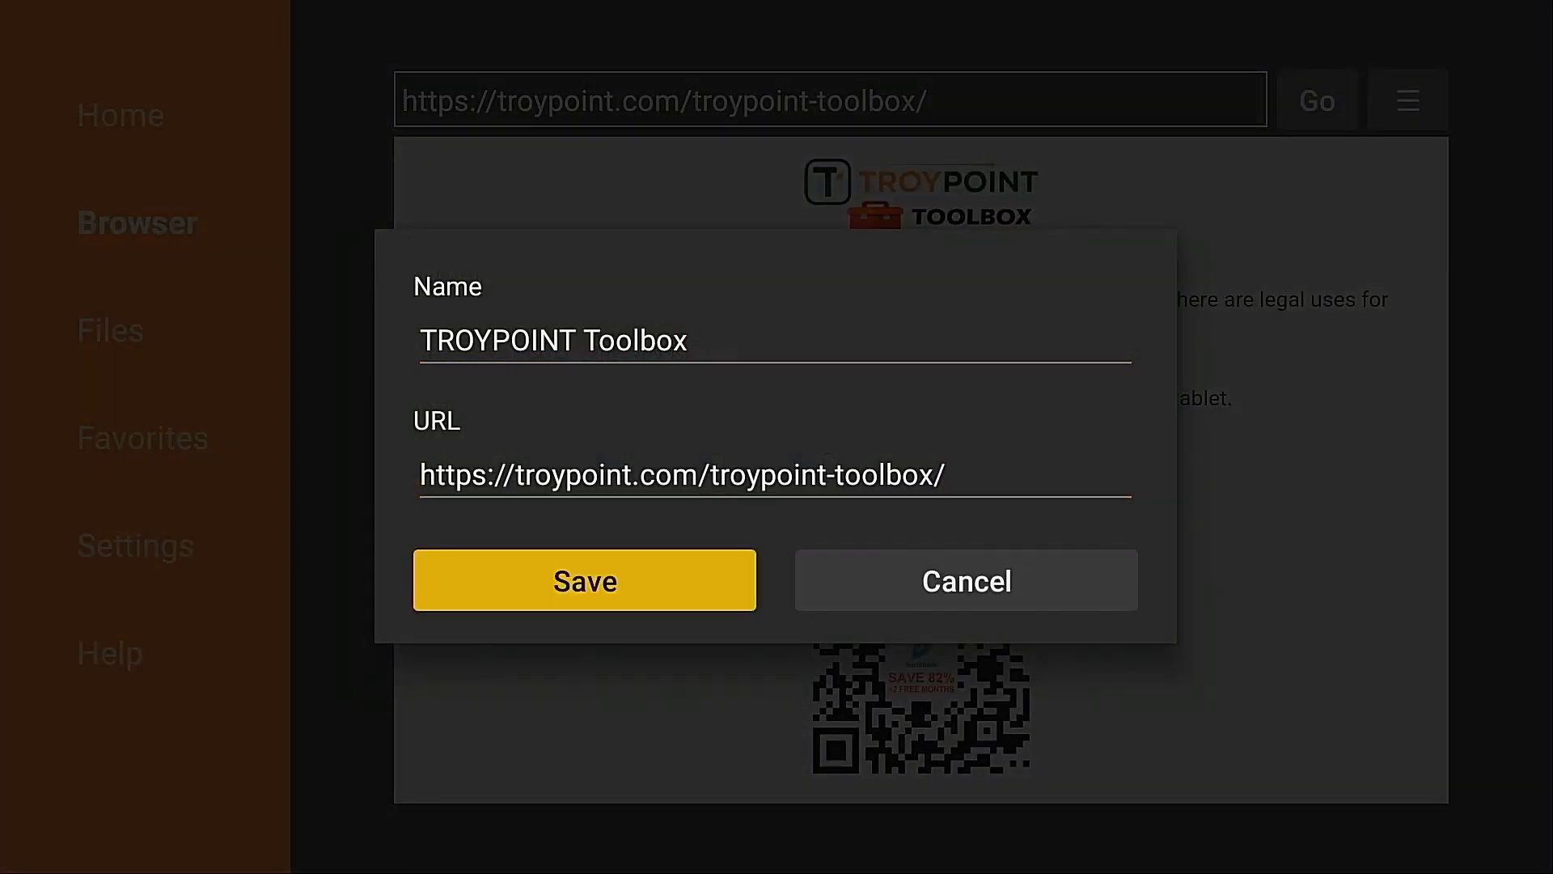
pyautogui.click(584, 581)
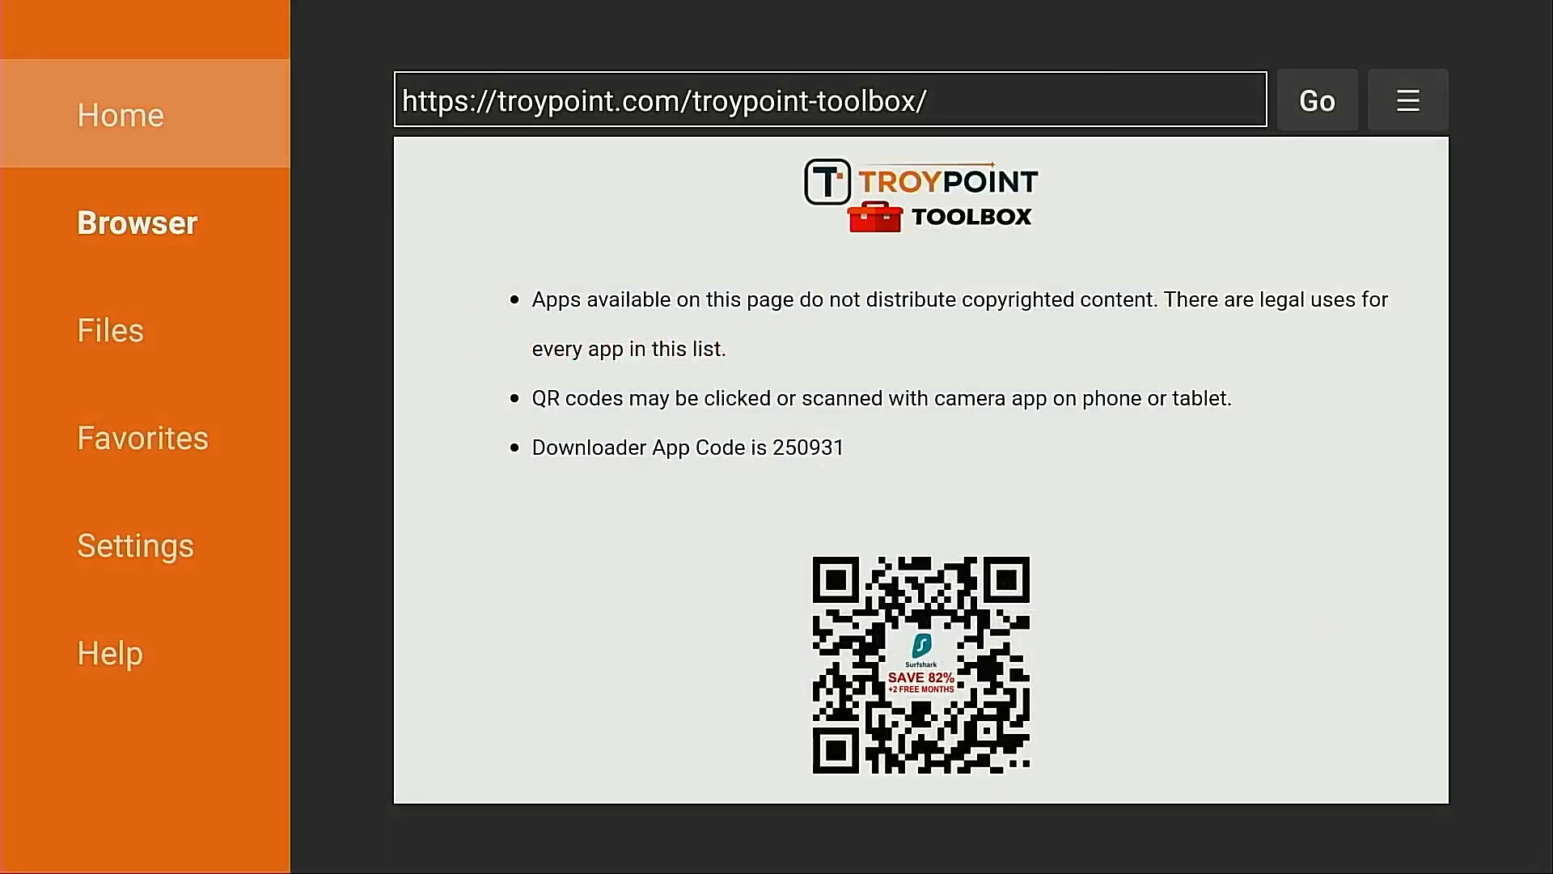
pyautogui.click(142, 436)
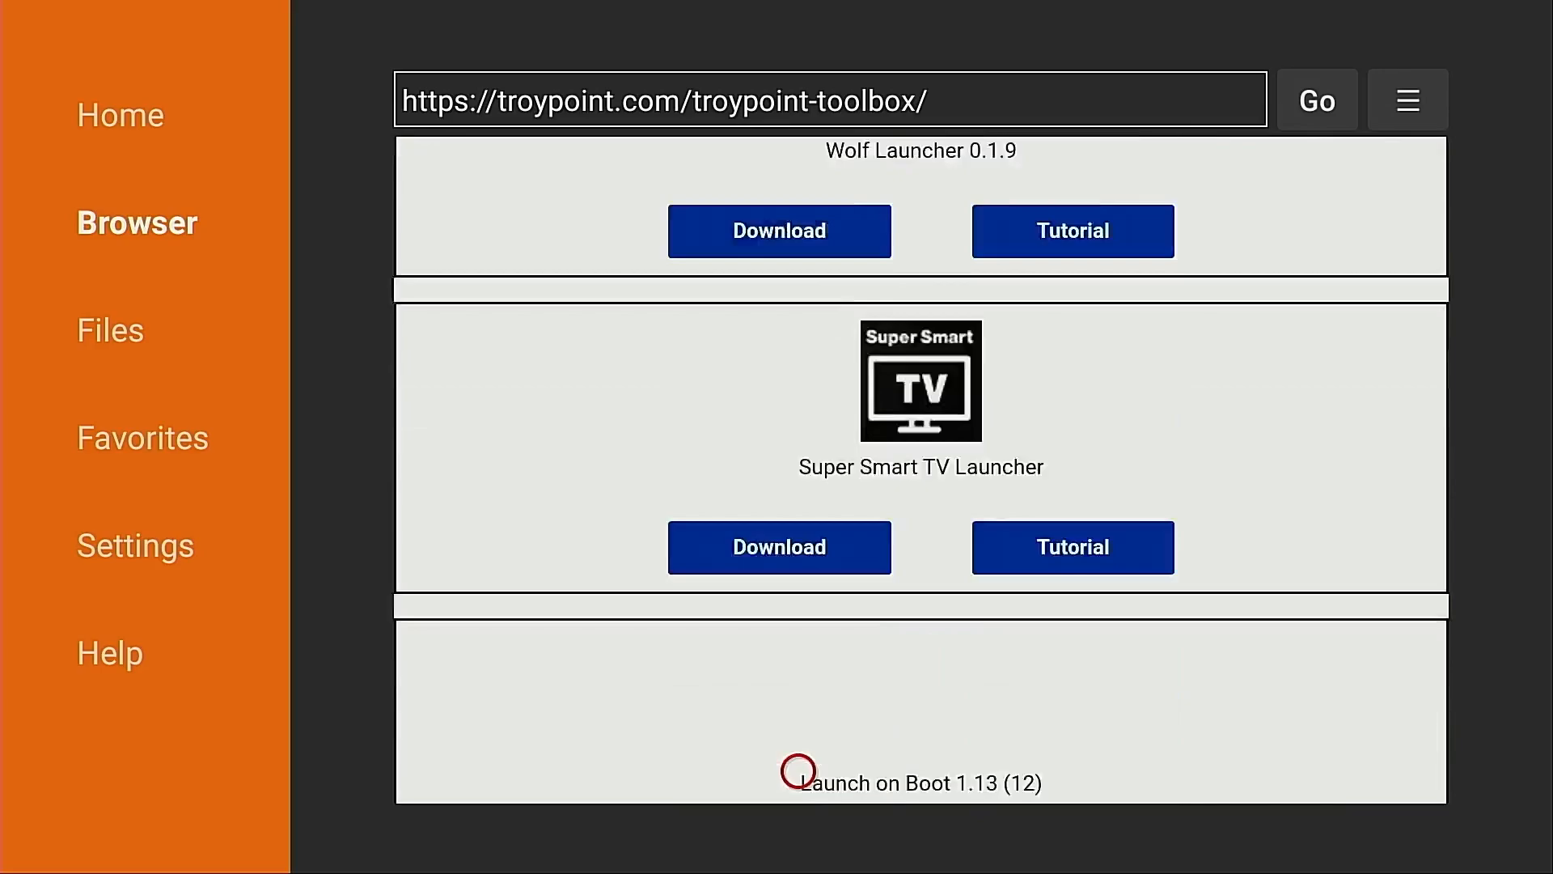
# Download the Remote ADB App, then delete the remote-adb-shell.apk installer file.
pyautogui.scroll(-3)
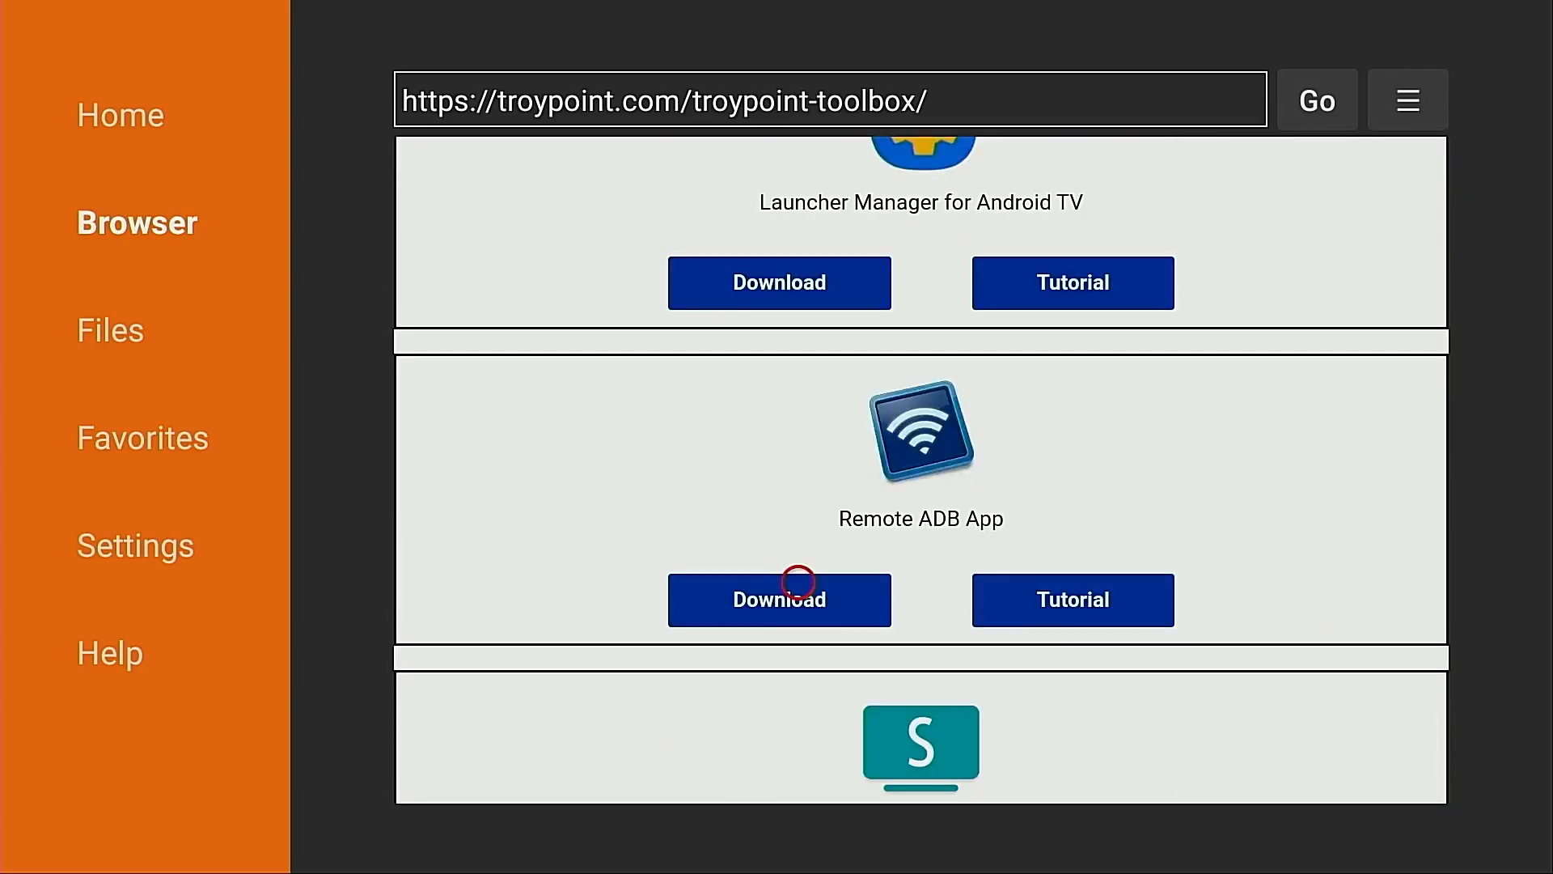
pyautogui.click(778, 599)
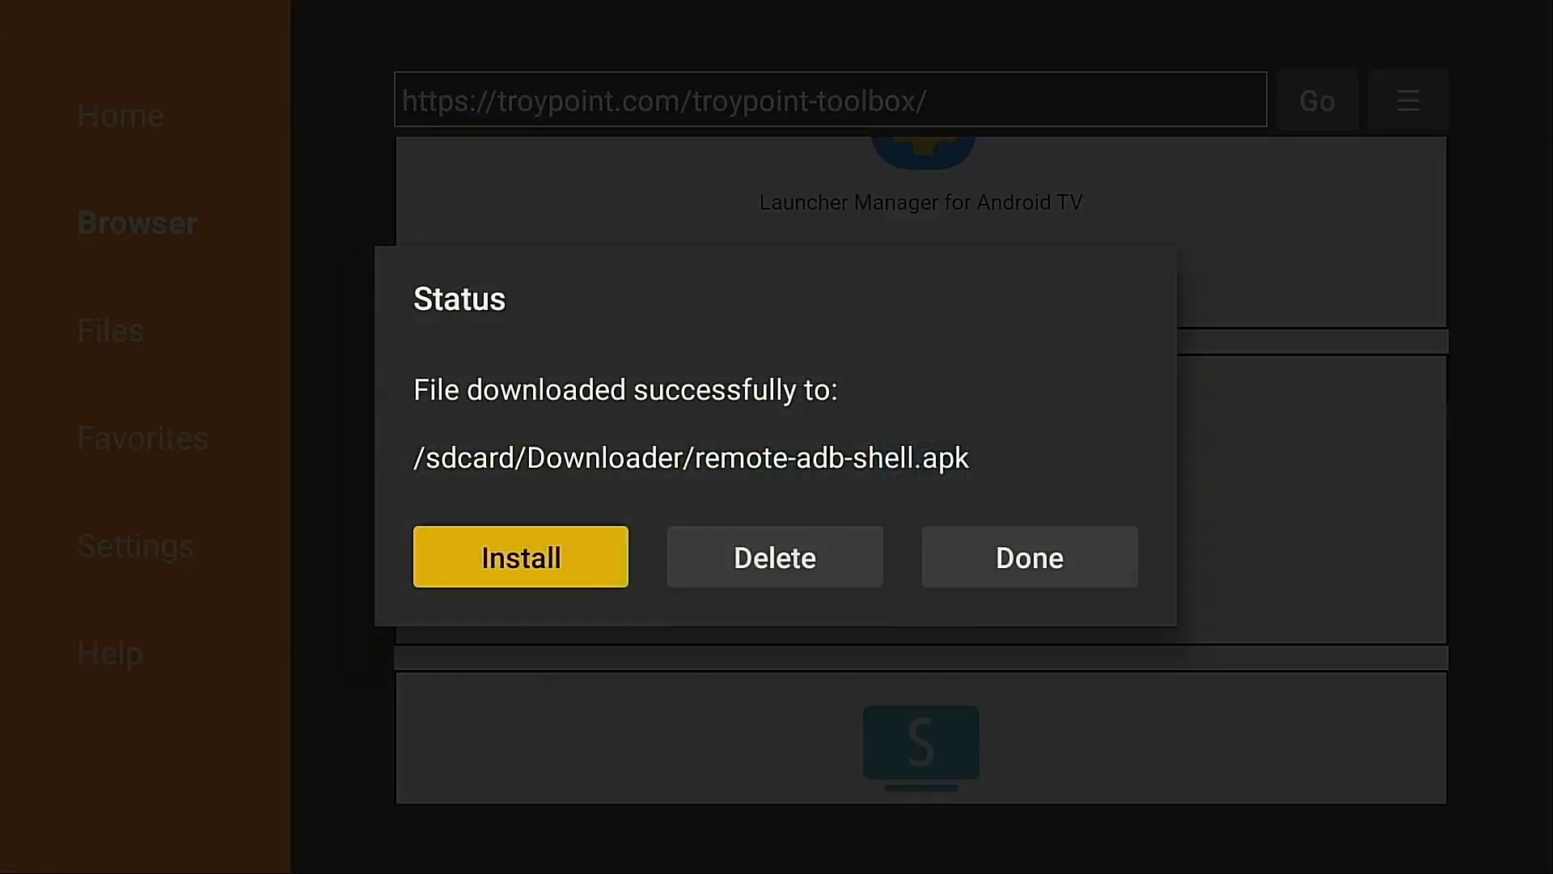
pyautogui.click(775, 556)
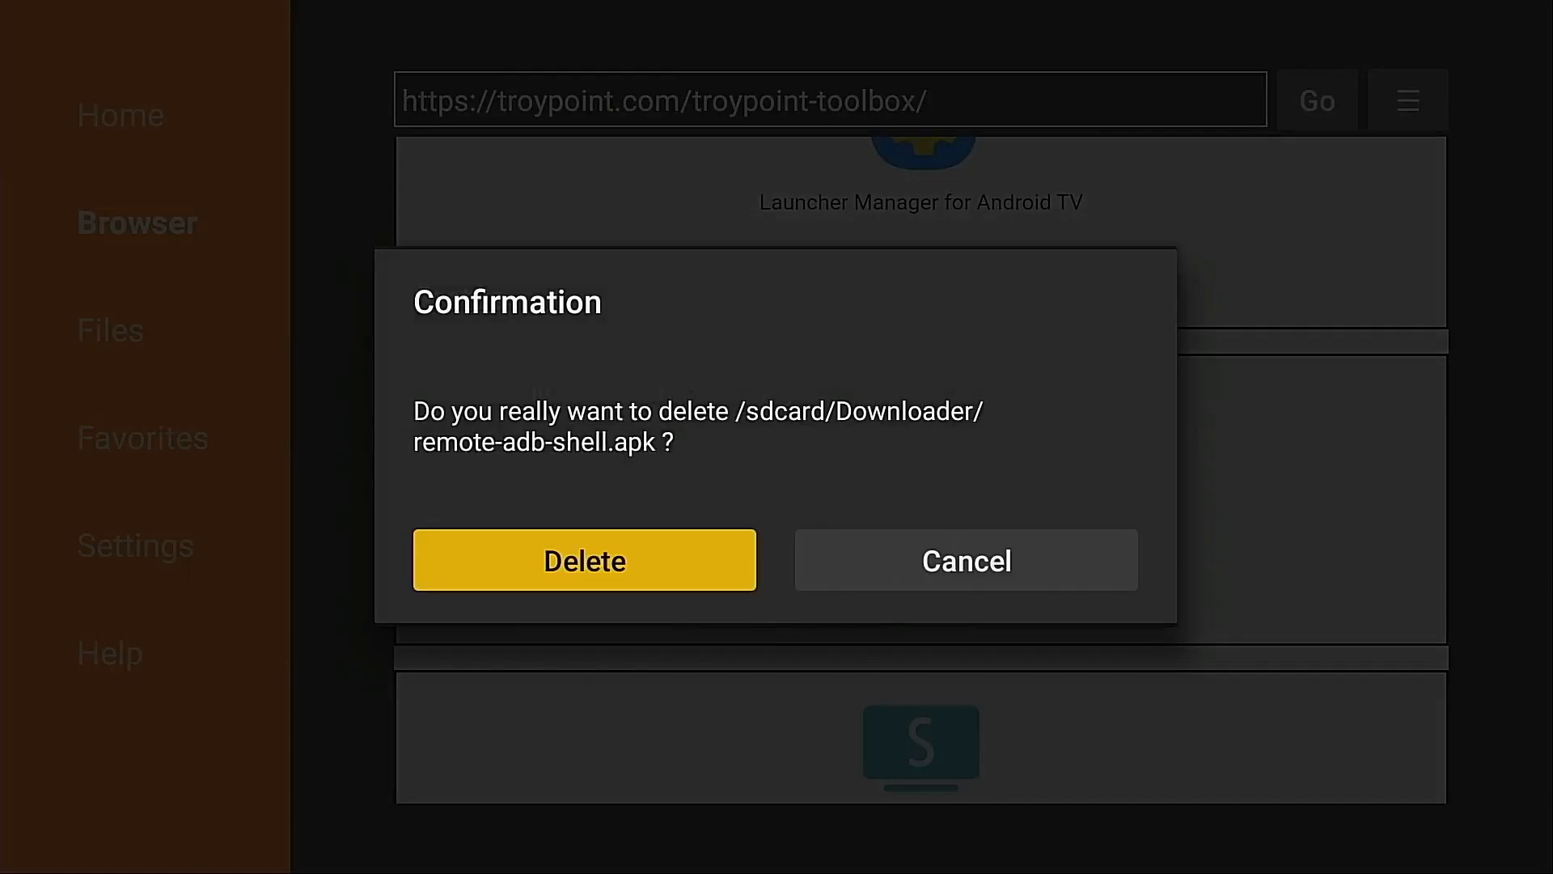
pyautogui.click(584, 559)
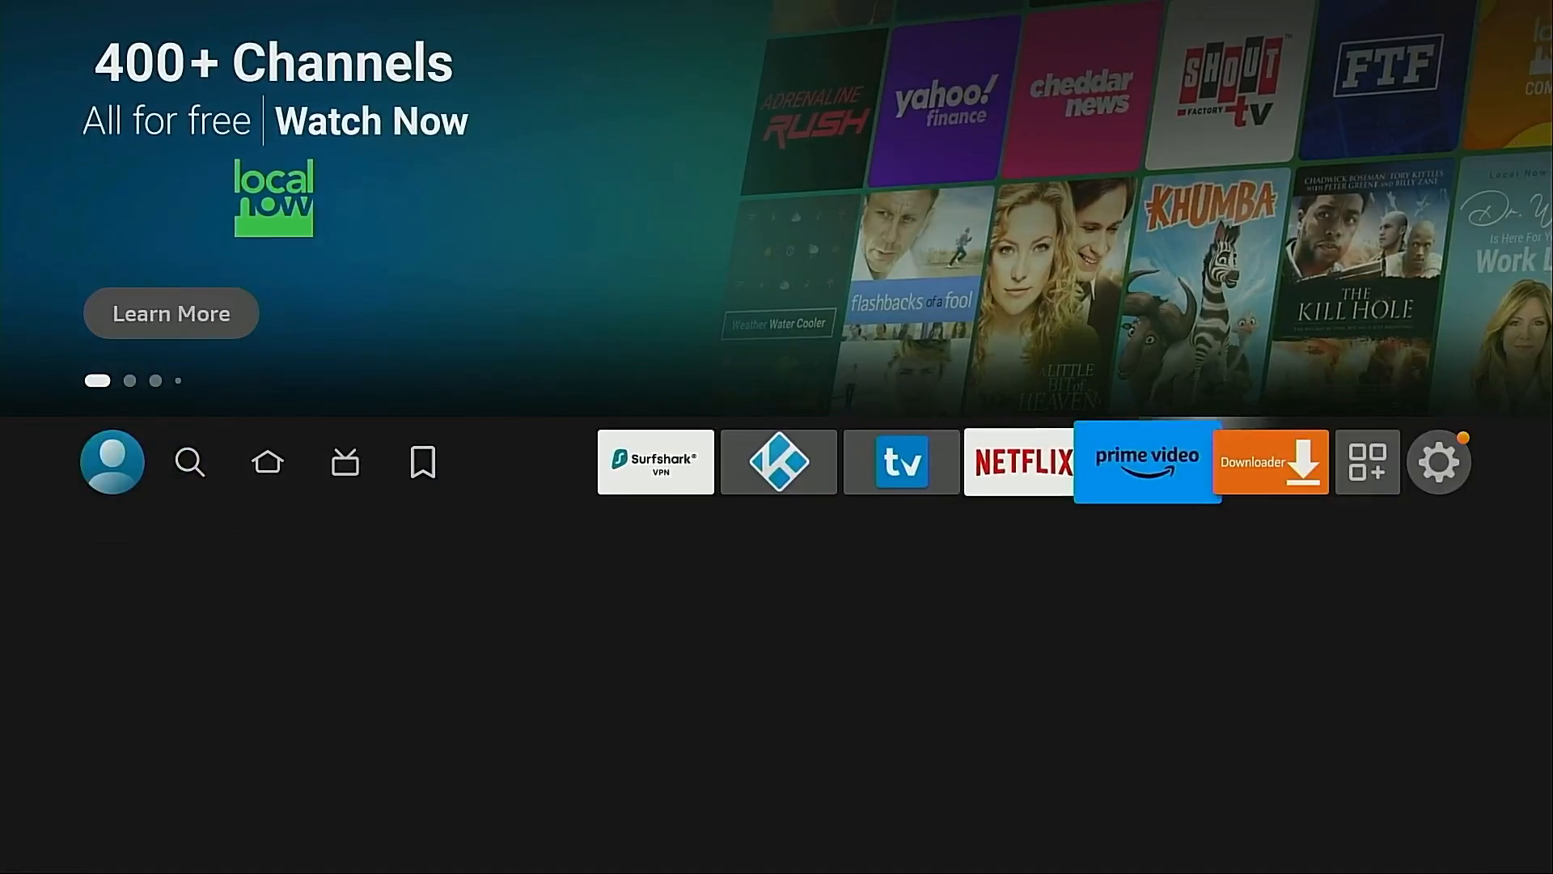
# Go to Settings > My Fire TV and reach Developer Options via the device About page.
pyautogui.click(1440, 461)
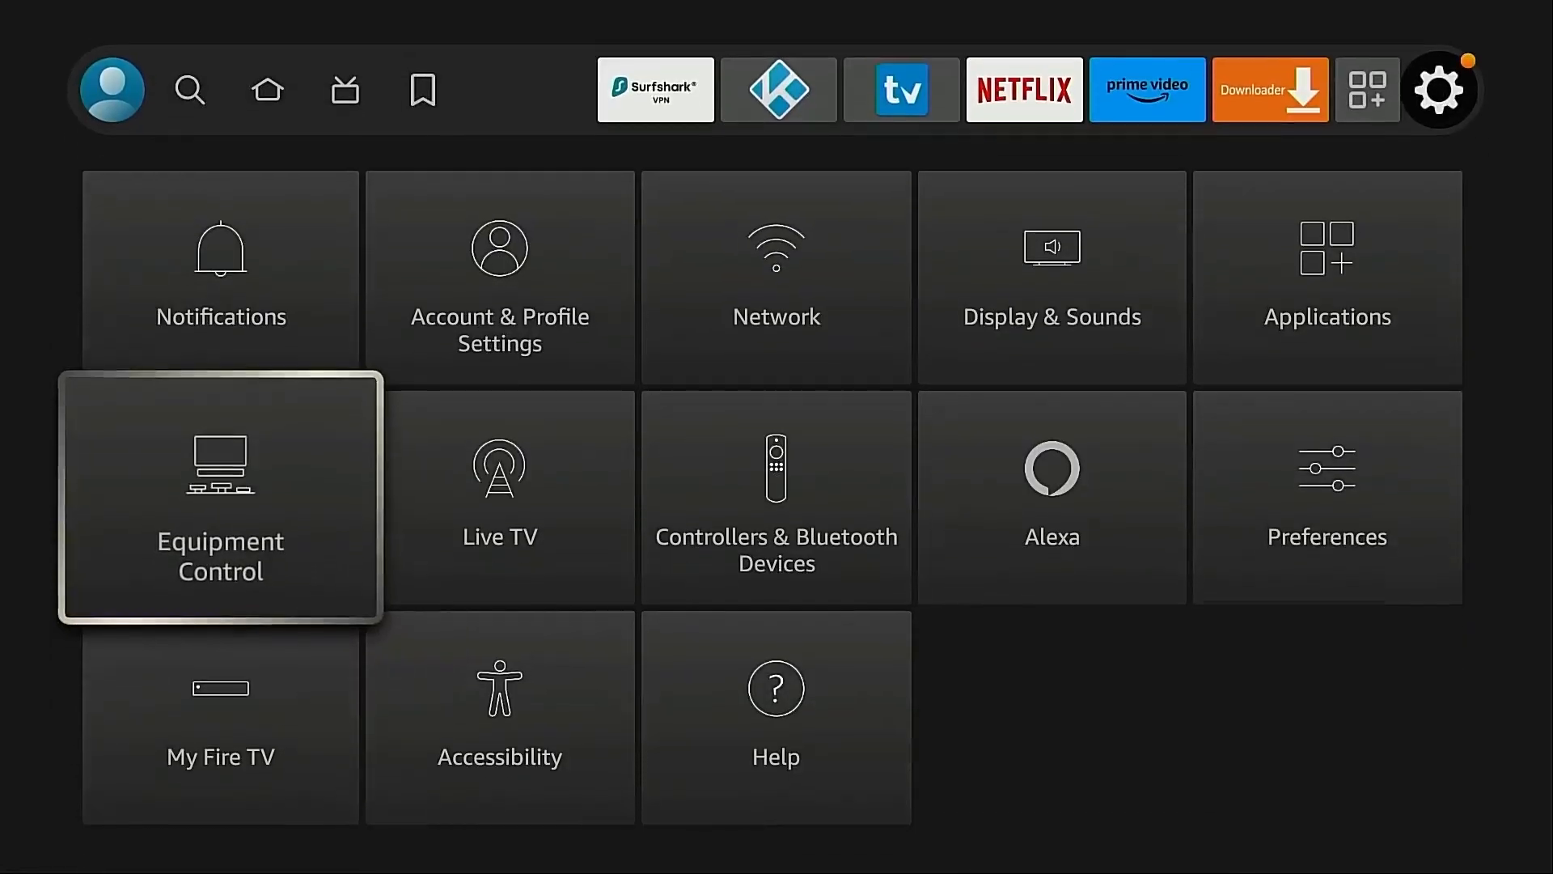
pyautogui.press('down')
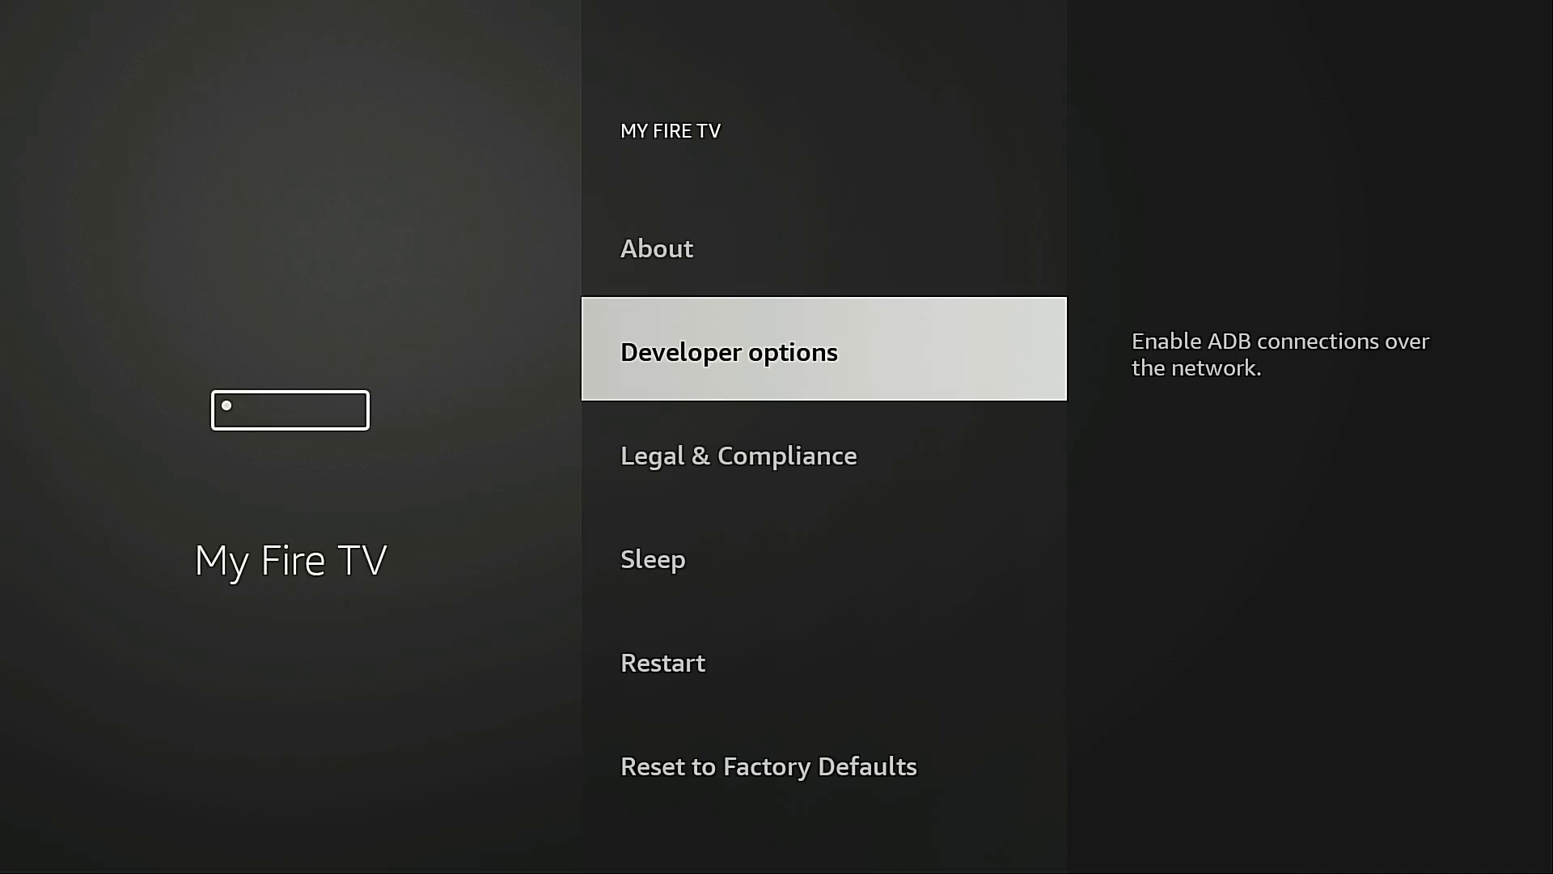
pyautogui.click(656, 248)
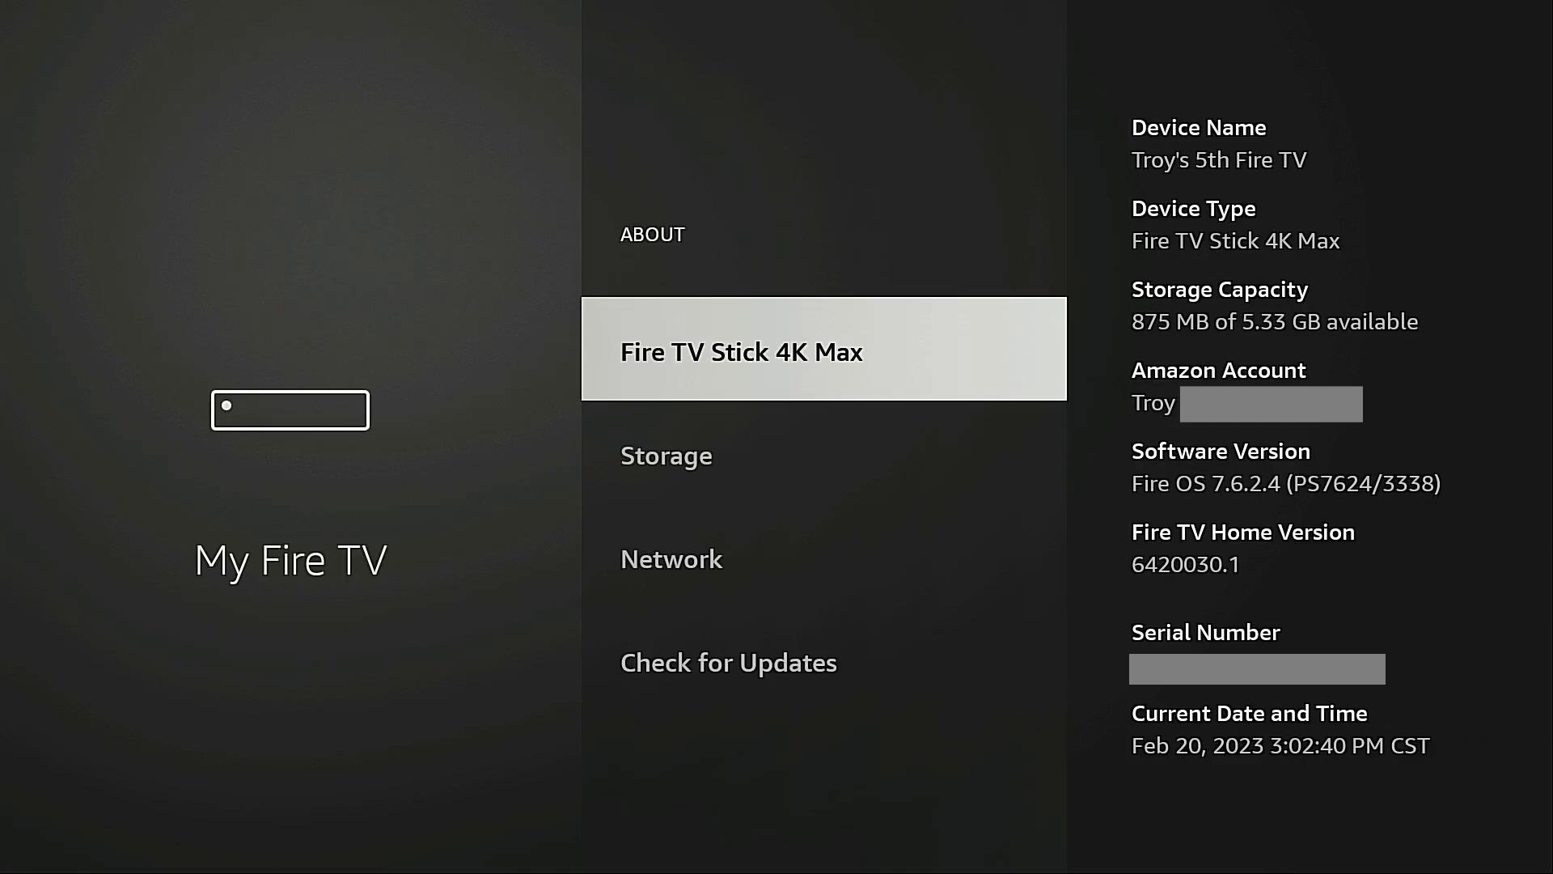
pyautogui.click(739, 351)
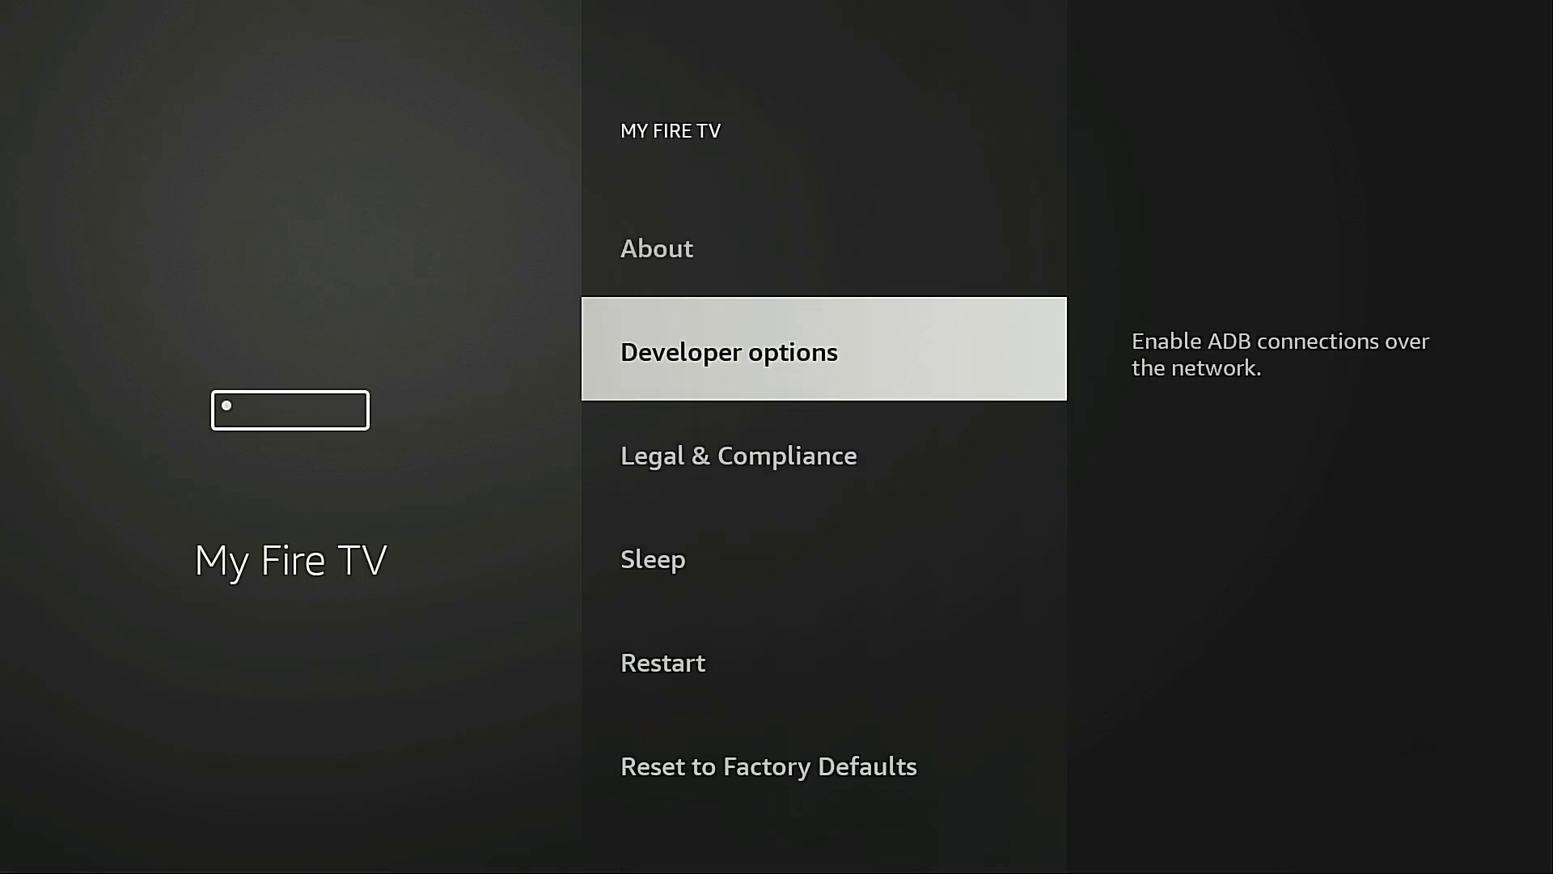
pyautogui.click(728, 351)
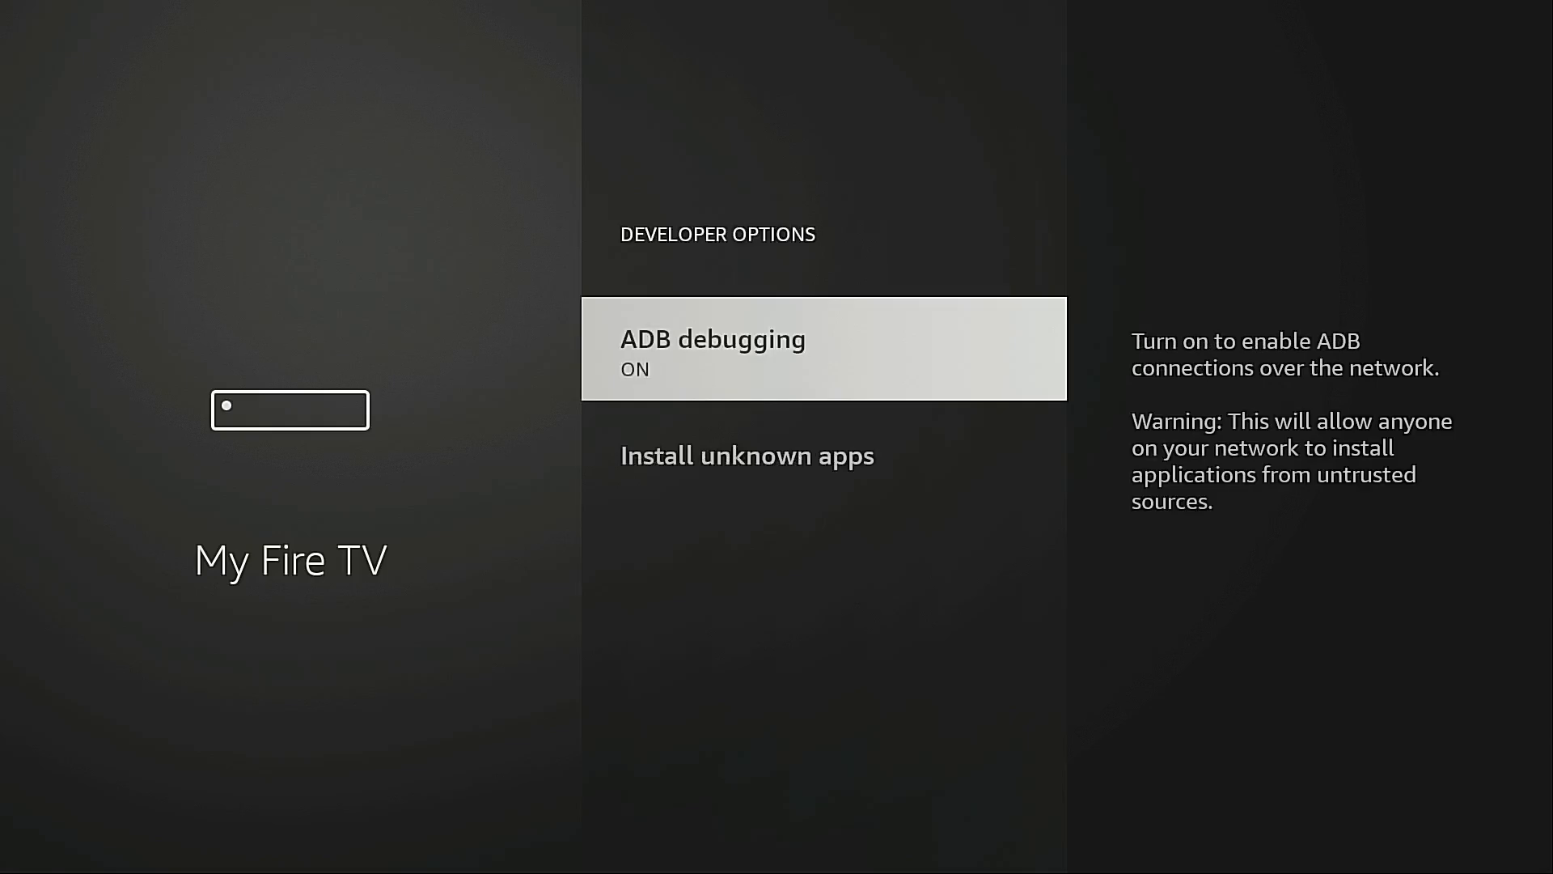
# Toggle ADB debugging off and back on.
pyautogui.click(822, 348)
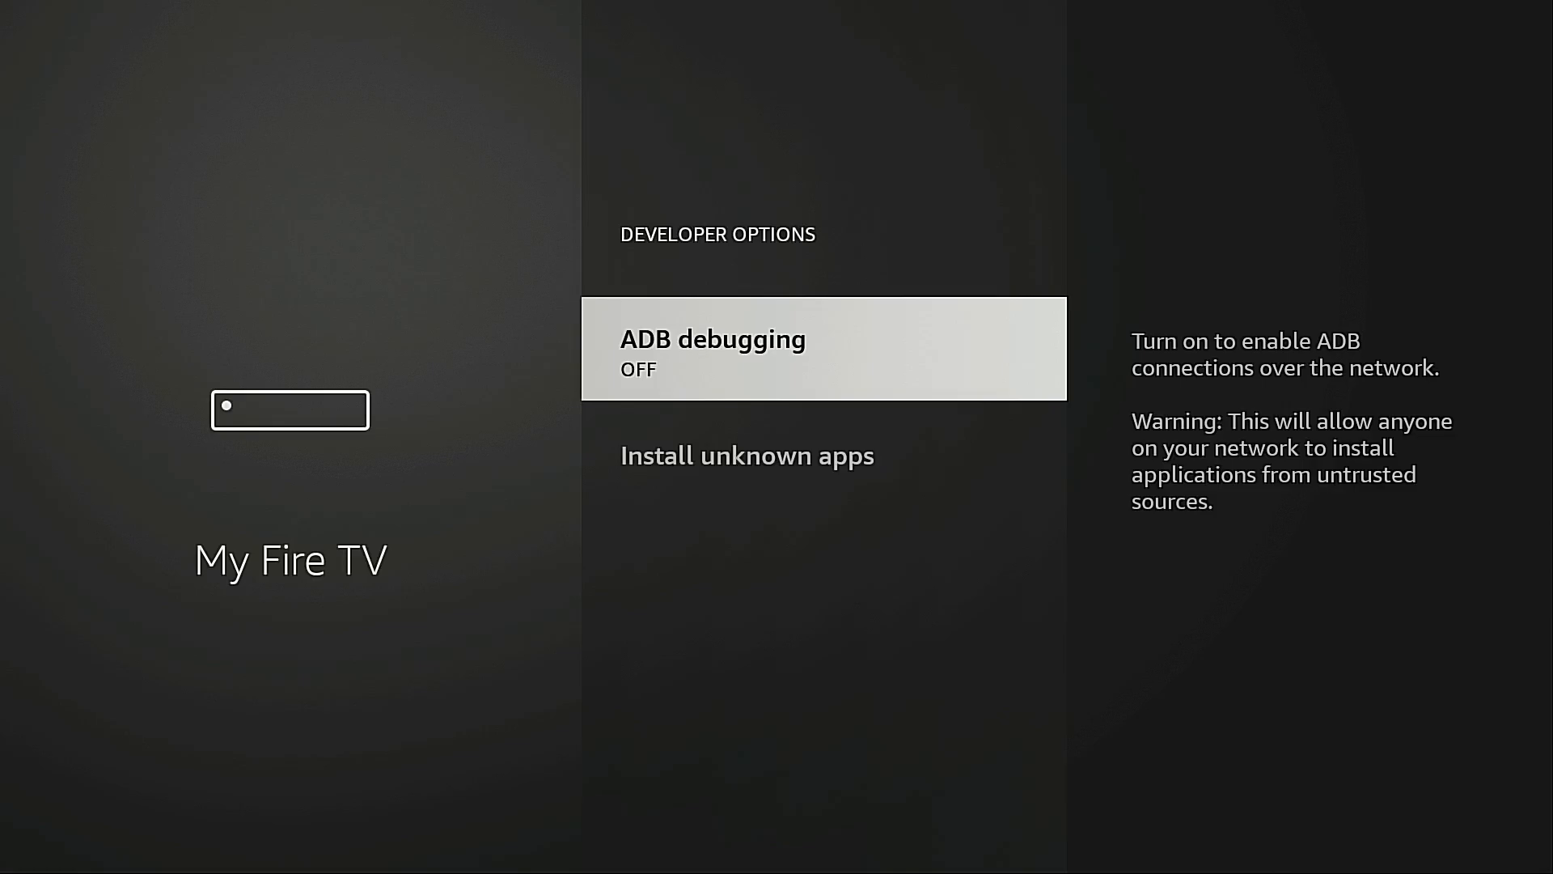
pyautogui.click(822, 348)
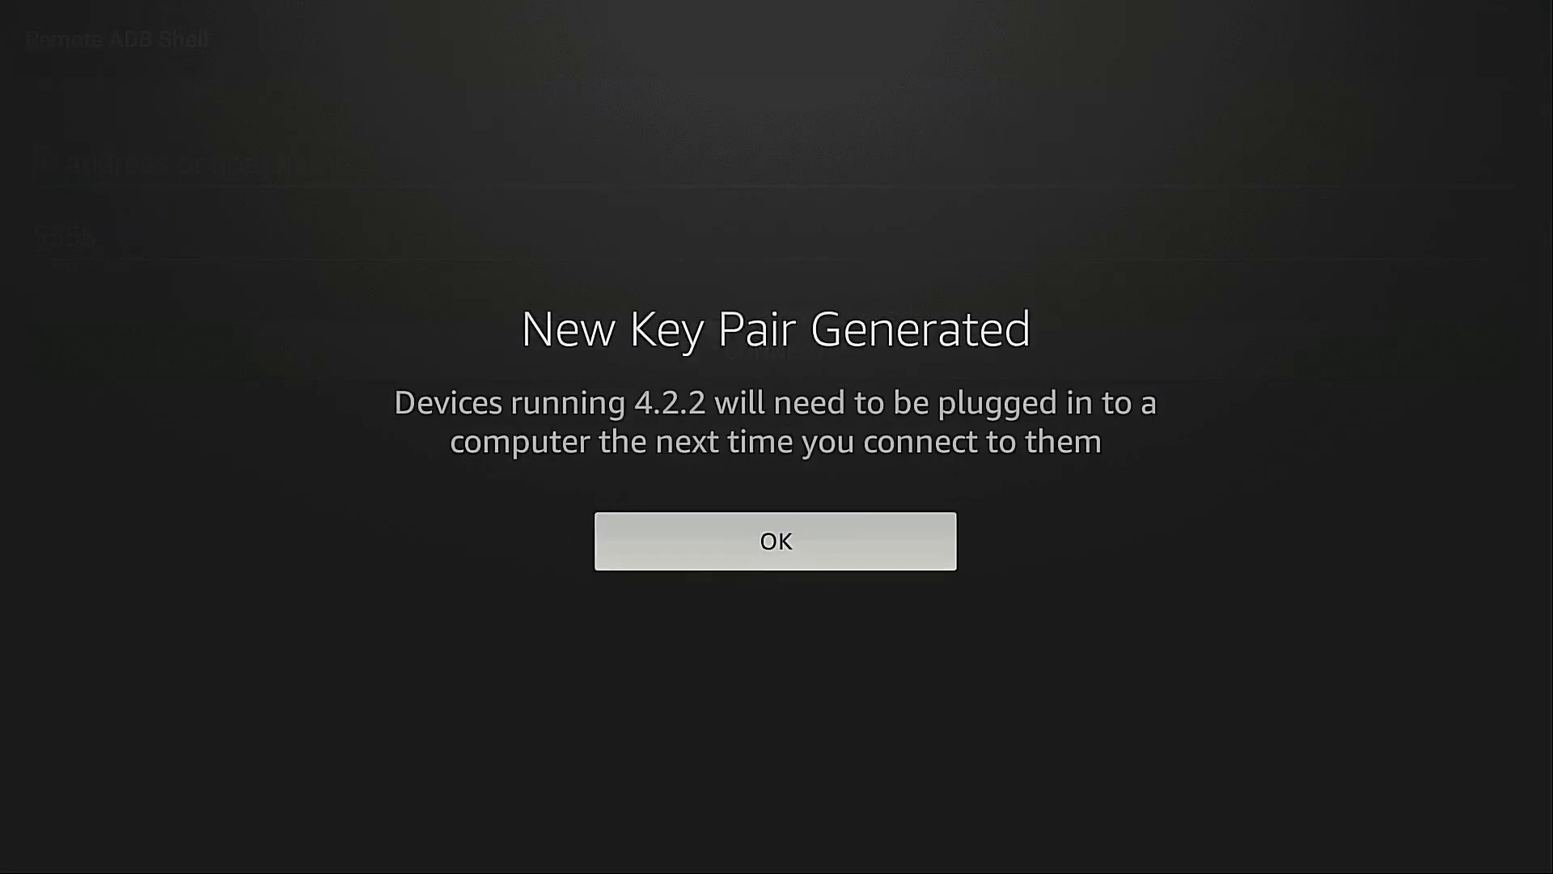
# Acknowledge the new key pair, enter host 127.0.0.1 and confirm port 5555.
pyautogui.click(775, 540)
pyautogui.write('1')
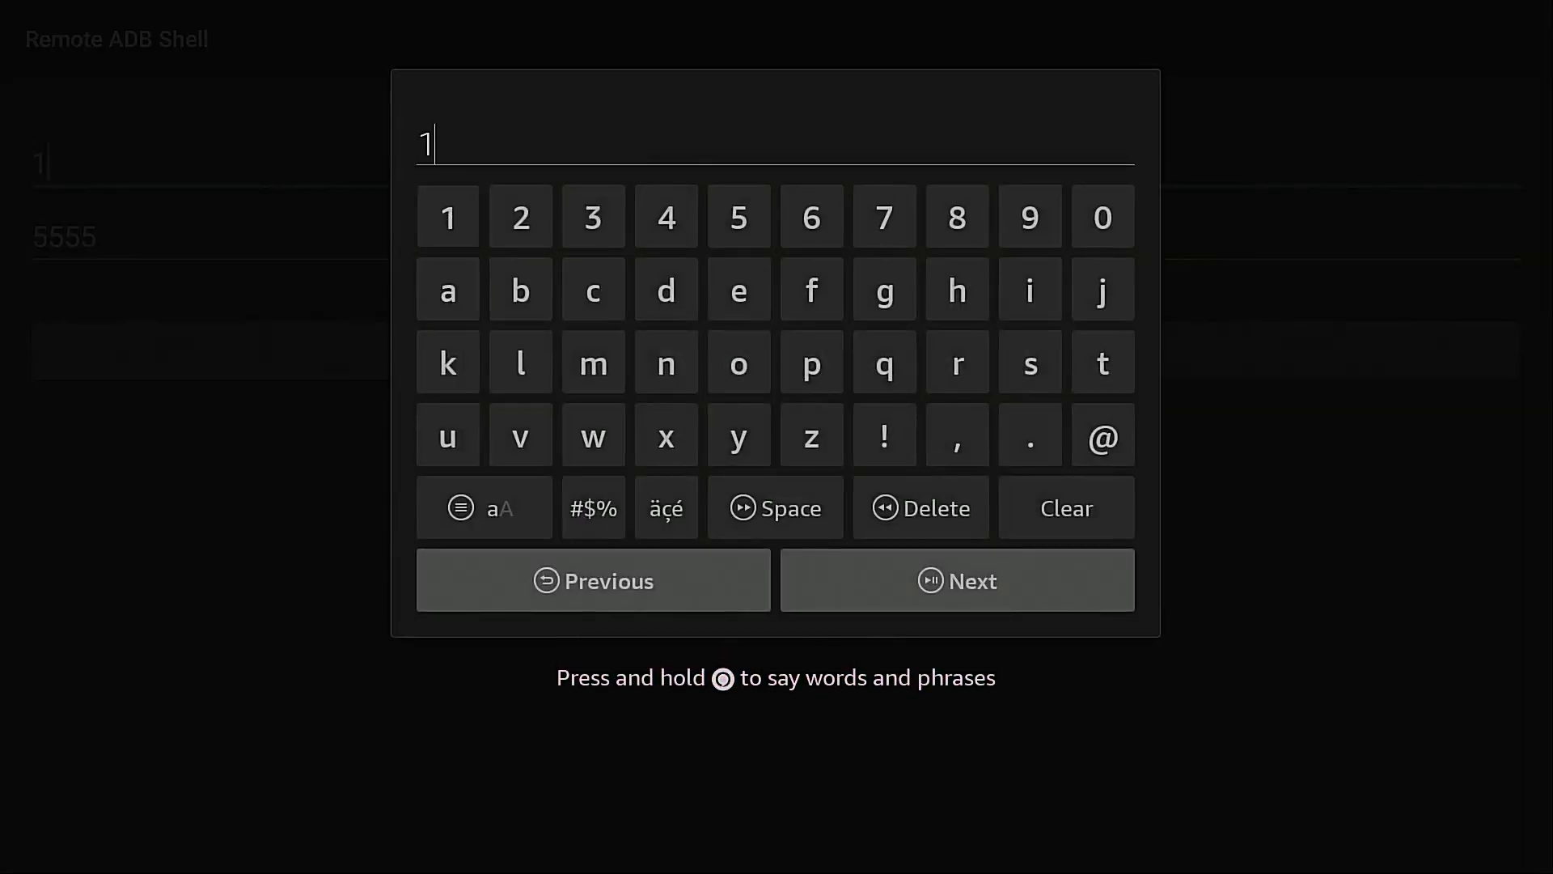
pyautogui.click(520, 215)
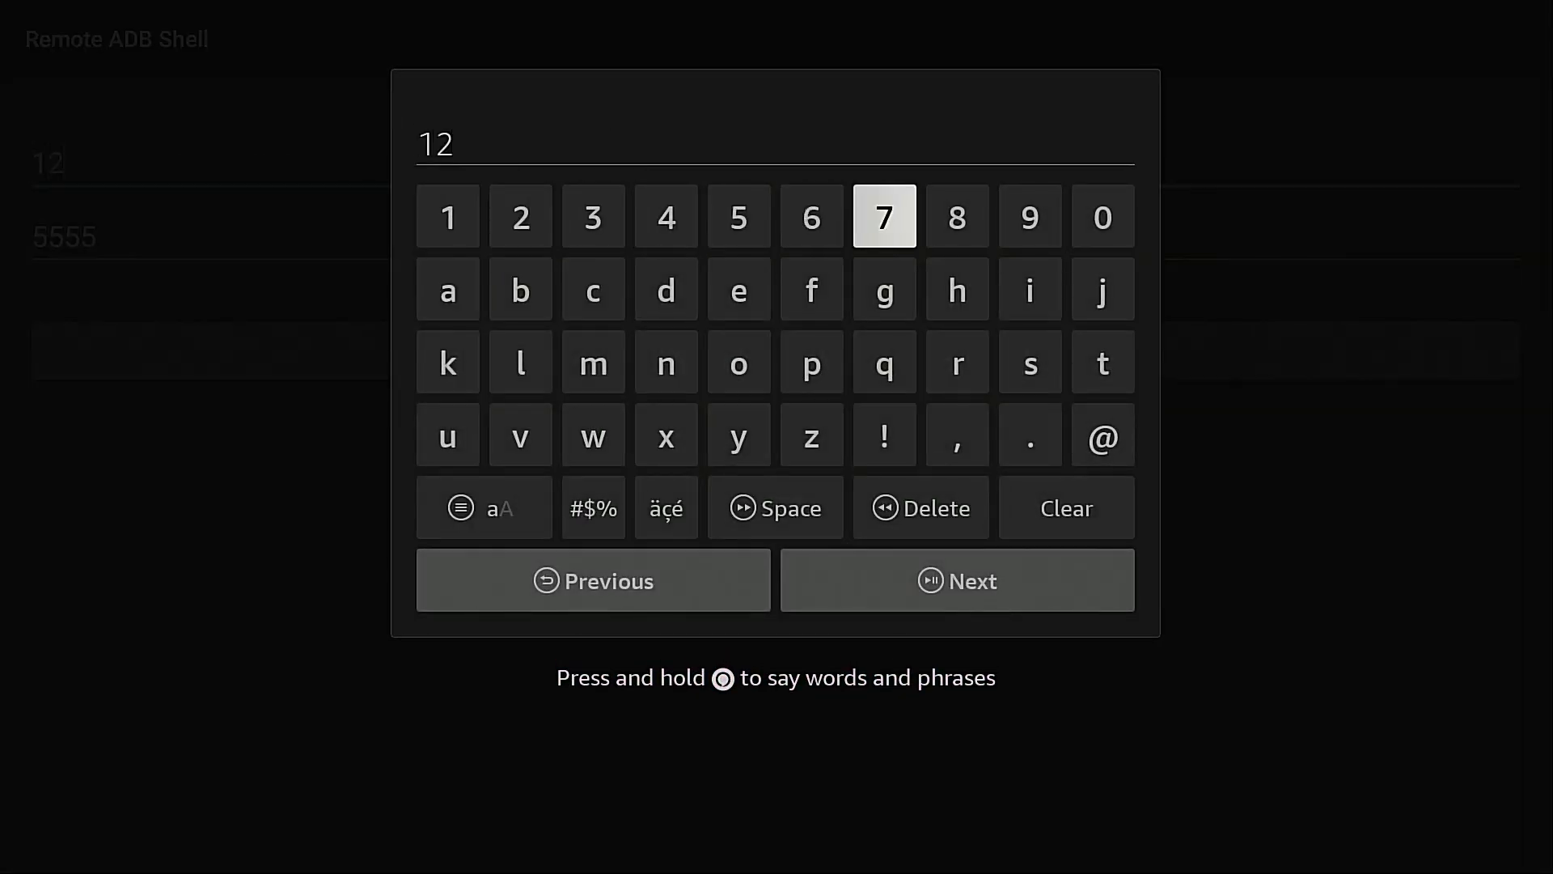
pyautogui.click(885, 215)
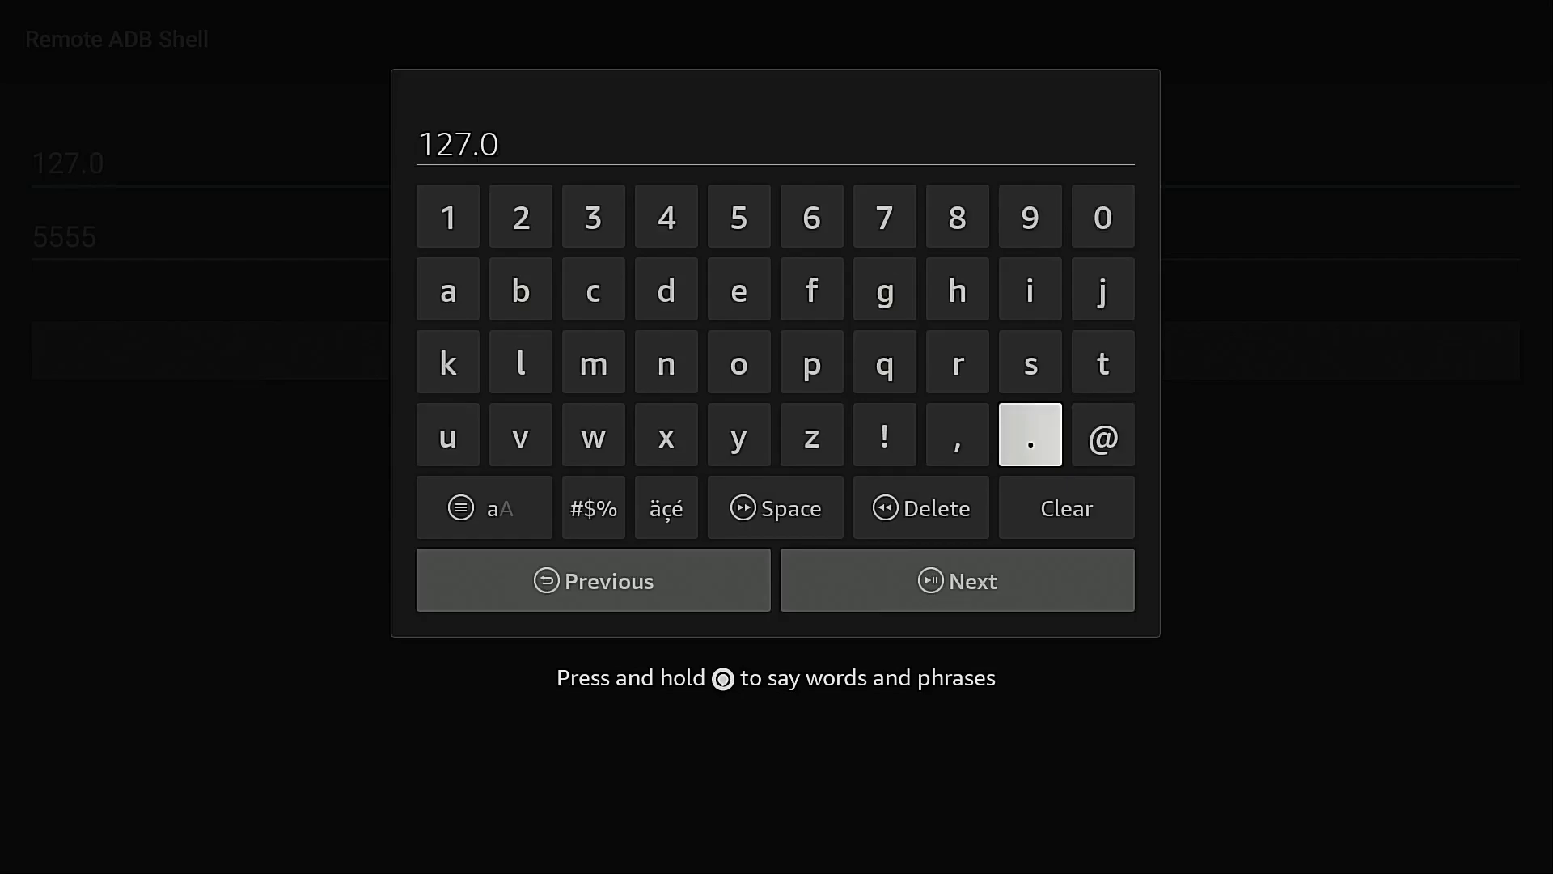
pyautogui.click(1102, 215)
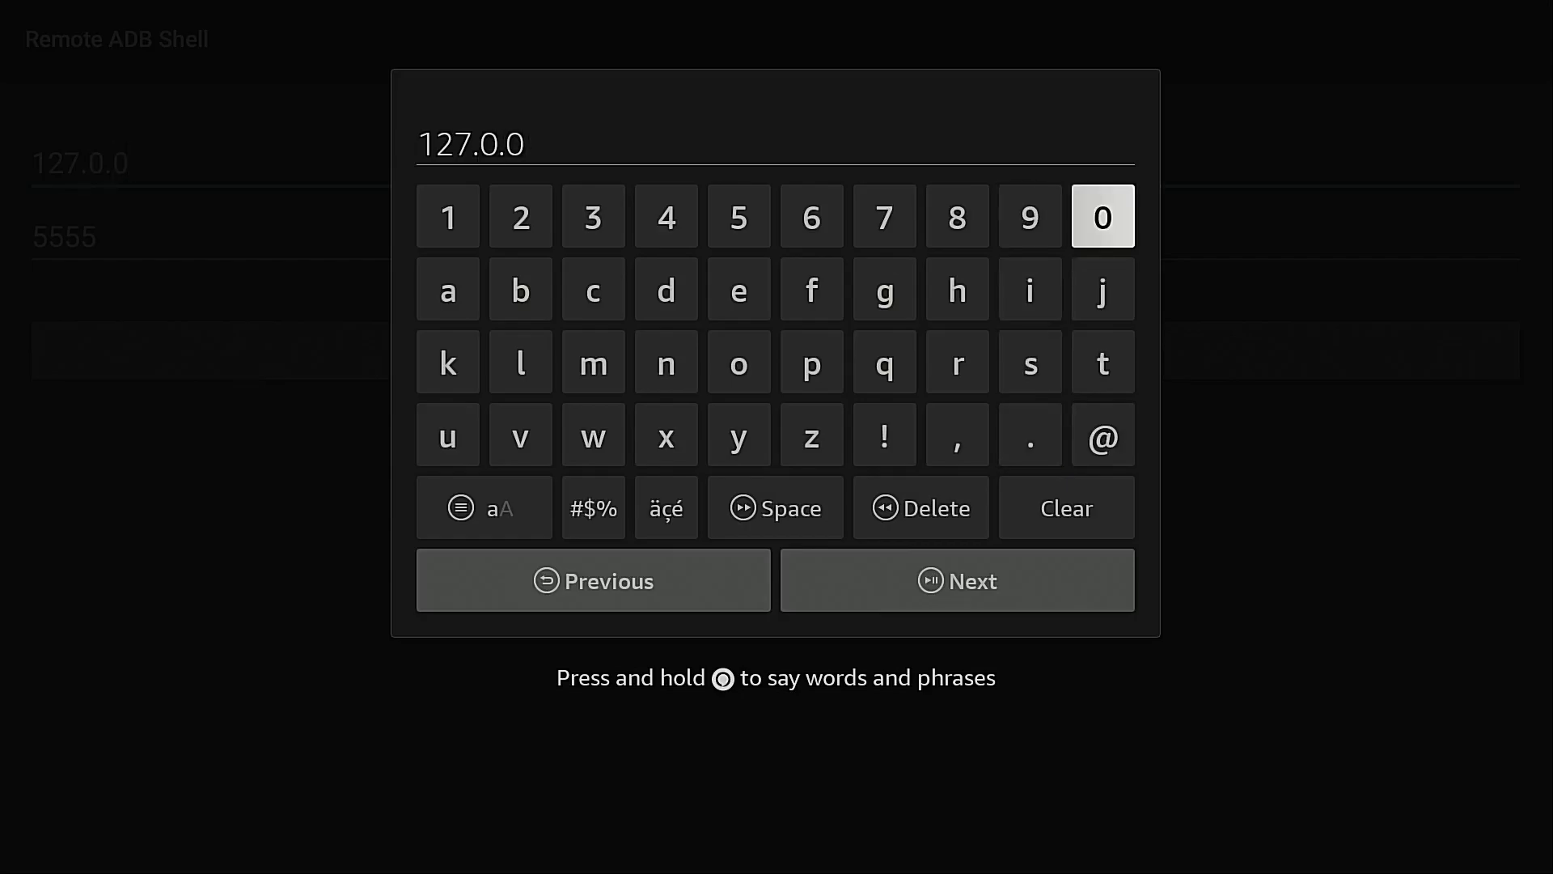
pyautogui.click(1031, 216)
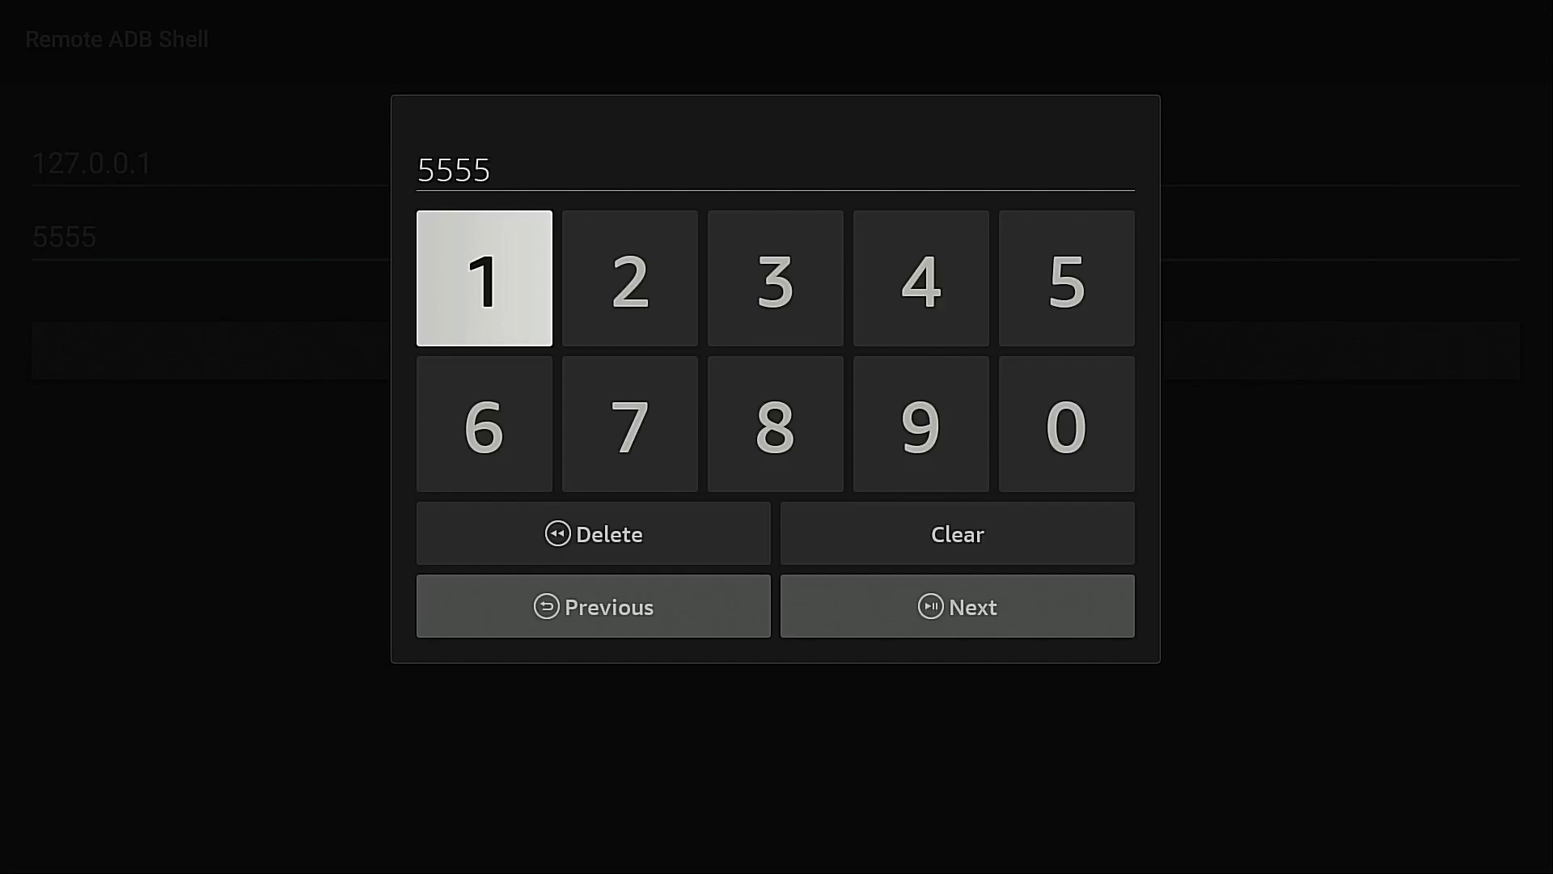
pyautogui.click(592, 605)
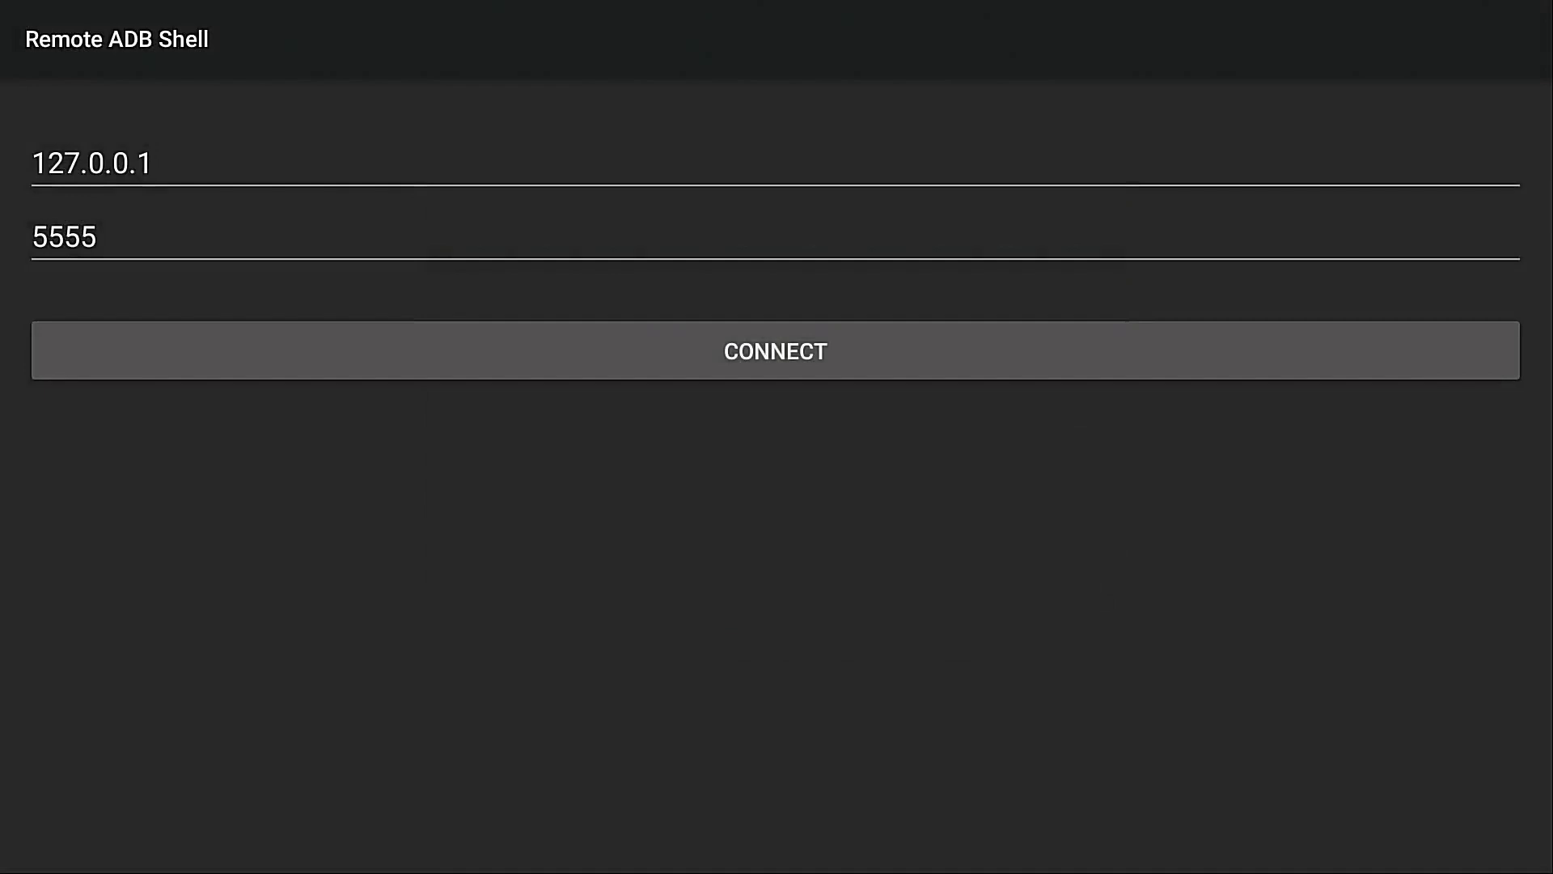
# Connect to 127.0.0.1 and run the pm grant command for com.ixolit.ipvanish.
pyautogui.click(775, 351)
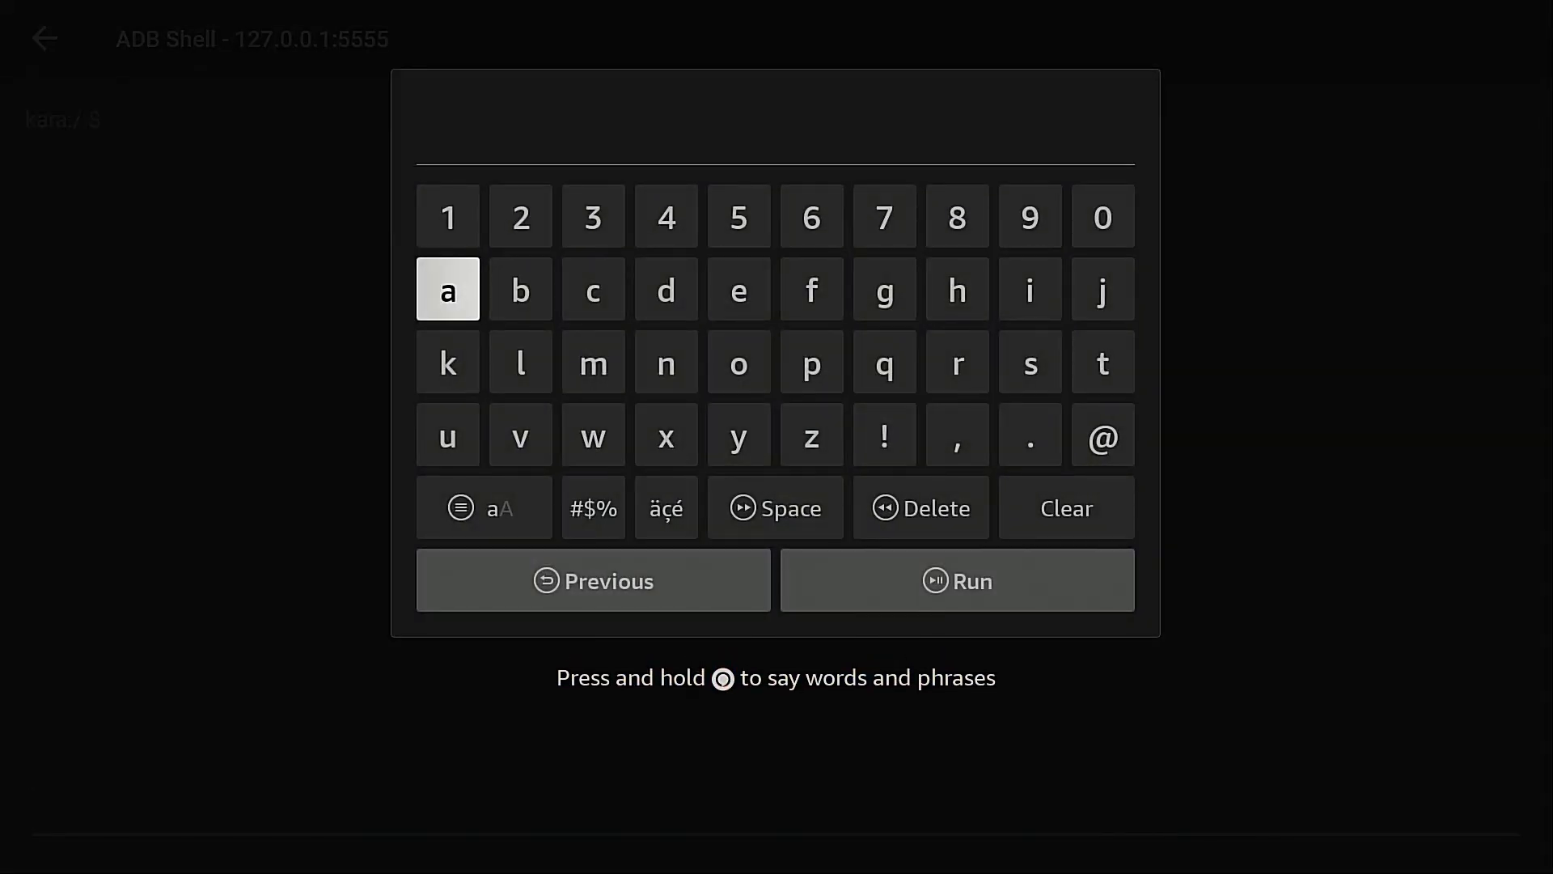
pyautogui.write('pm grant com.ixolit.ipvanish')
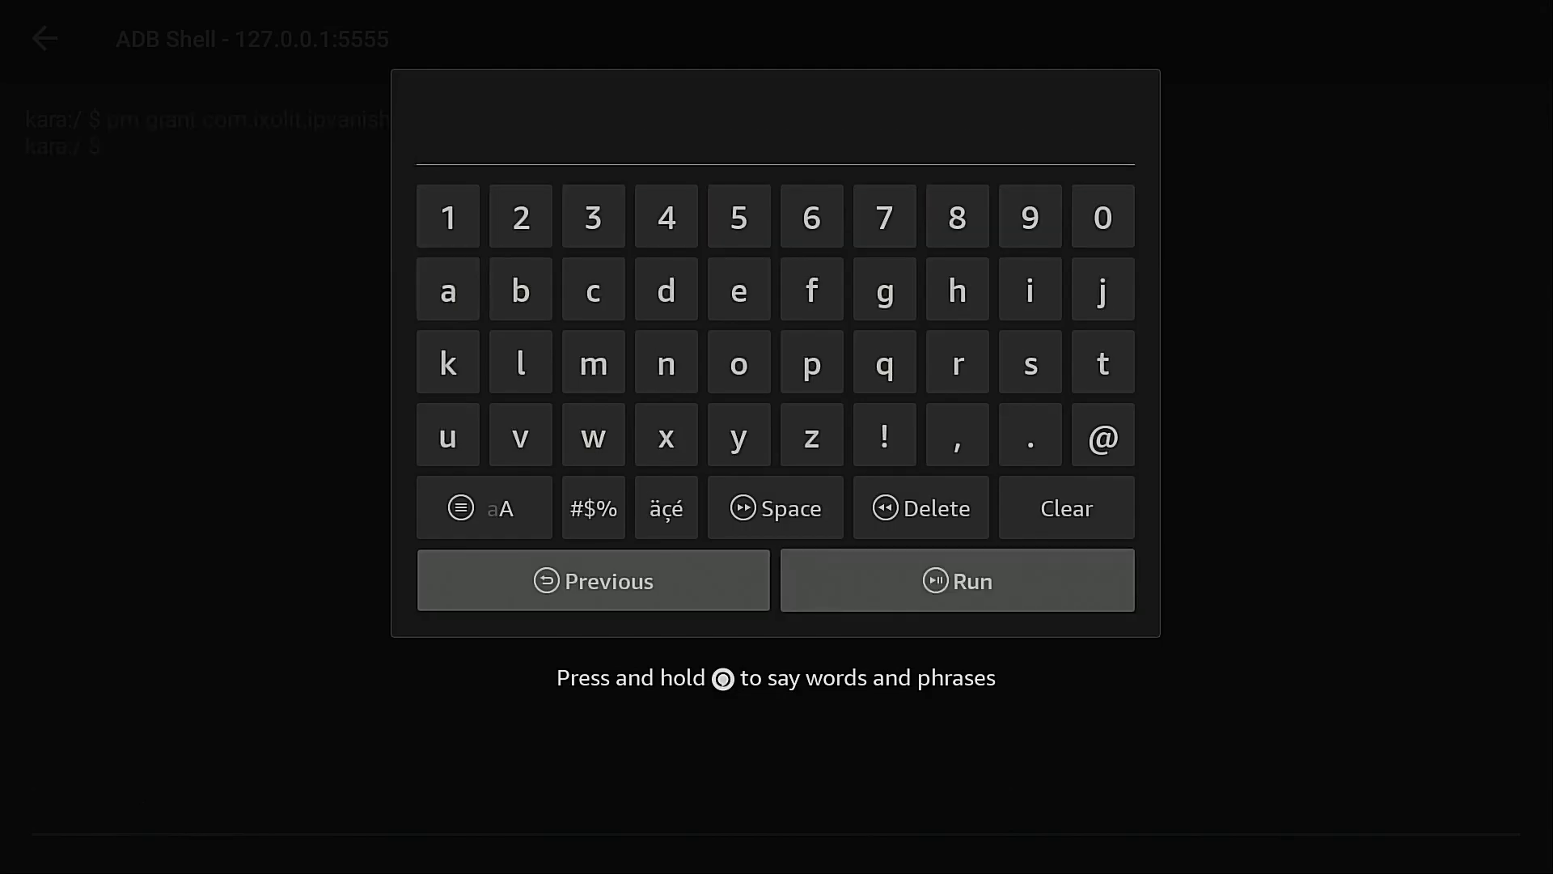
pyautogui.click(956, 581)
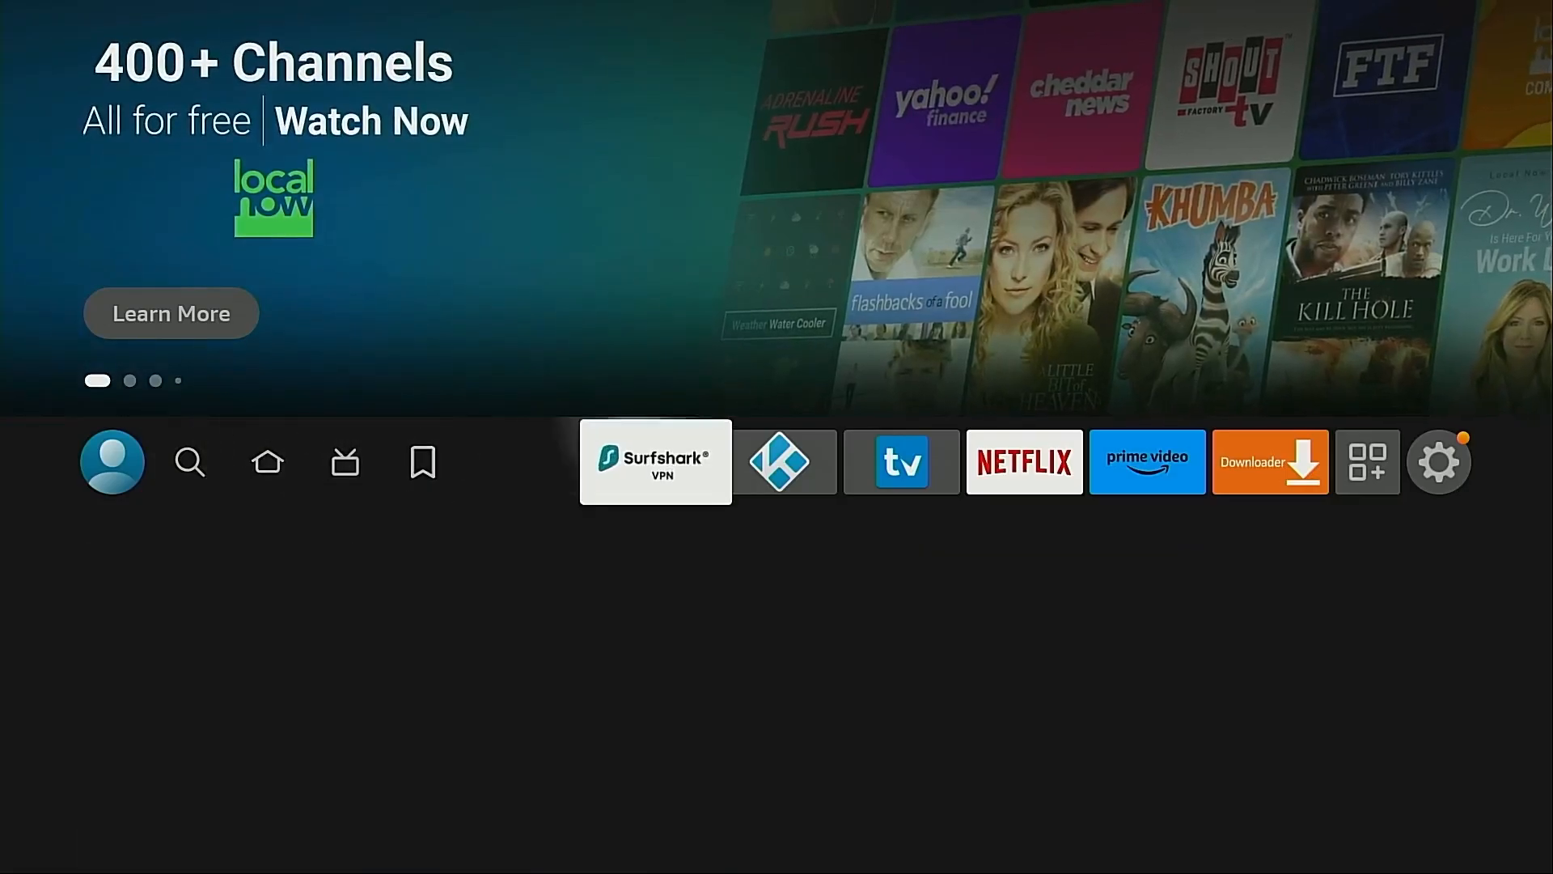
# Relaunch IPVanish from See All in Your Apps & Channels.
pyautogui.click(1367, 461)
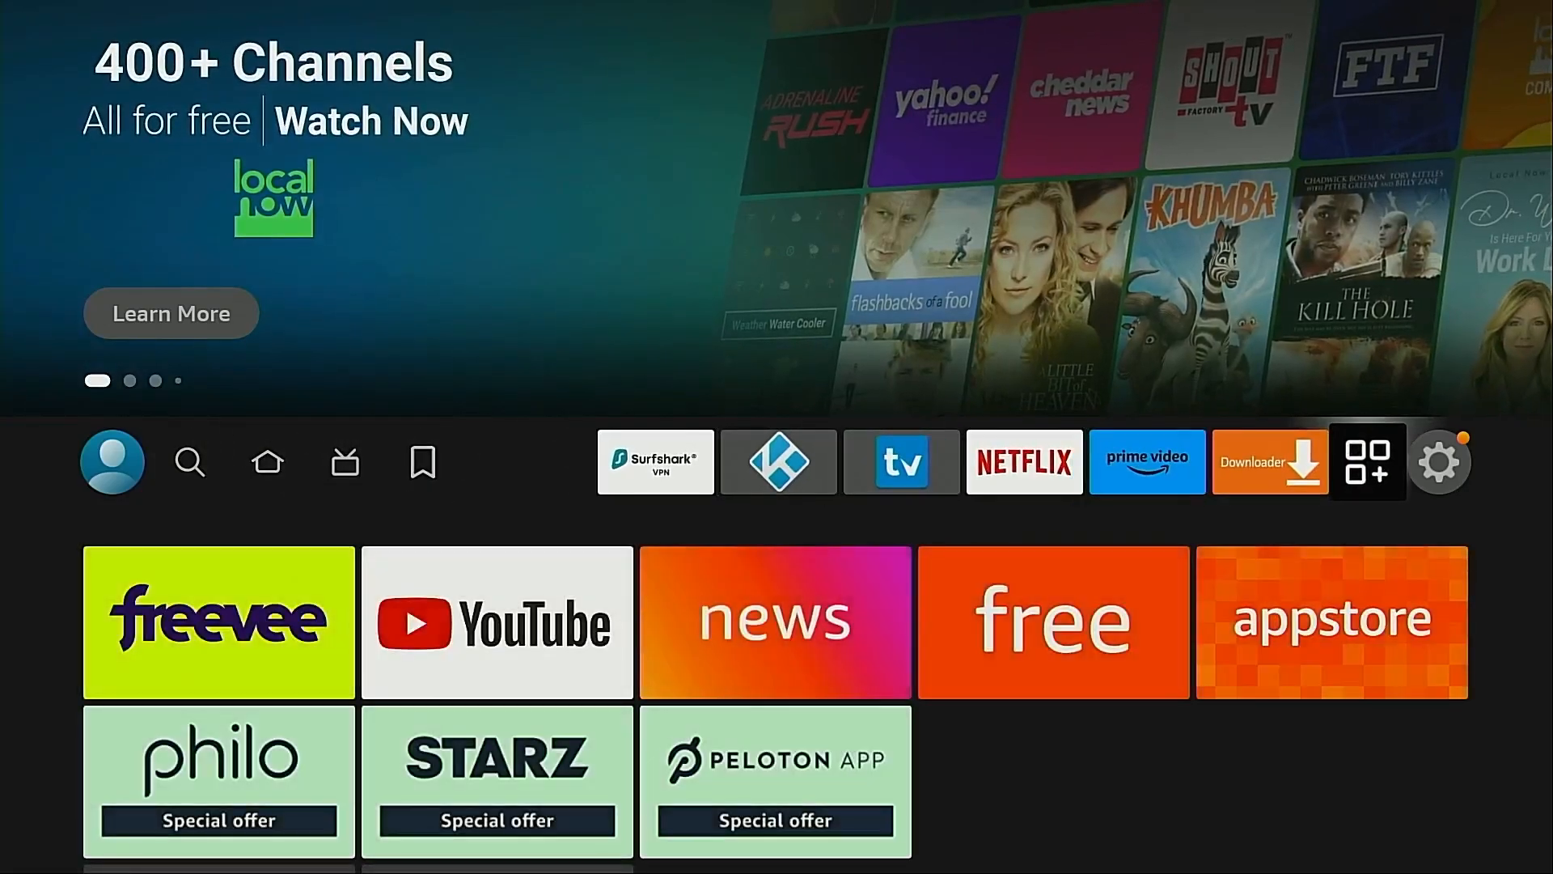
pyautogui.click(1368, 461)
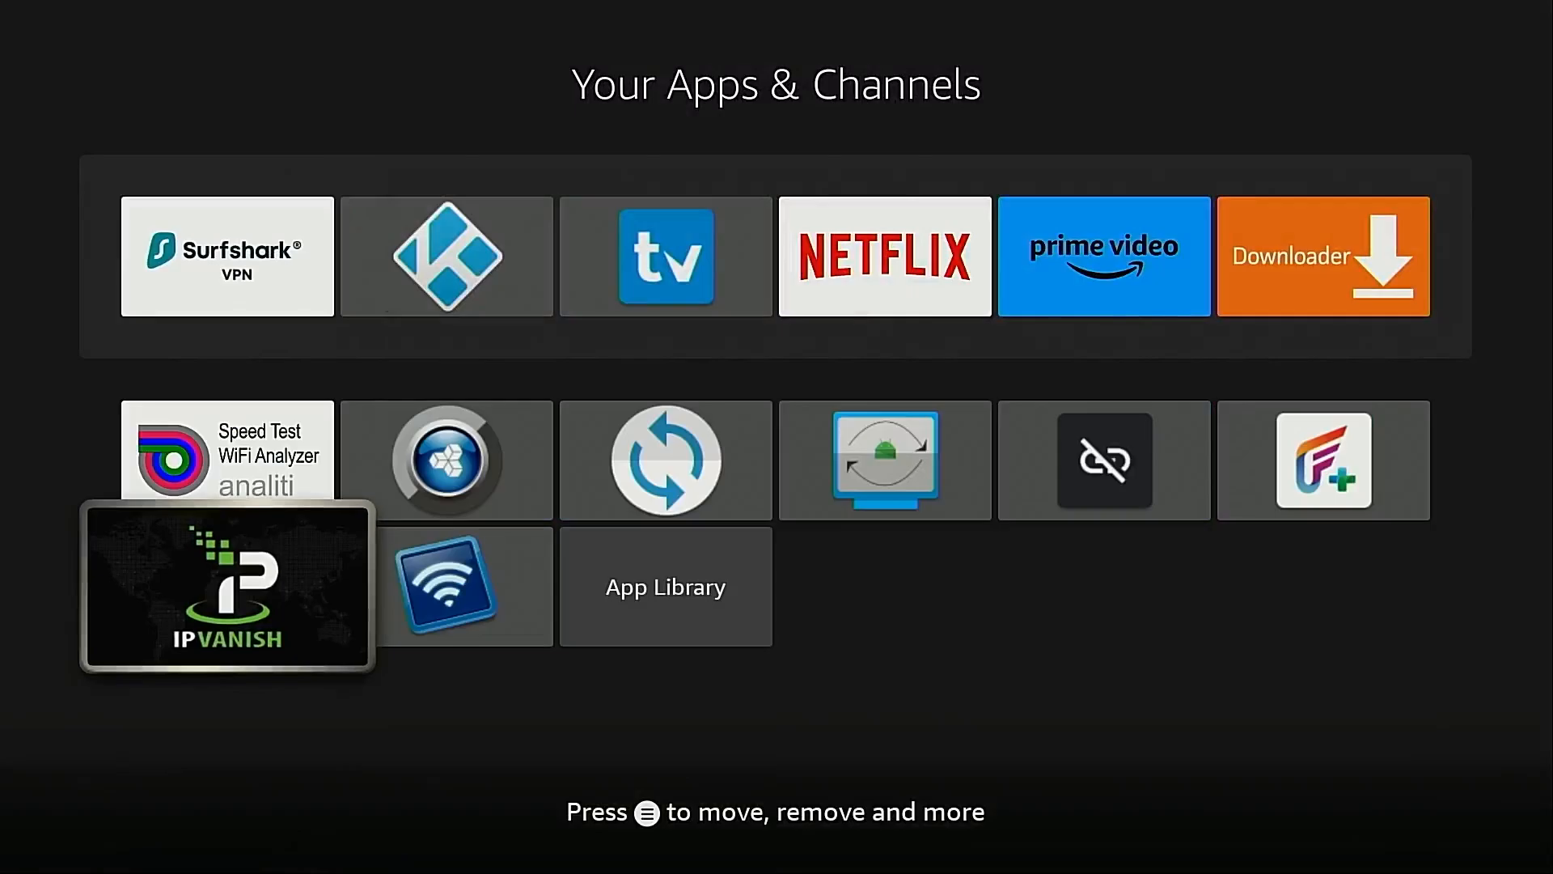
pyautogui.click(226, 586)
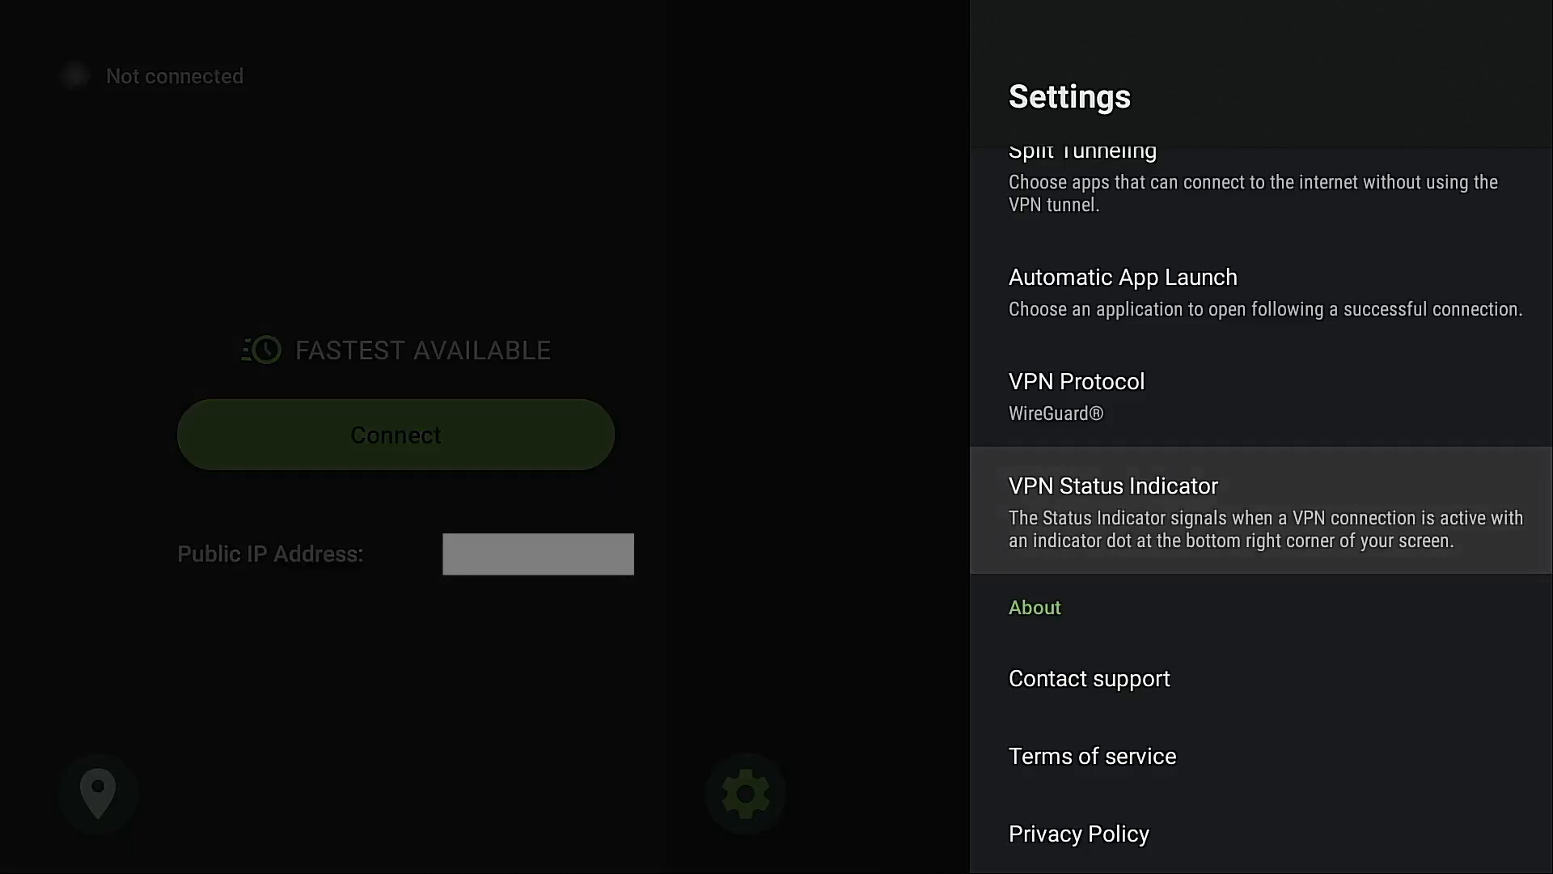
# Turn the VPN Status Indicator setting to On in IPVanish settings.
pyautogui.click(1113, 485)
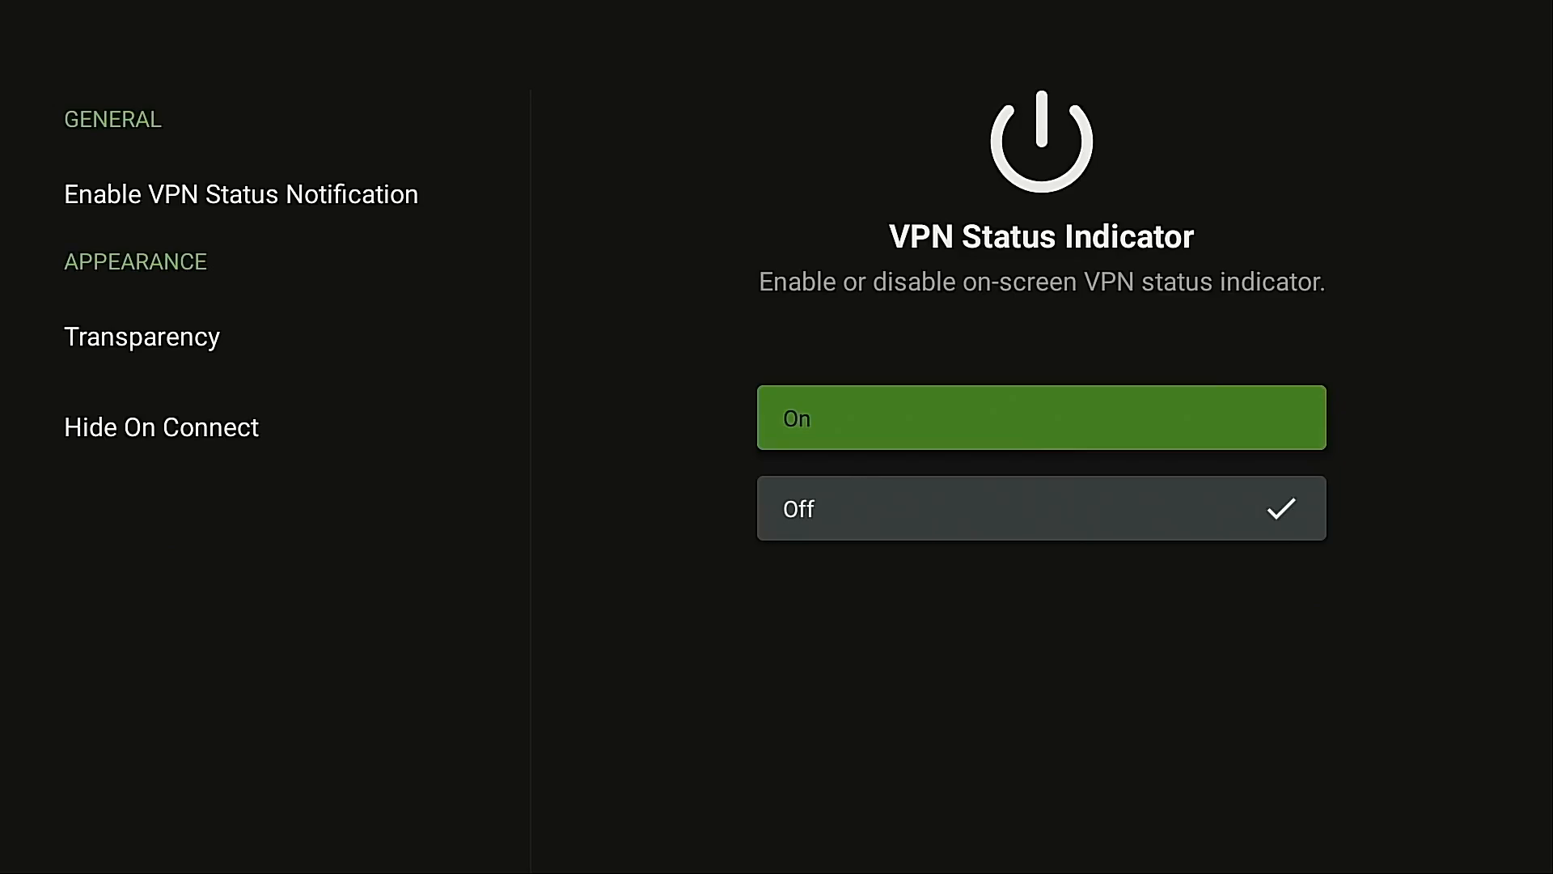
pyautogui.click(1041, 418)
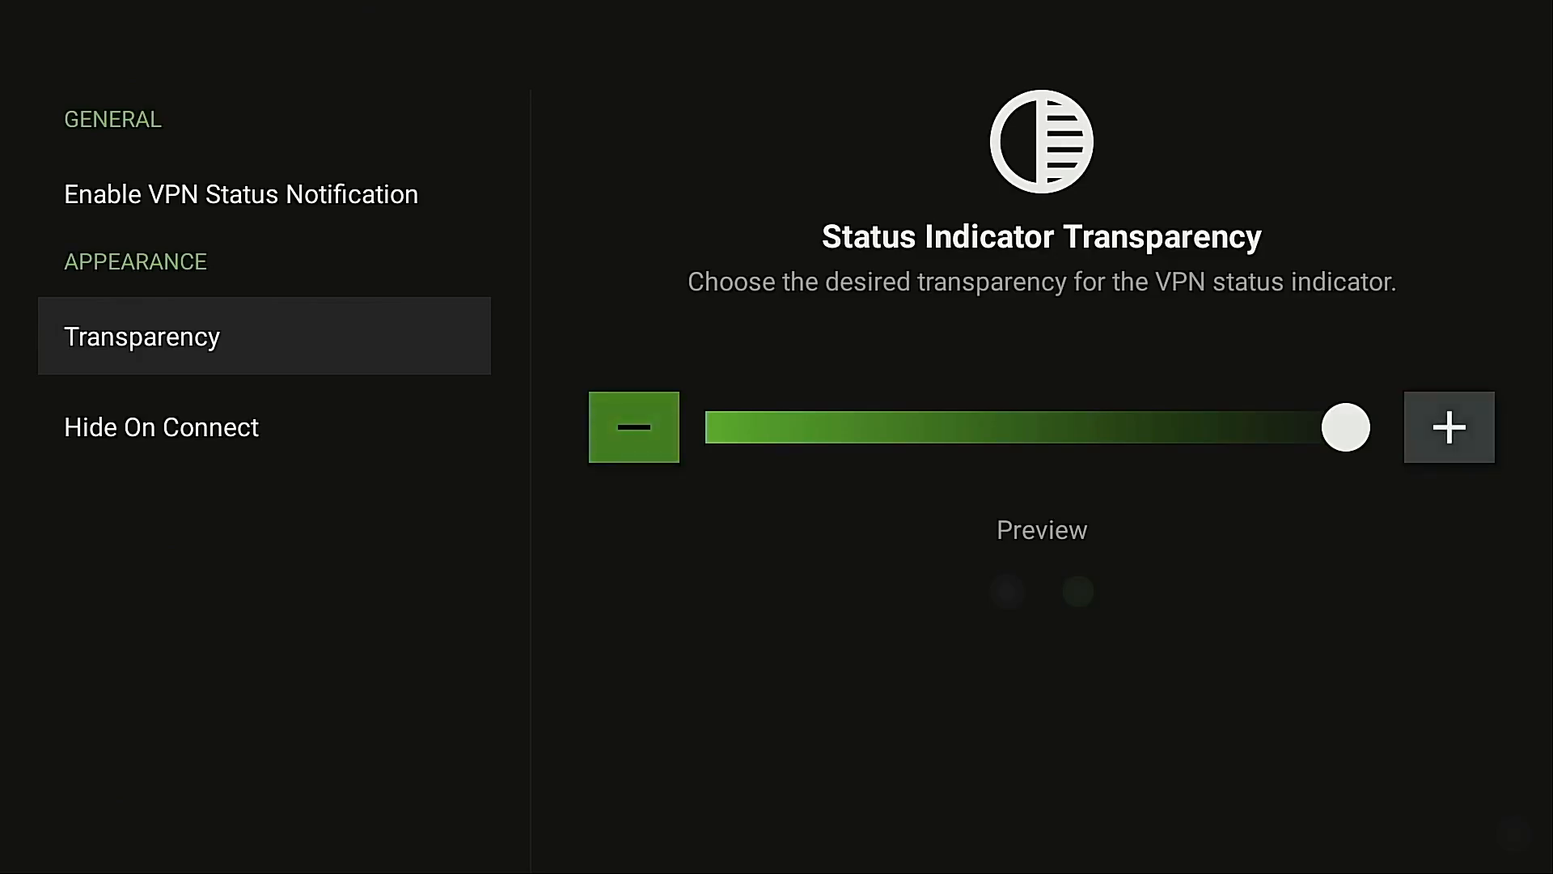
# Lower the indicator transparency three notches, raise it back near full, and enter Hide On Connect.
pyautogui.click(632, 427)
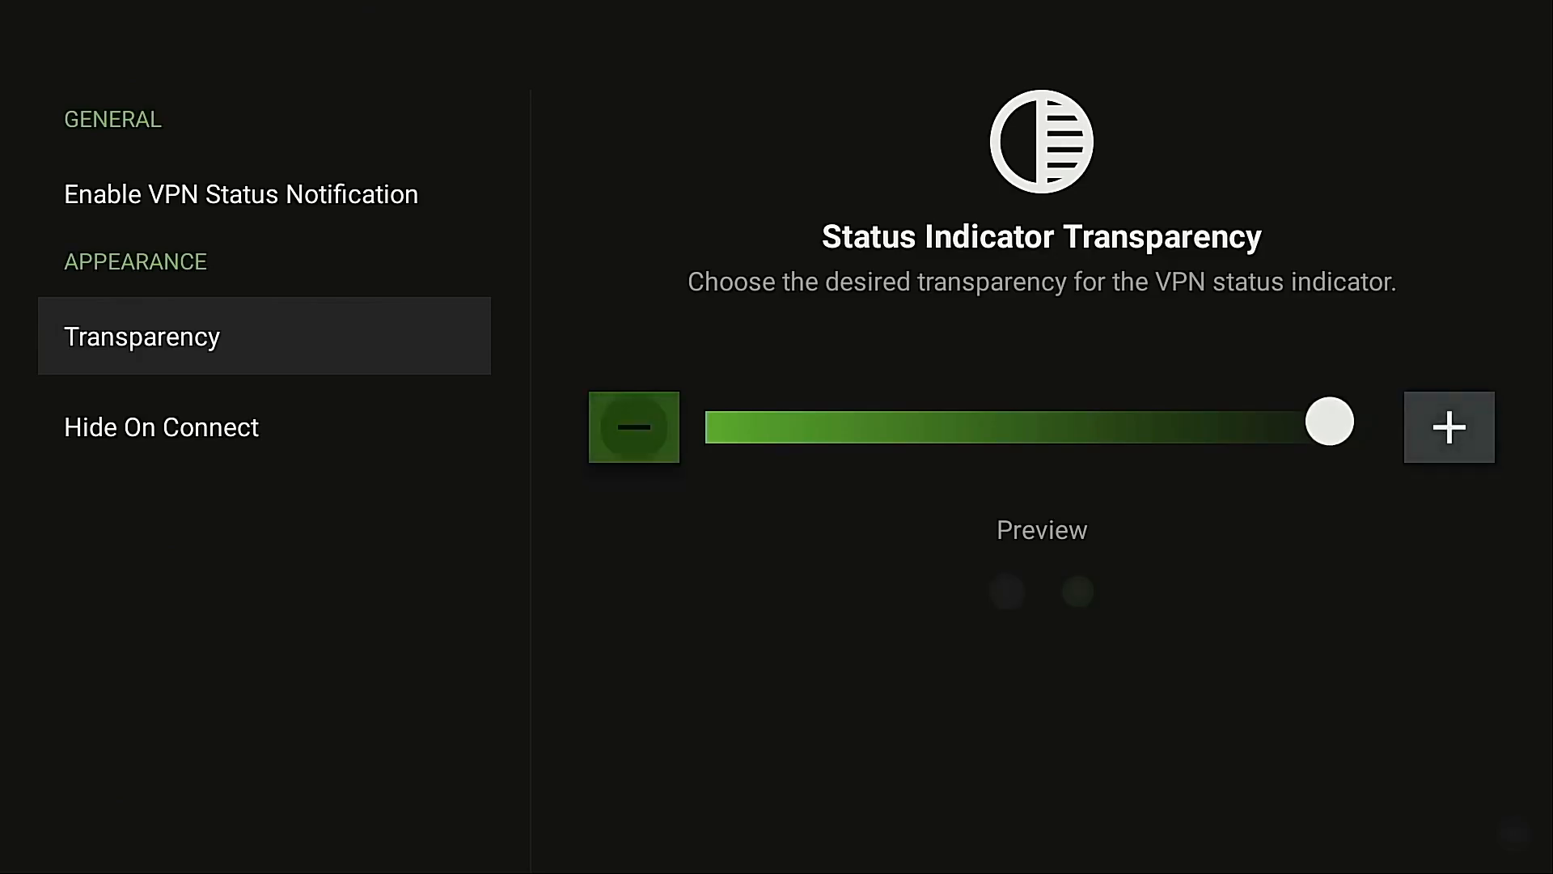
pyautogui.click(633, 427)
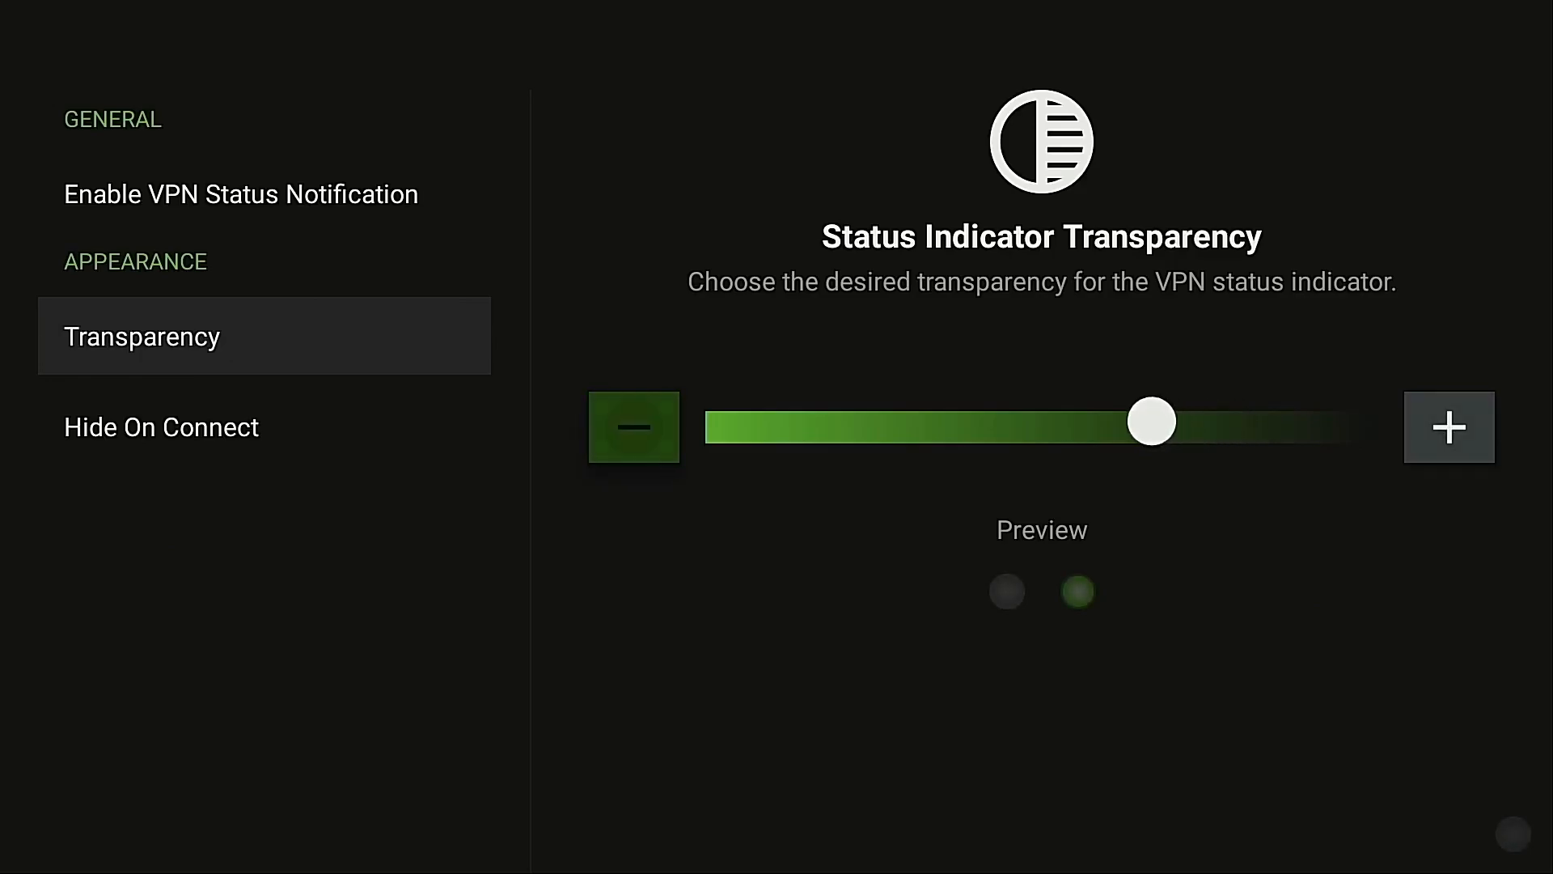
pyautogui.click(632, 427)
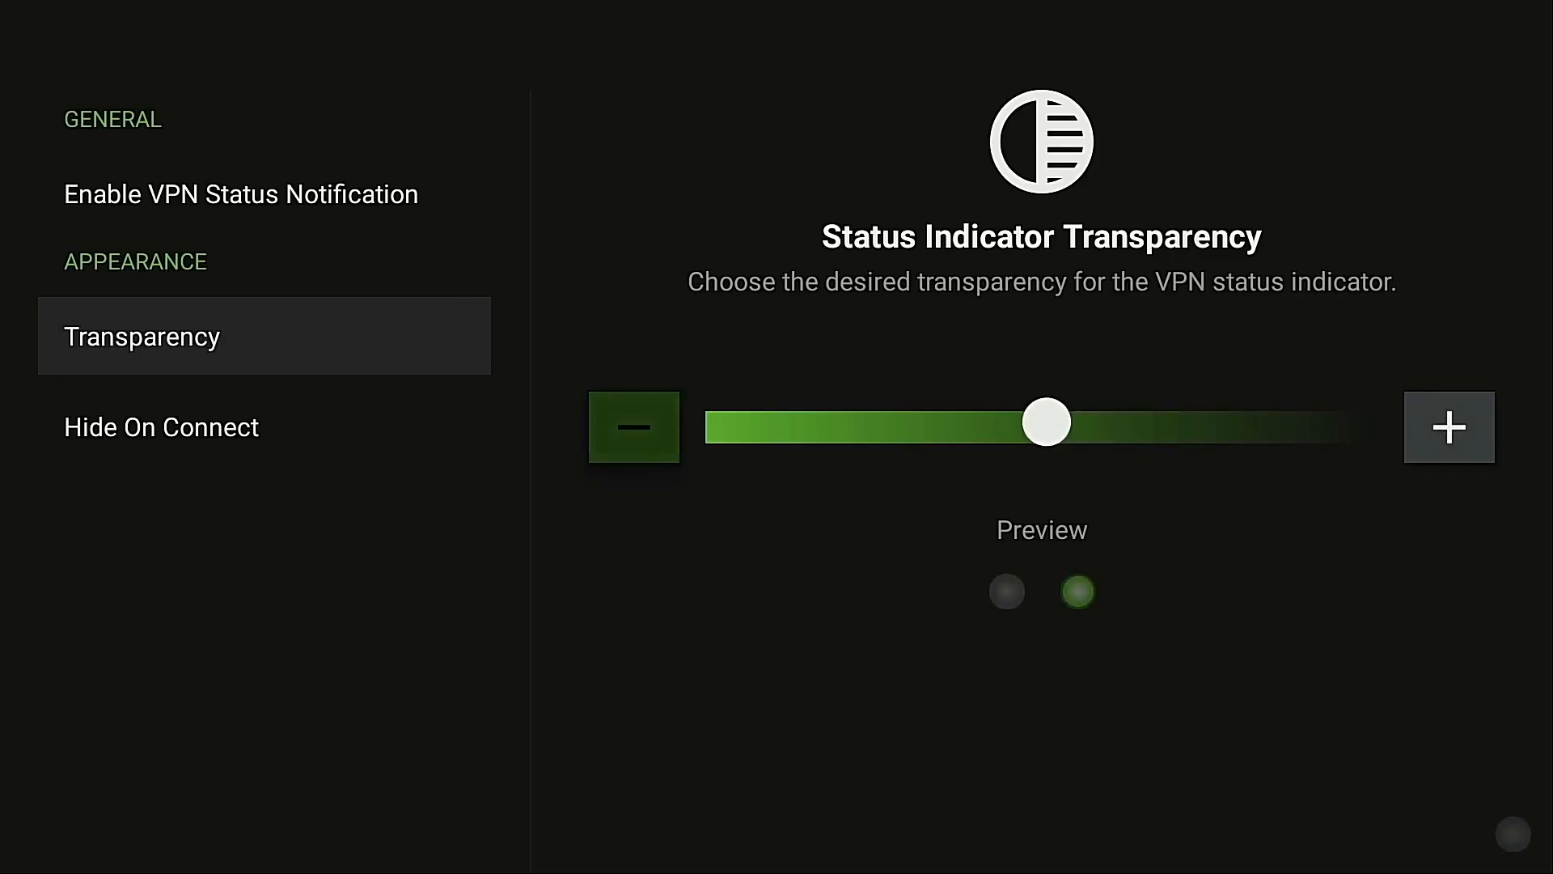
pyautogui.click(1448, 427)
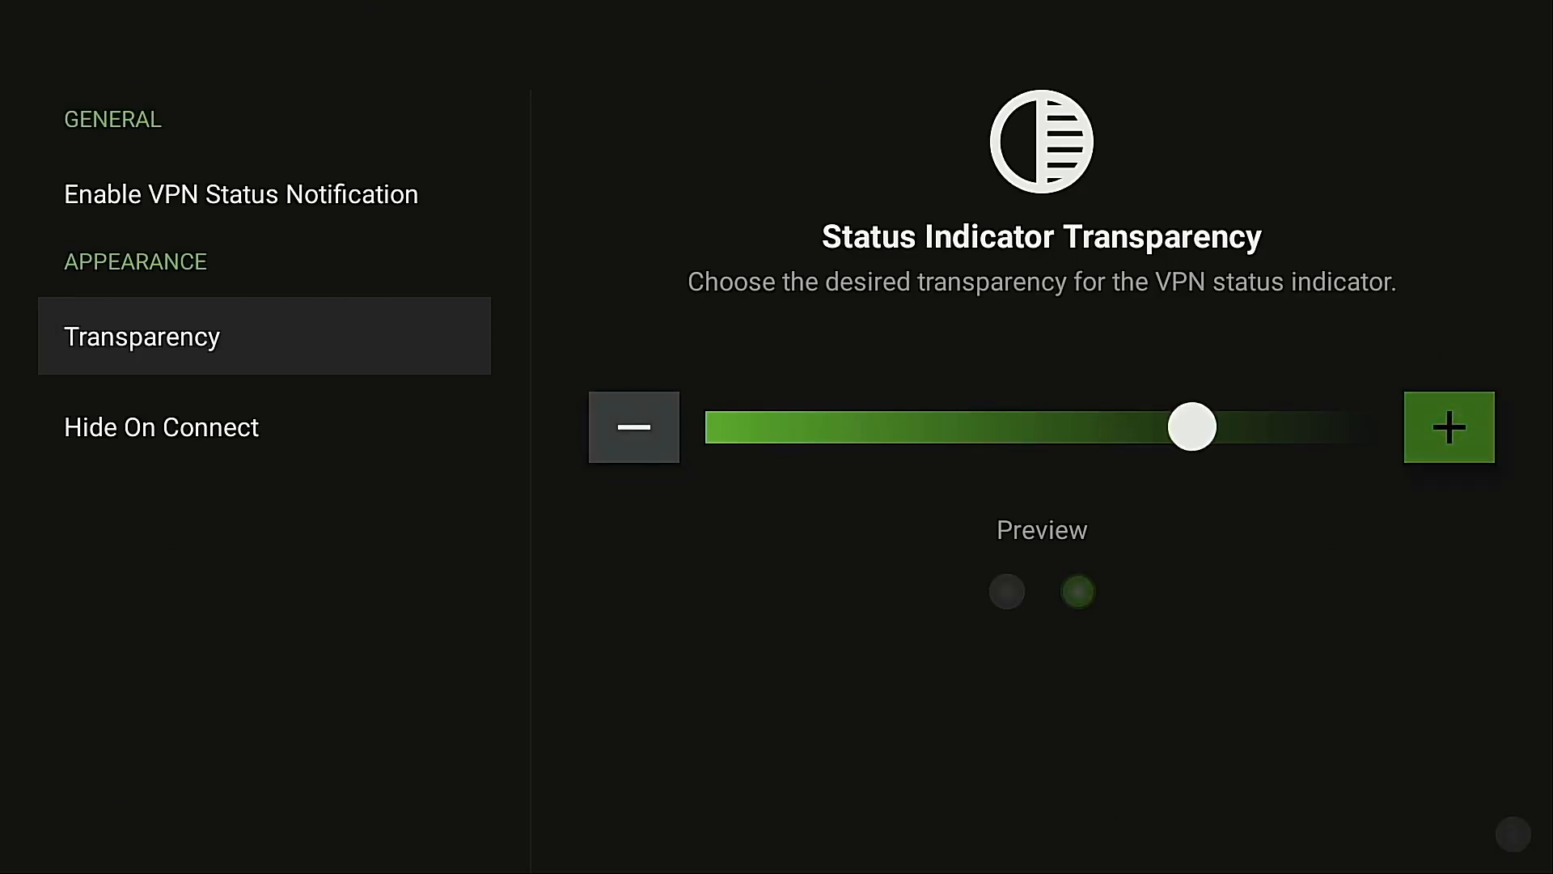
pyautogui.click(1448, 427)
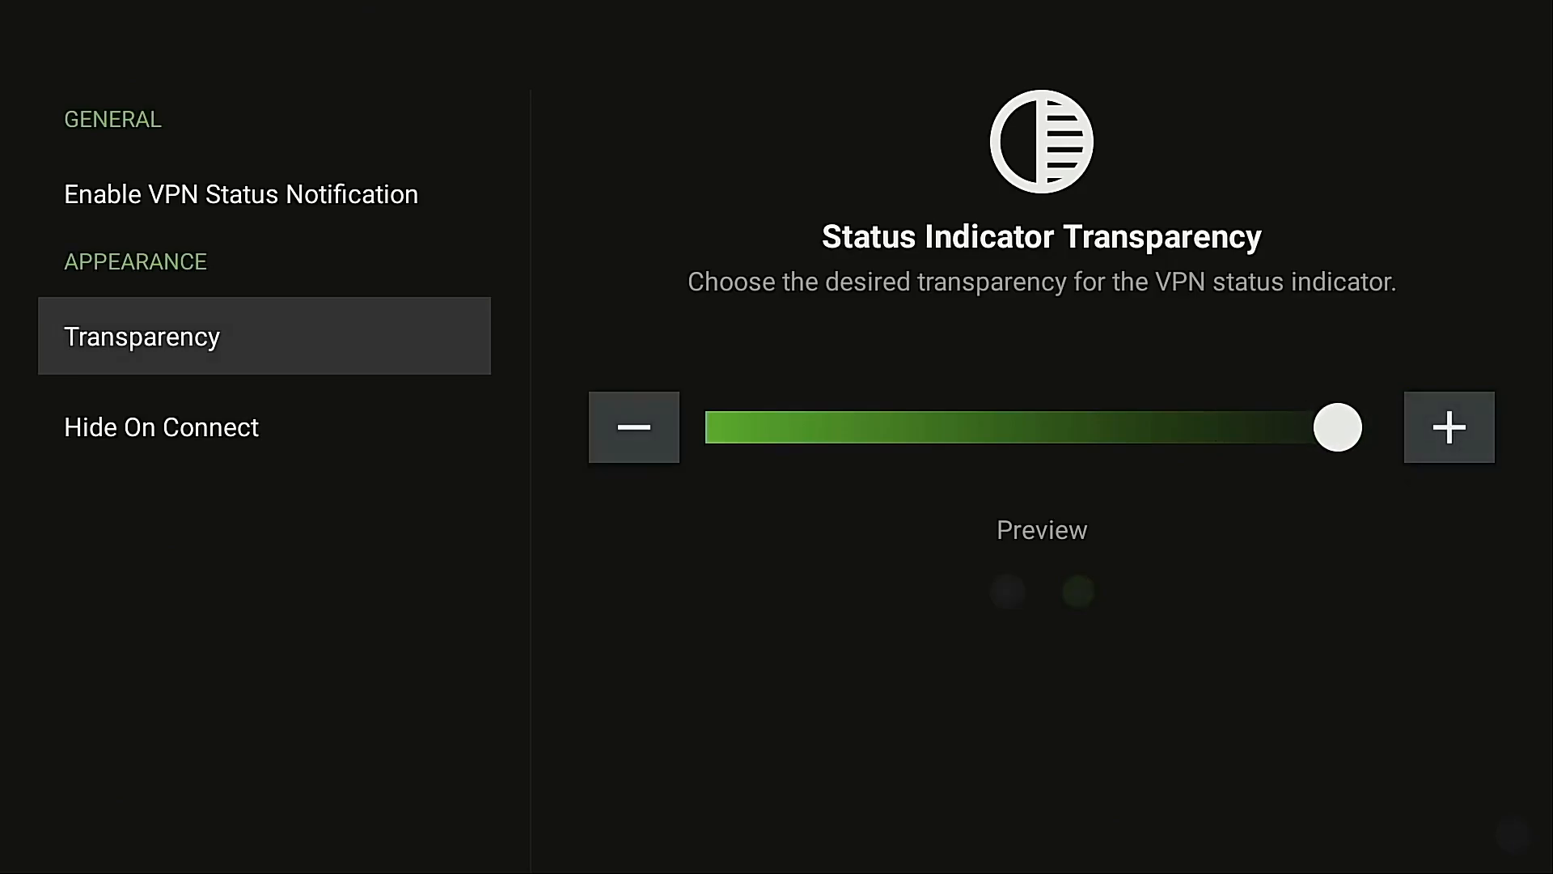
pyautogui.click(633, 427)
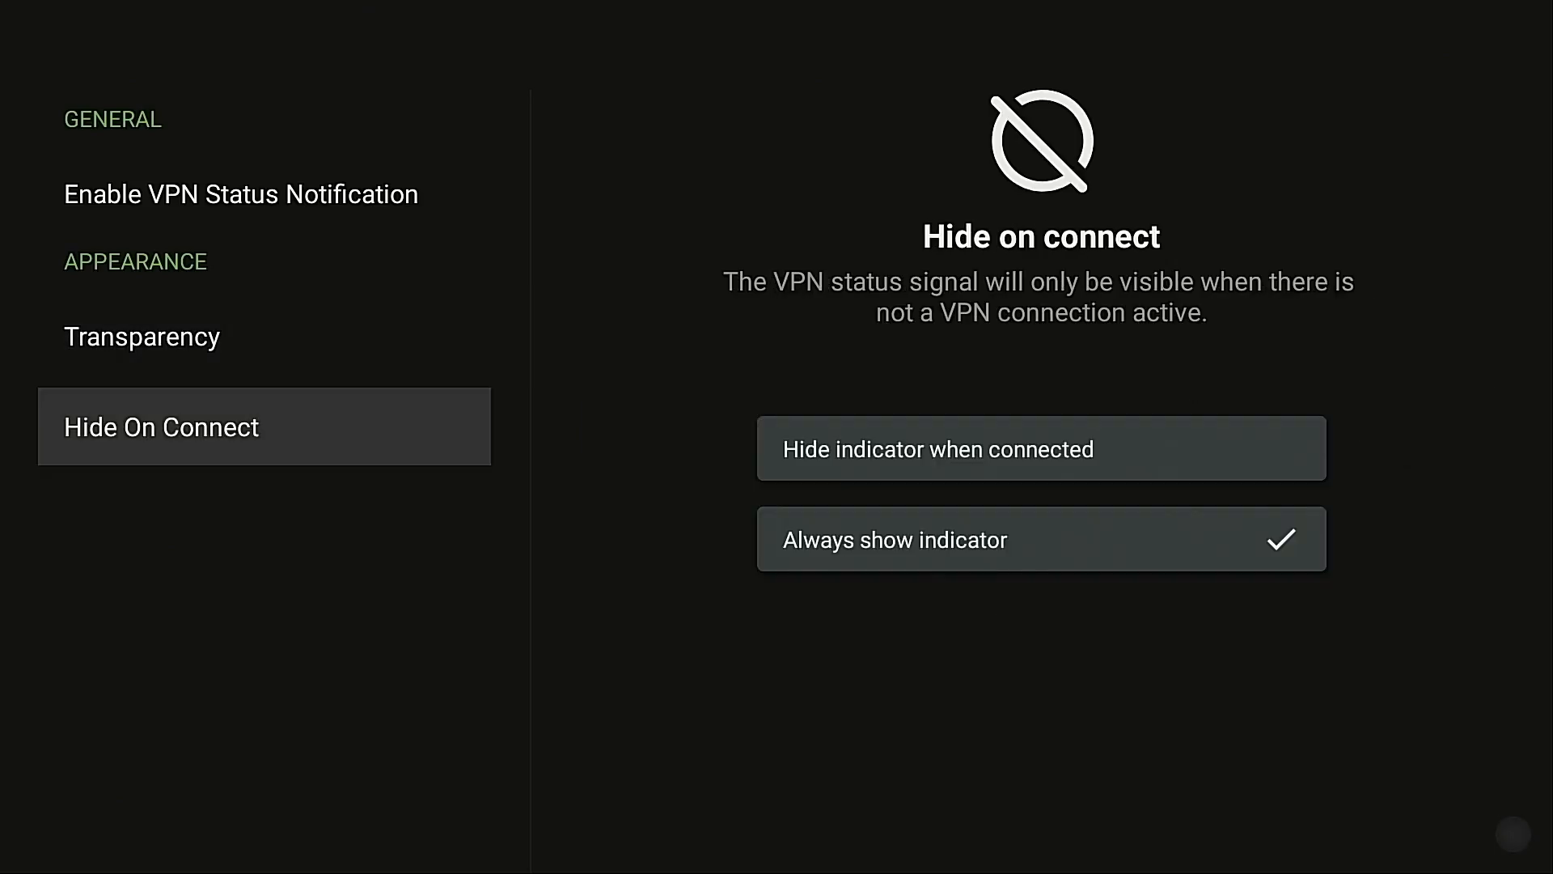
pyautogui.moveTo(1040, 448)
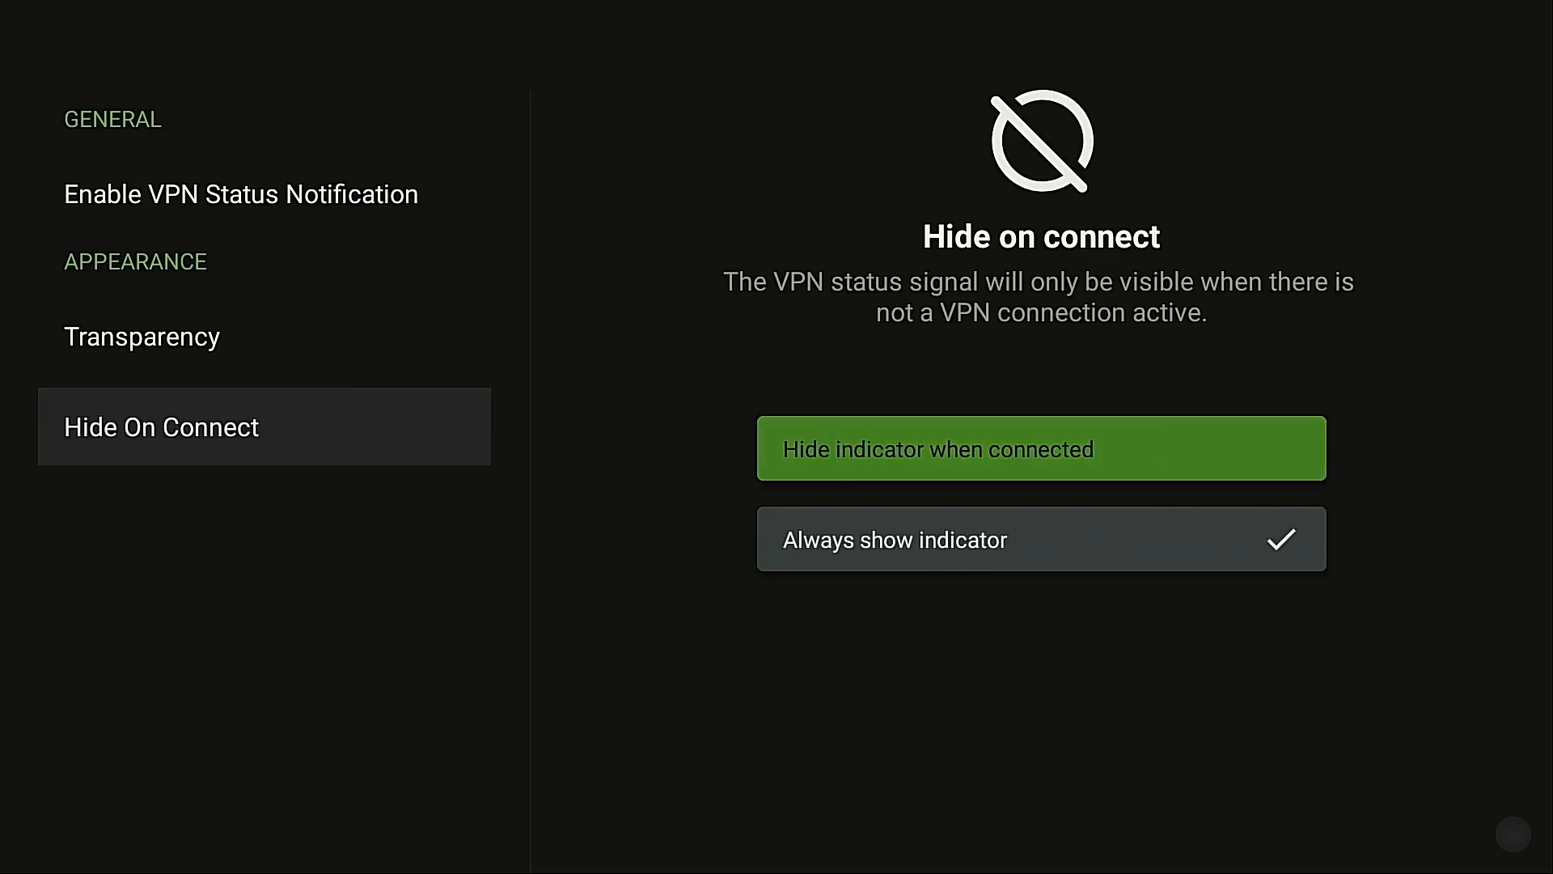
# Try 'Hide indicator when connected', settle on 'Always show indicator', and go back to Settings.
pyautogui.click(1040, 538)
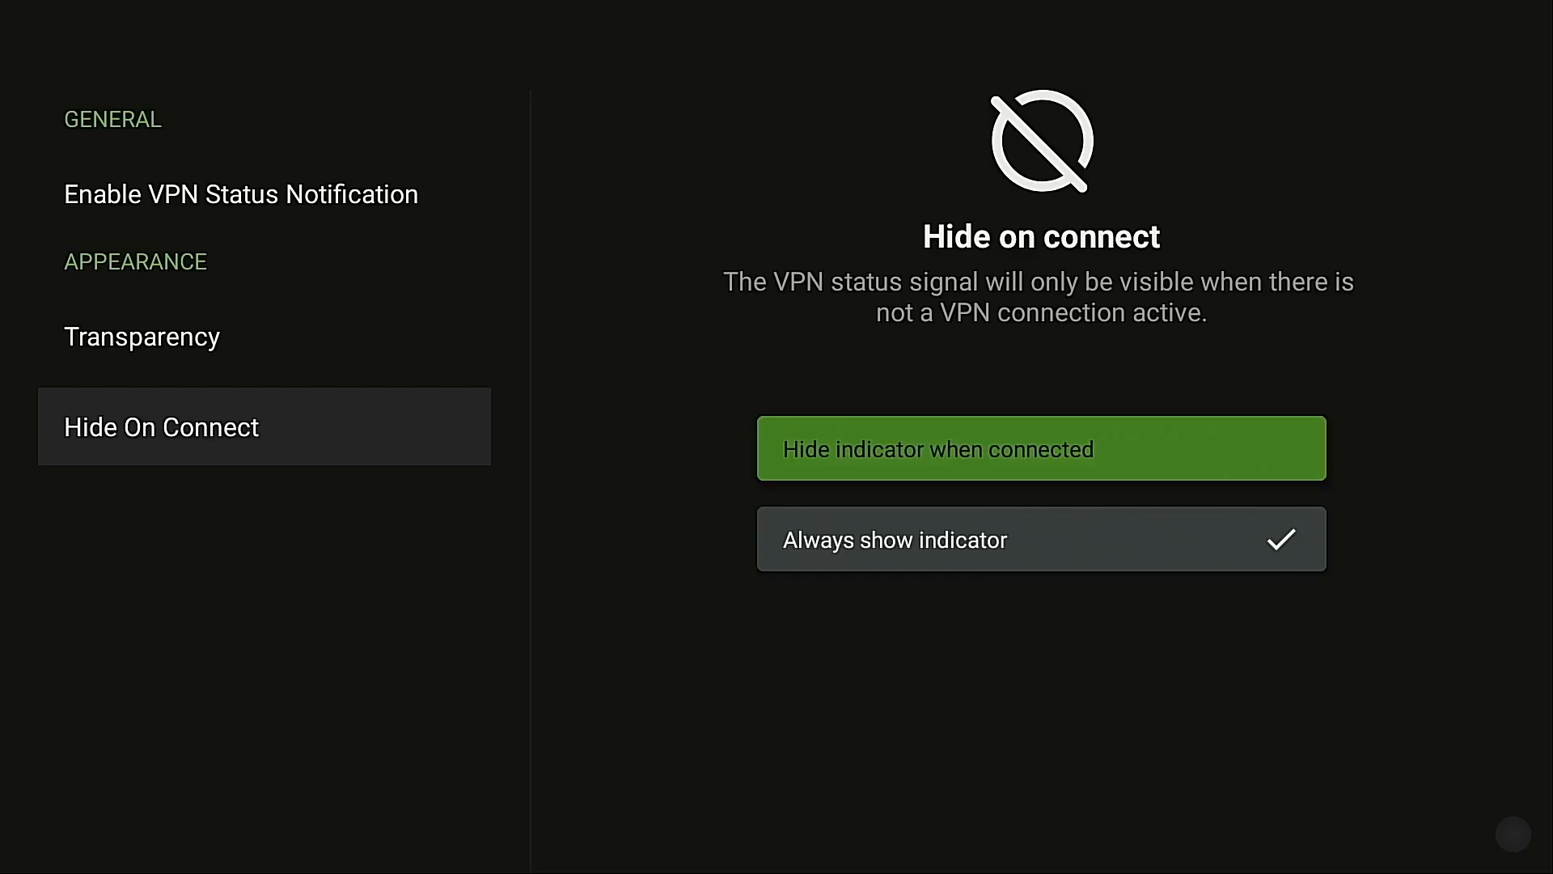
pyautogui.click(1040, 448)
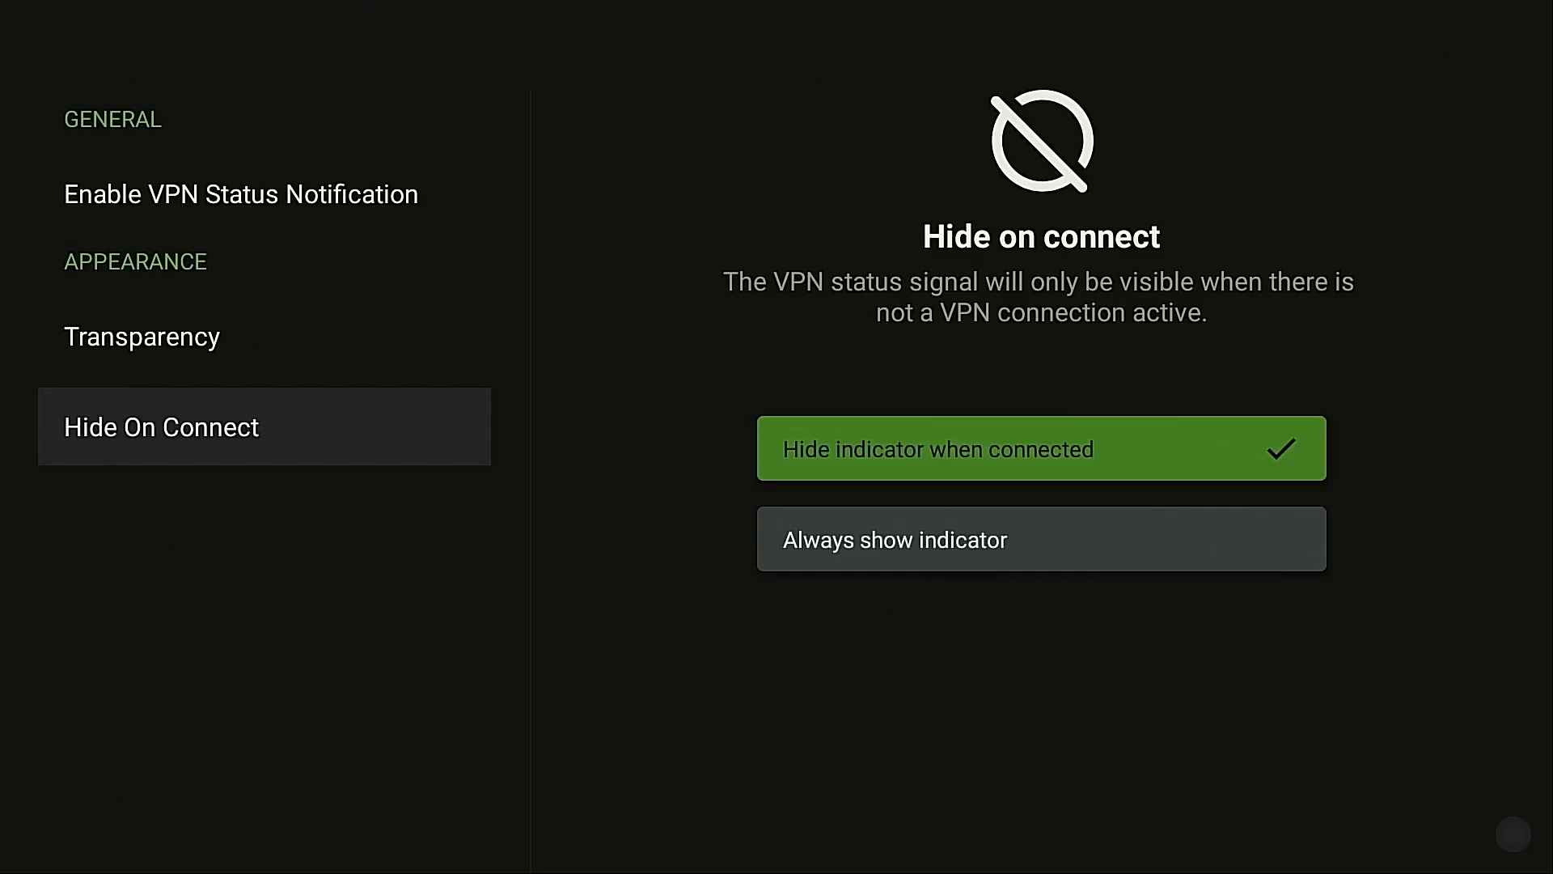
pyautogui.click(1041, 539)
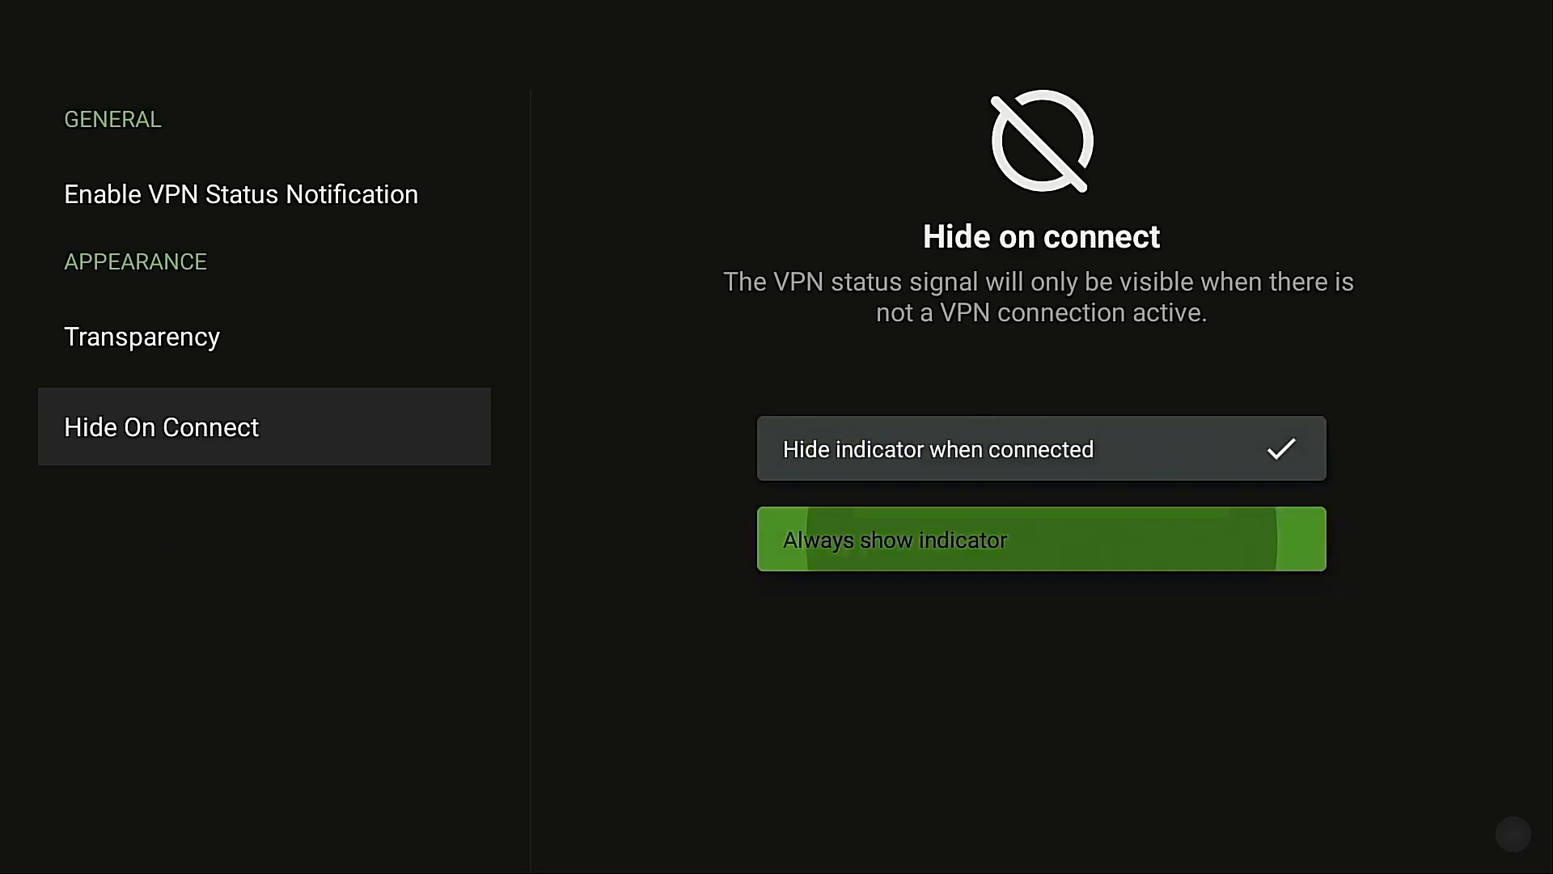
pyautogui.click(1041, 539)
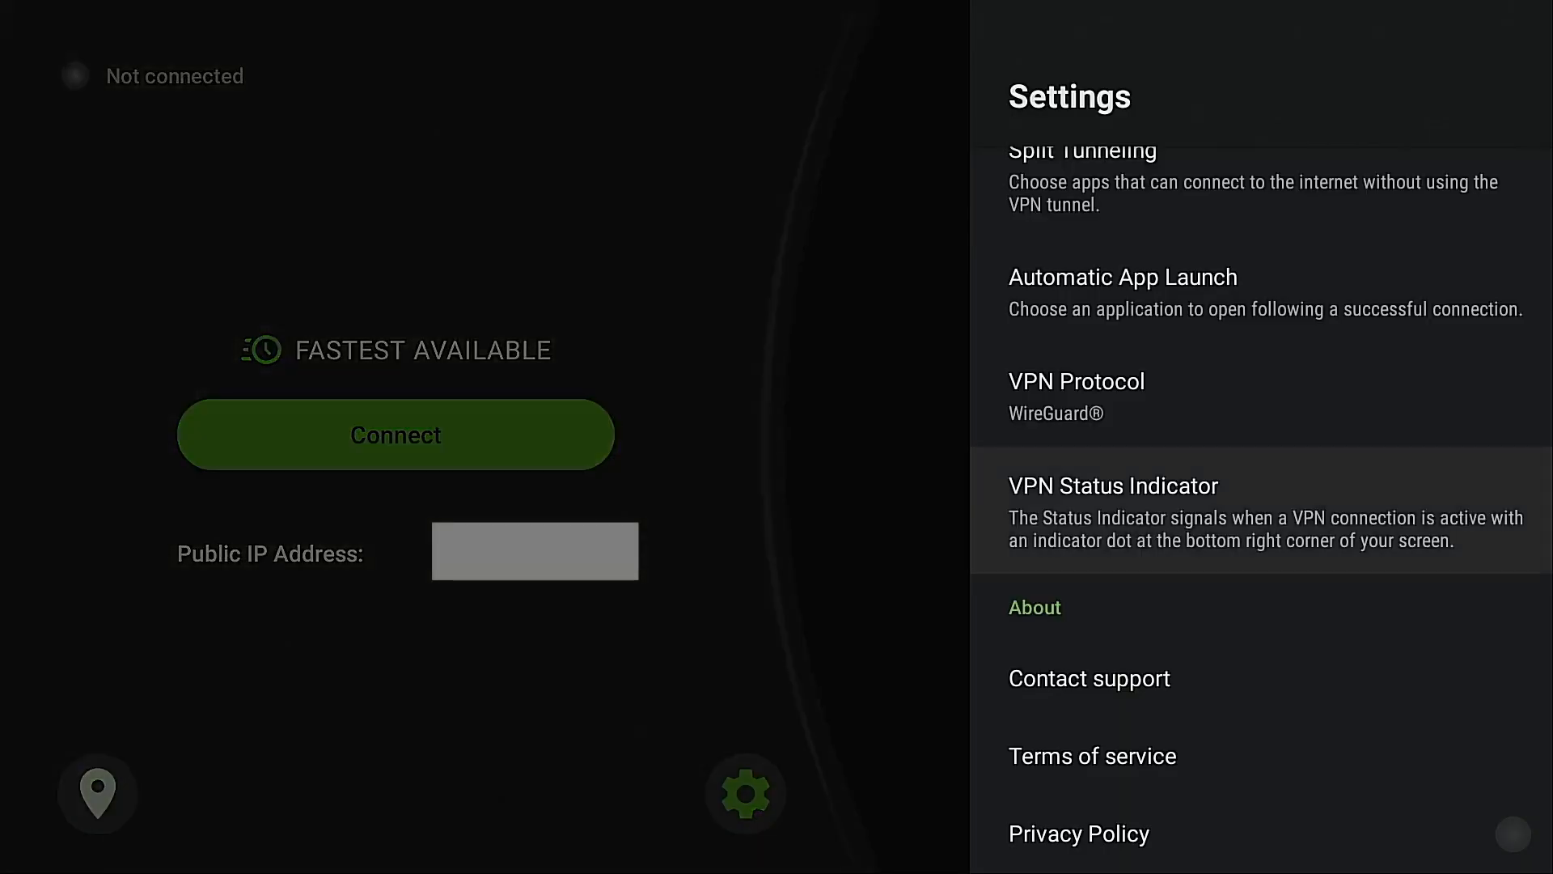
# Close the IPVanish settings panel and exit to the Fire TV home screen.
pyautogui.click(744, 793)
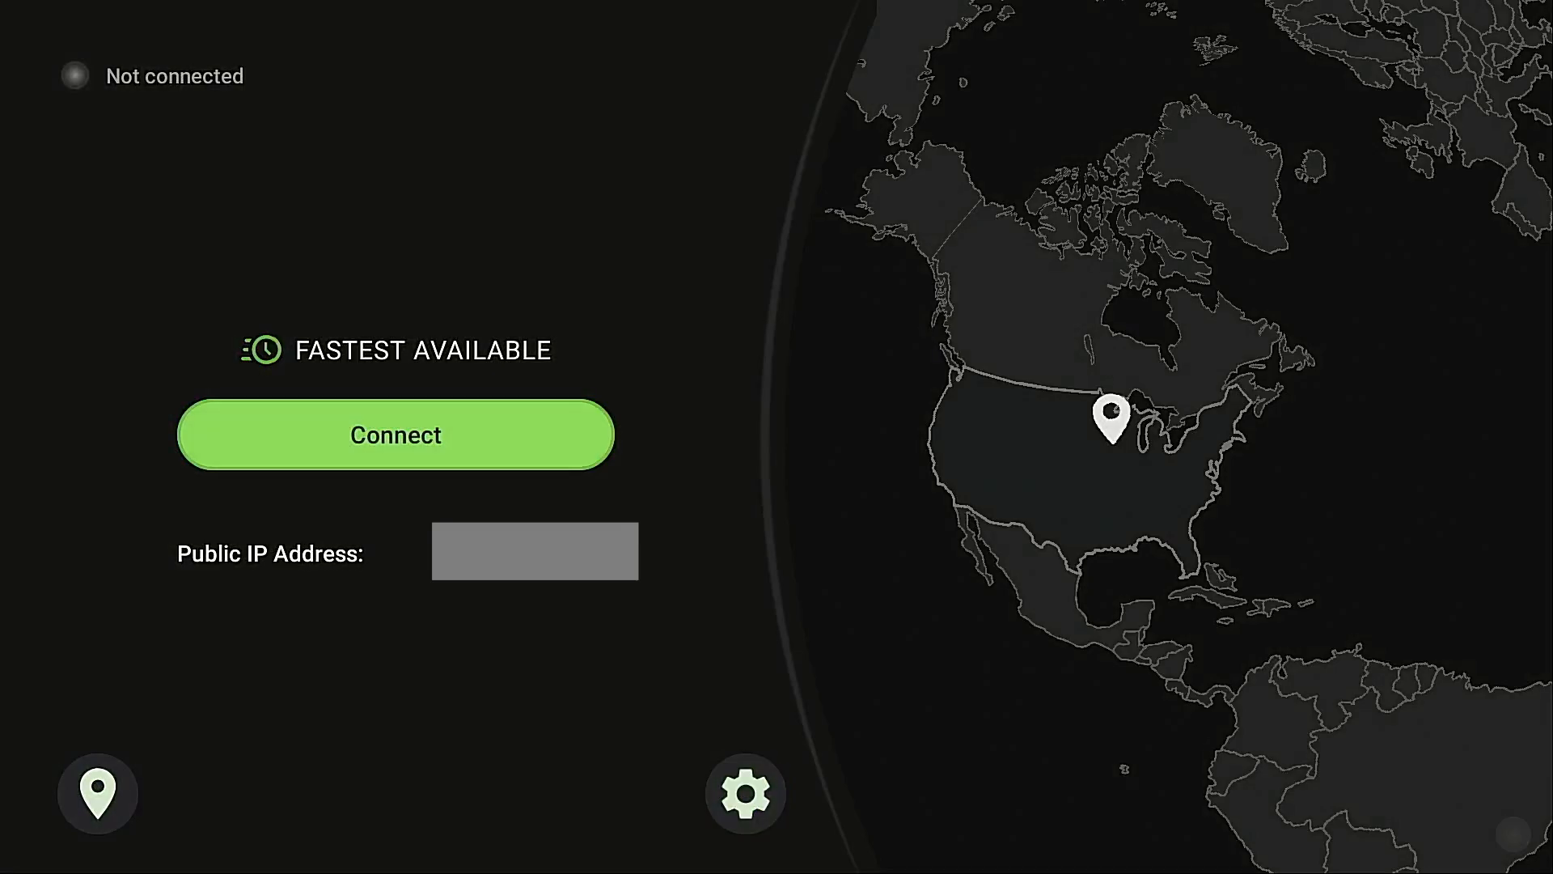
pyautogui.click(395, 433)
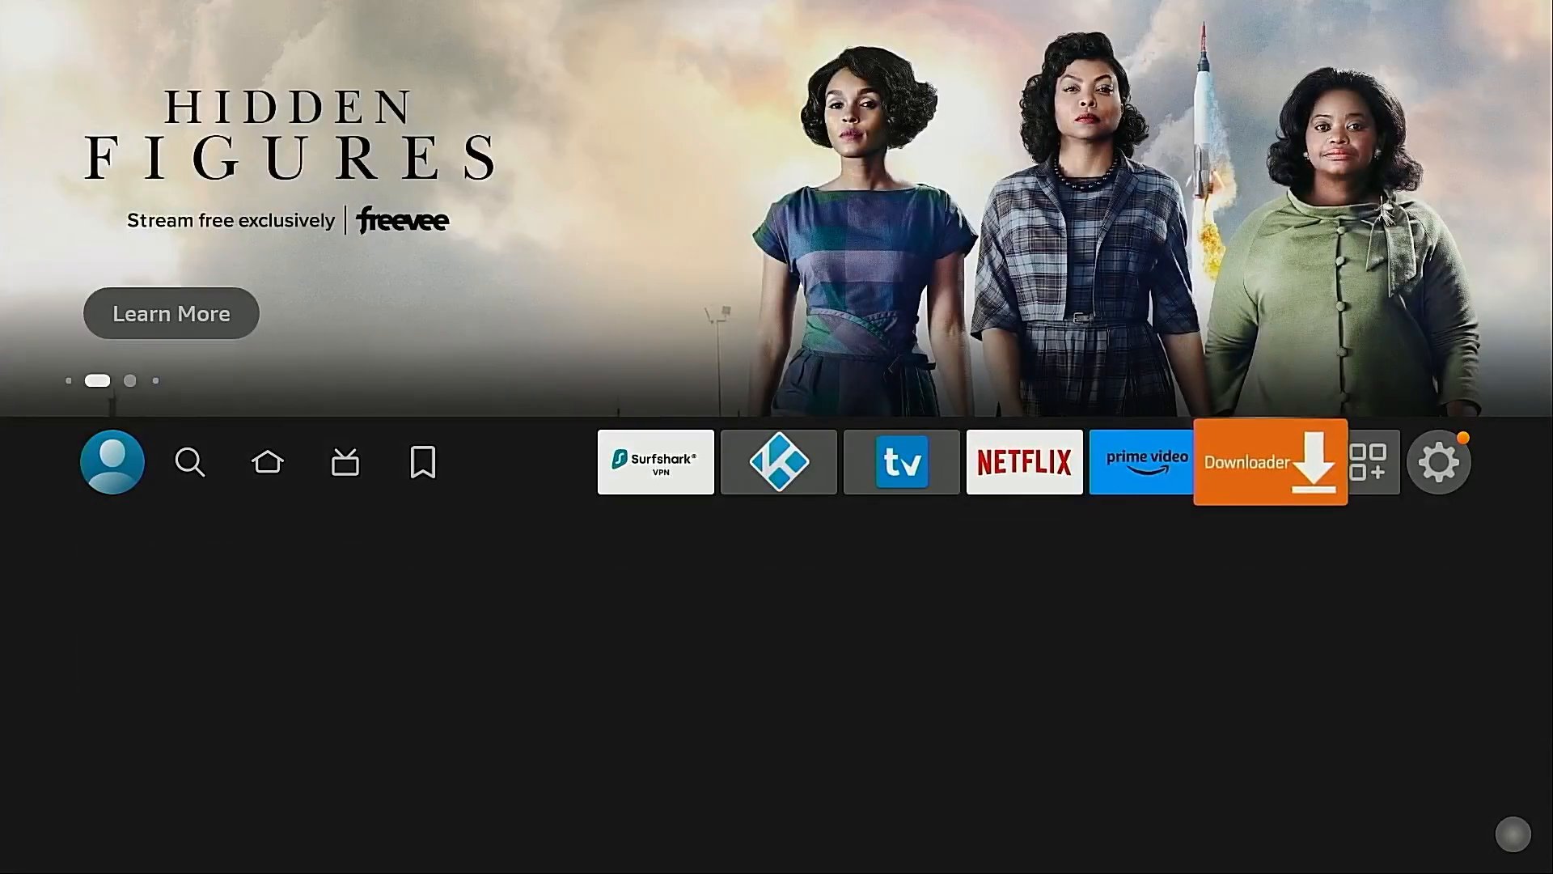
# Launch Downloader from the home screen and back out of it.
pyautogui.click(1268, 461)
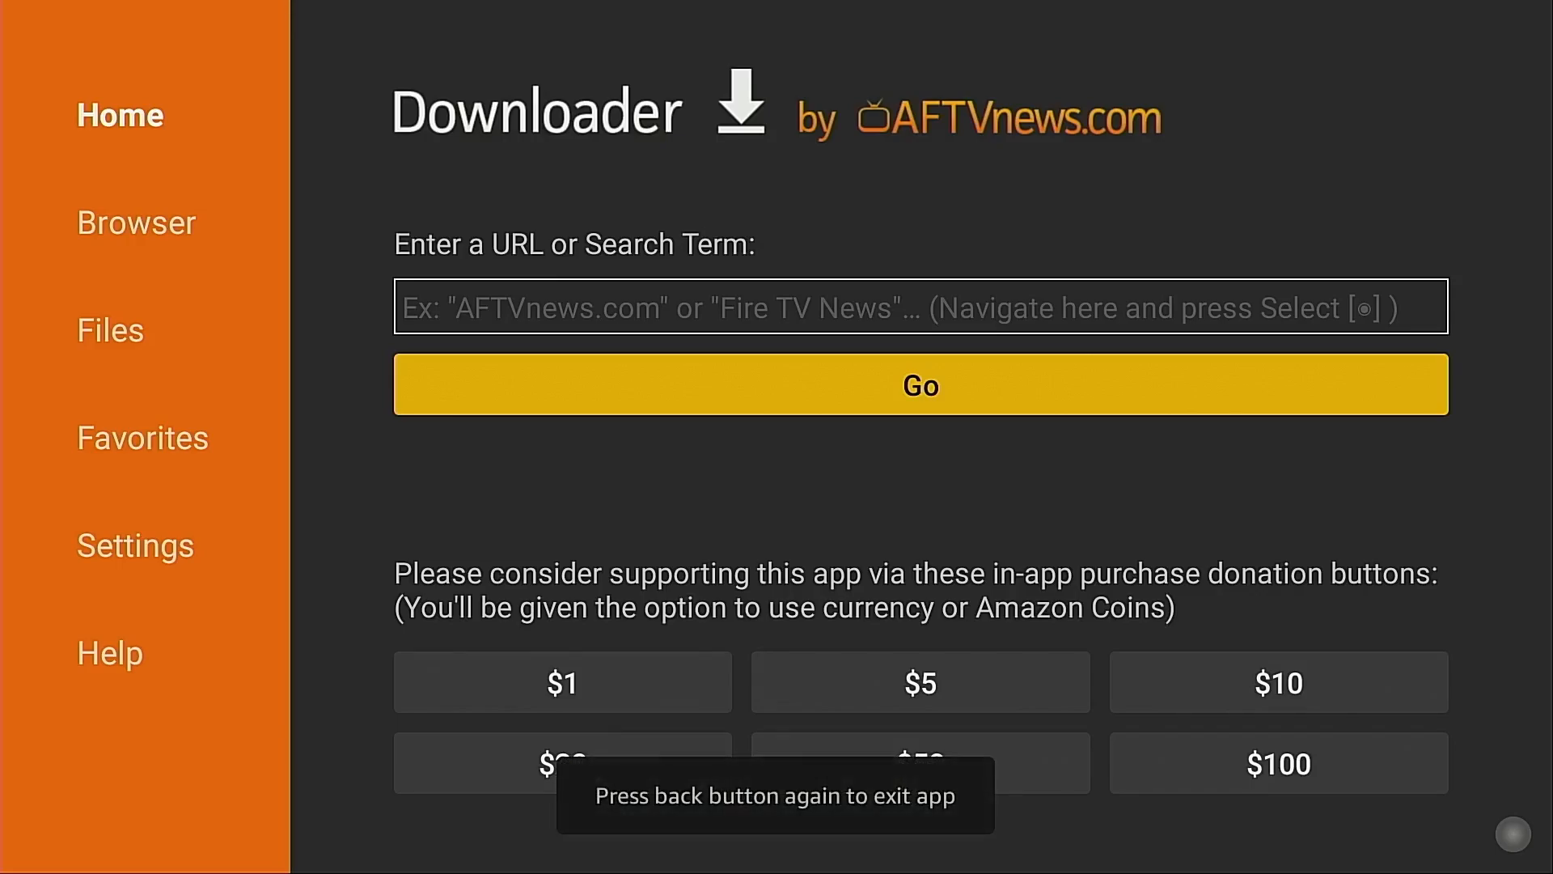
pyautogui.press('Back')
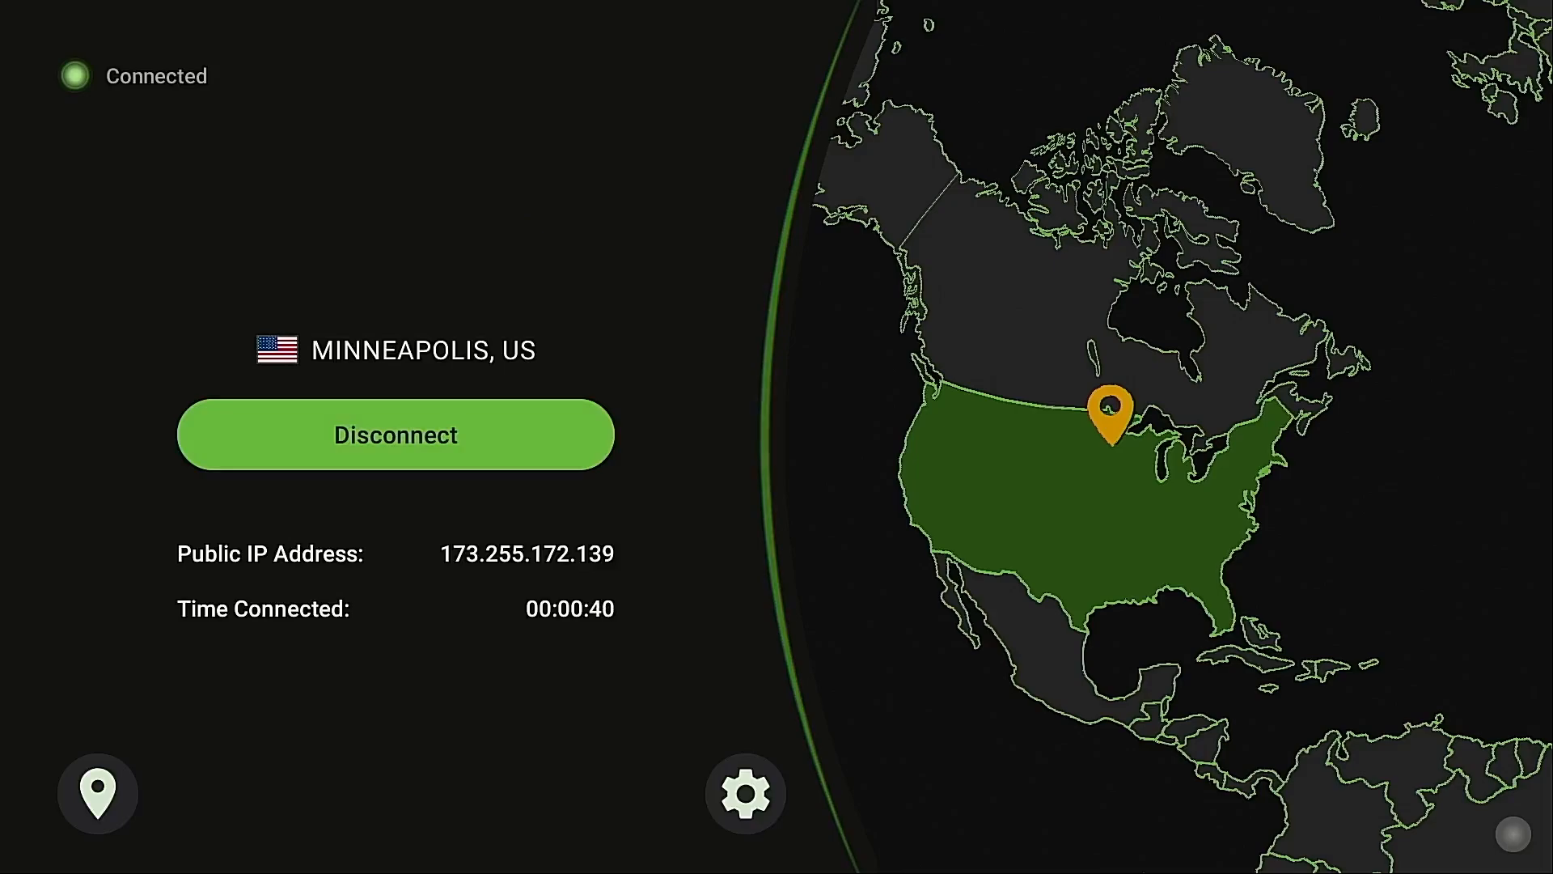
# Disconnect the VPN and return to the status indicator's Transparency setting.
pyautogui.click(394, 433)
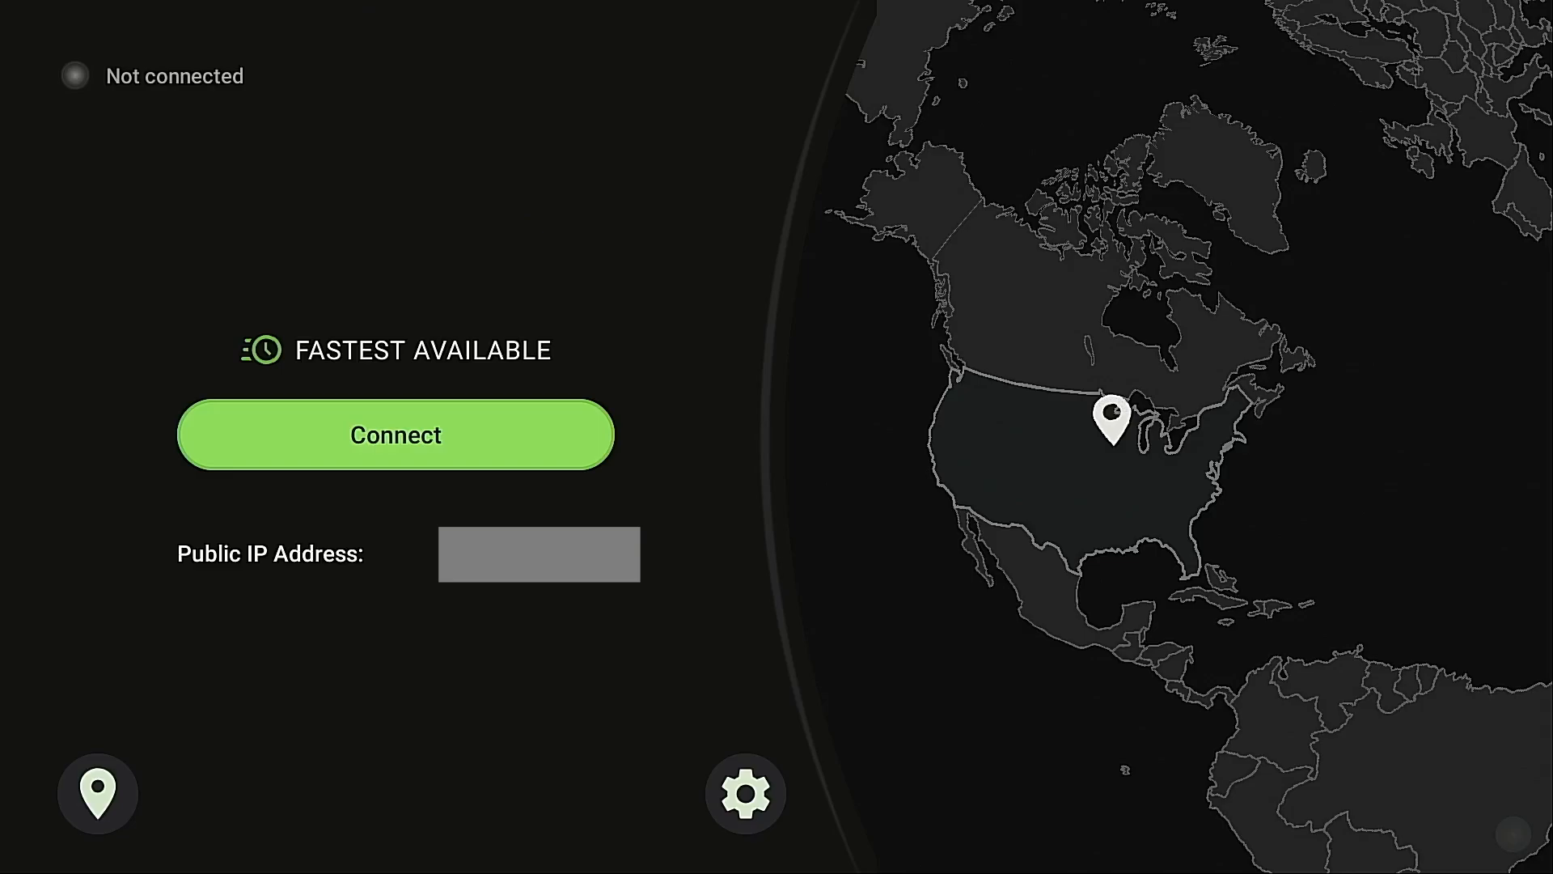
pyautogui.click(744, 793)
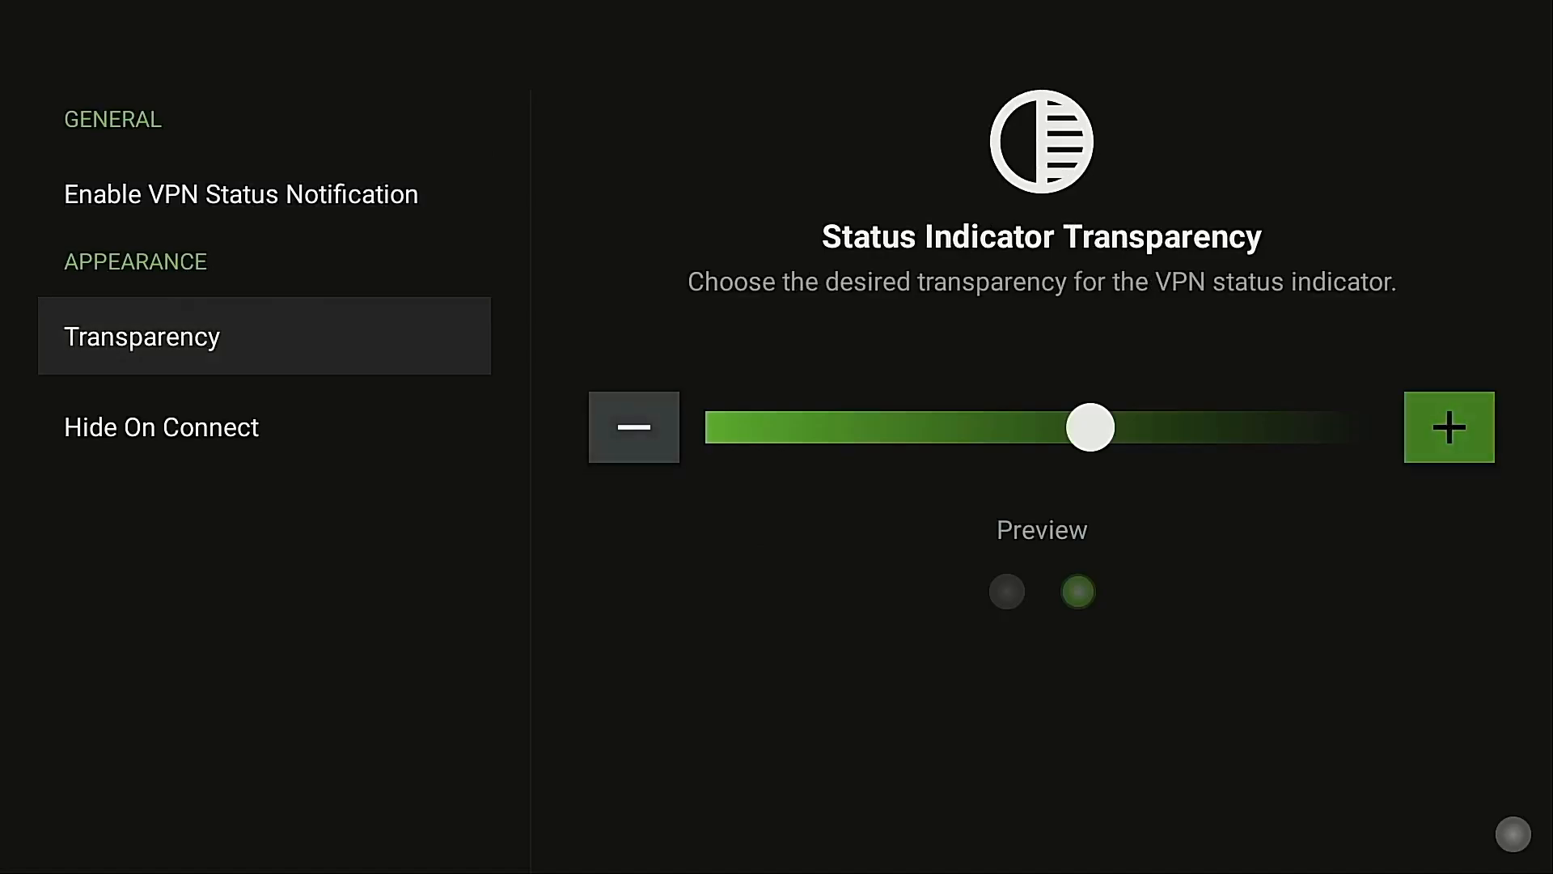
# Slide the indicator transparency down near minimum and move on to the Monitor Dot screen.
pyautogui.click(633, 427)
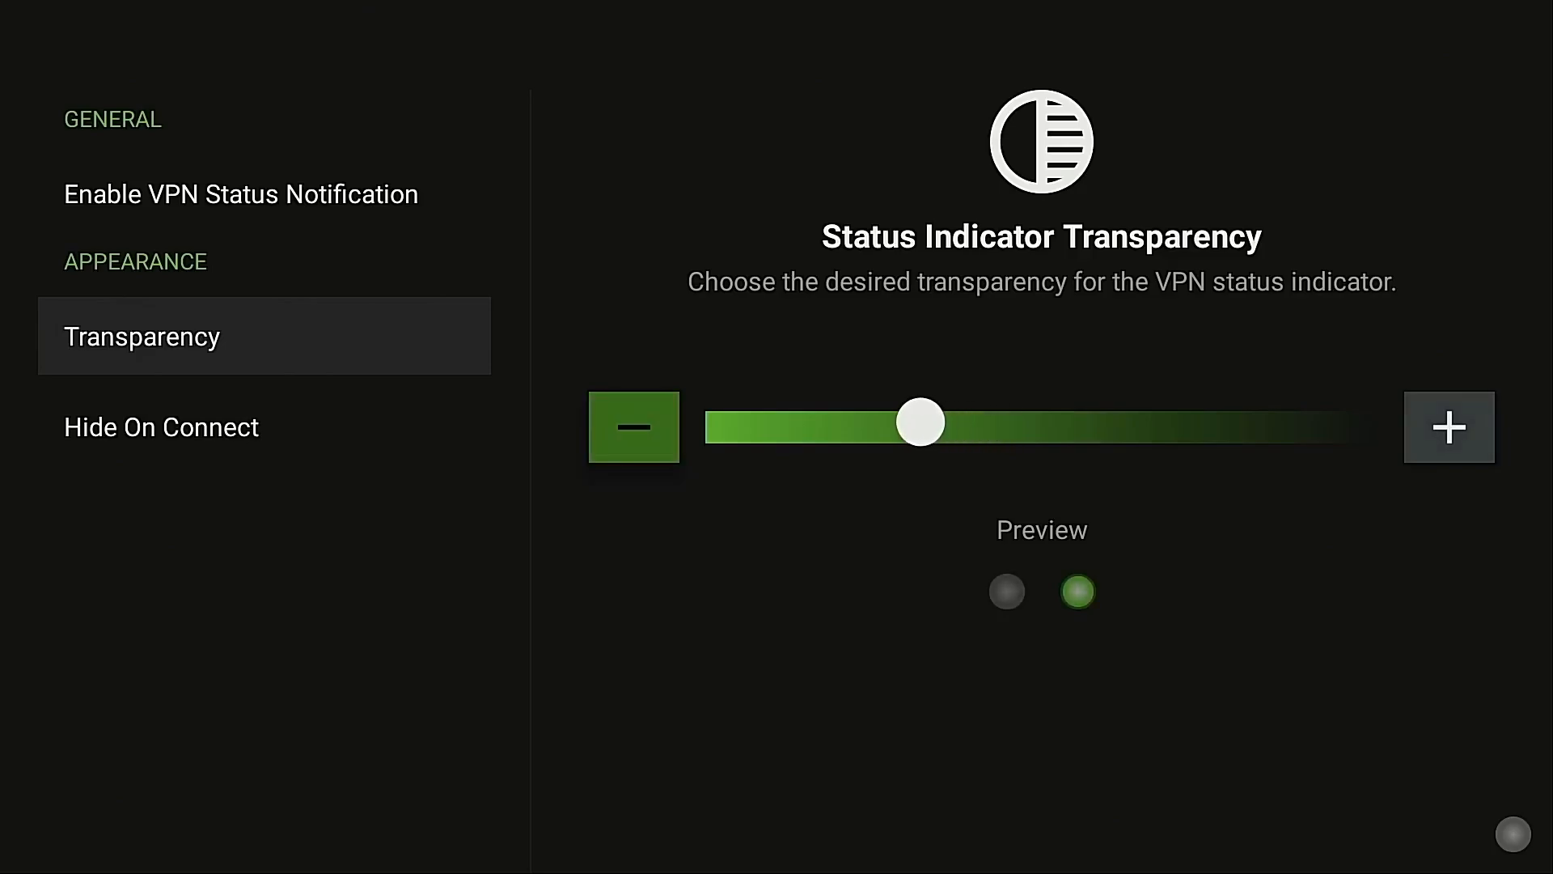
pyautogui.moveTo(920, 422); pyautogui.dragTo(778, 422)
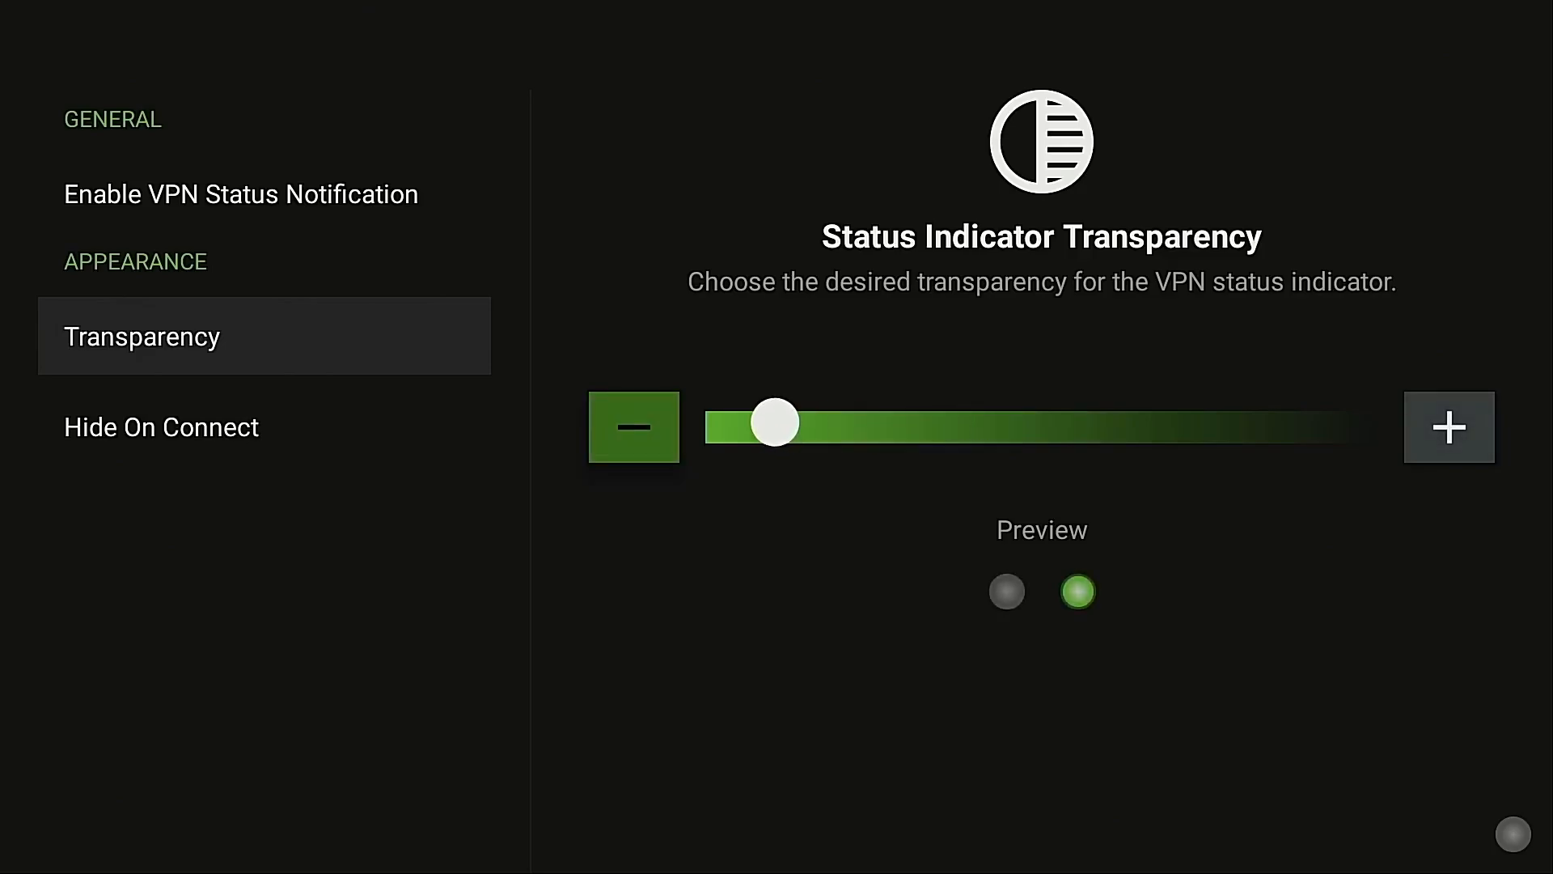
pyautogui.click(162, 426)
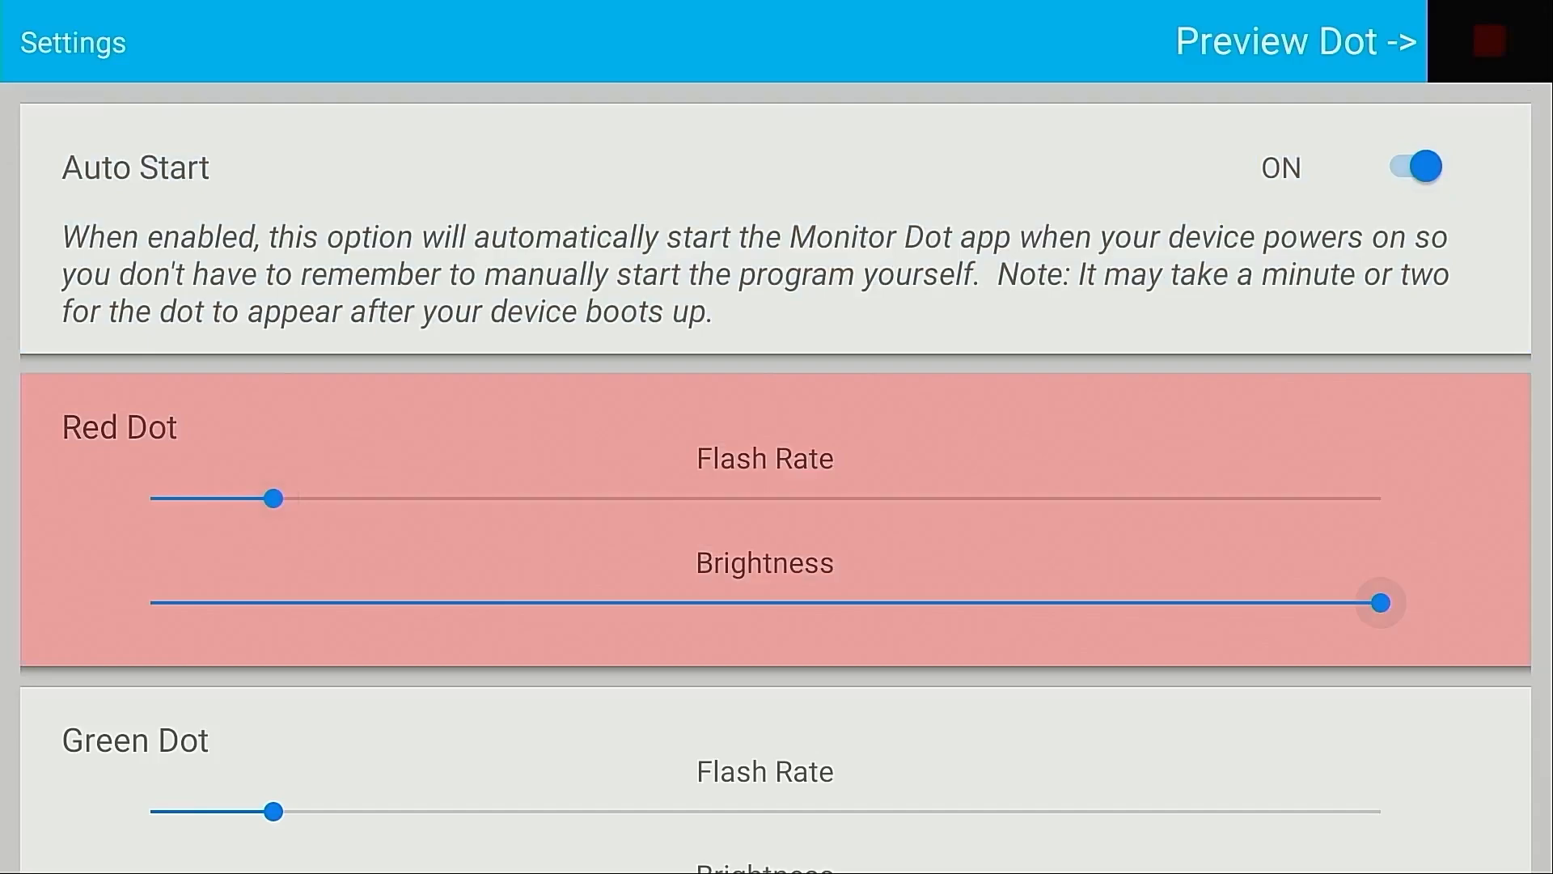
# Drag the Red Dot Flash Rate slider well toward the fast end, then go to Surfshark's Settings.
pyautogui.scroll(-3)
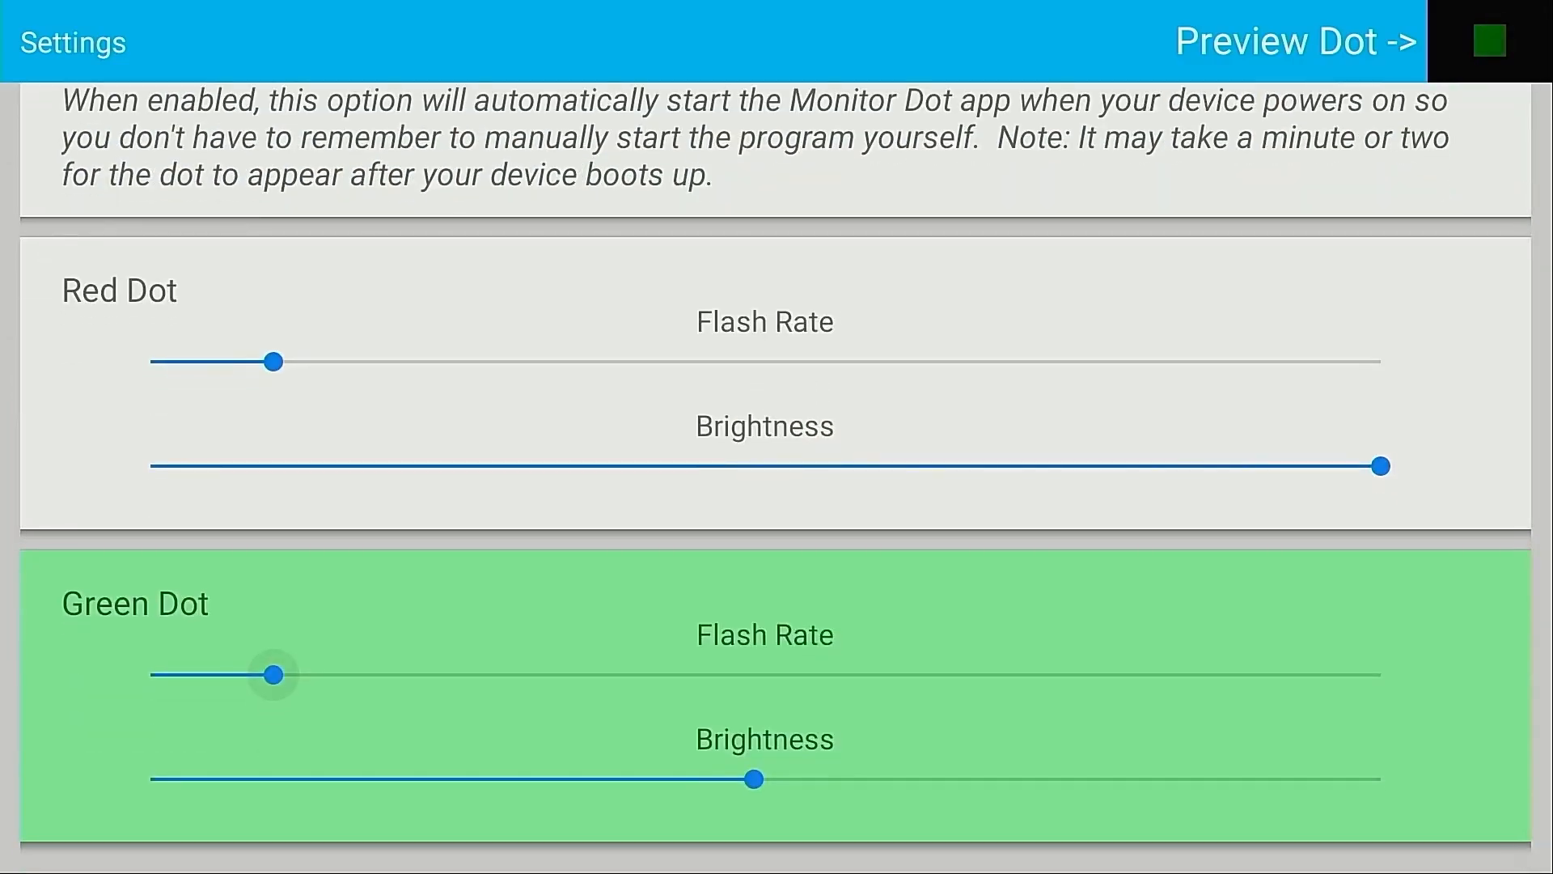
pyautogui.moveTo(275, 361); pyautogui.dragTo(396, 361)
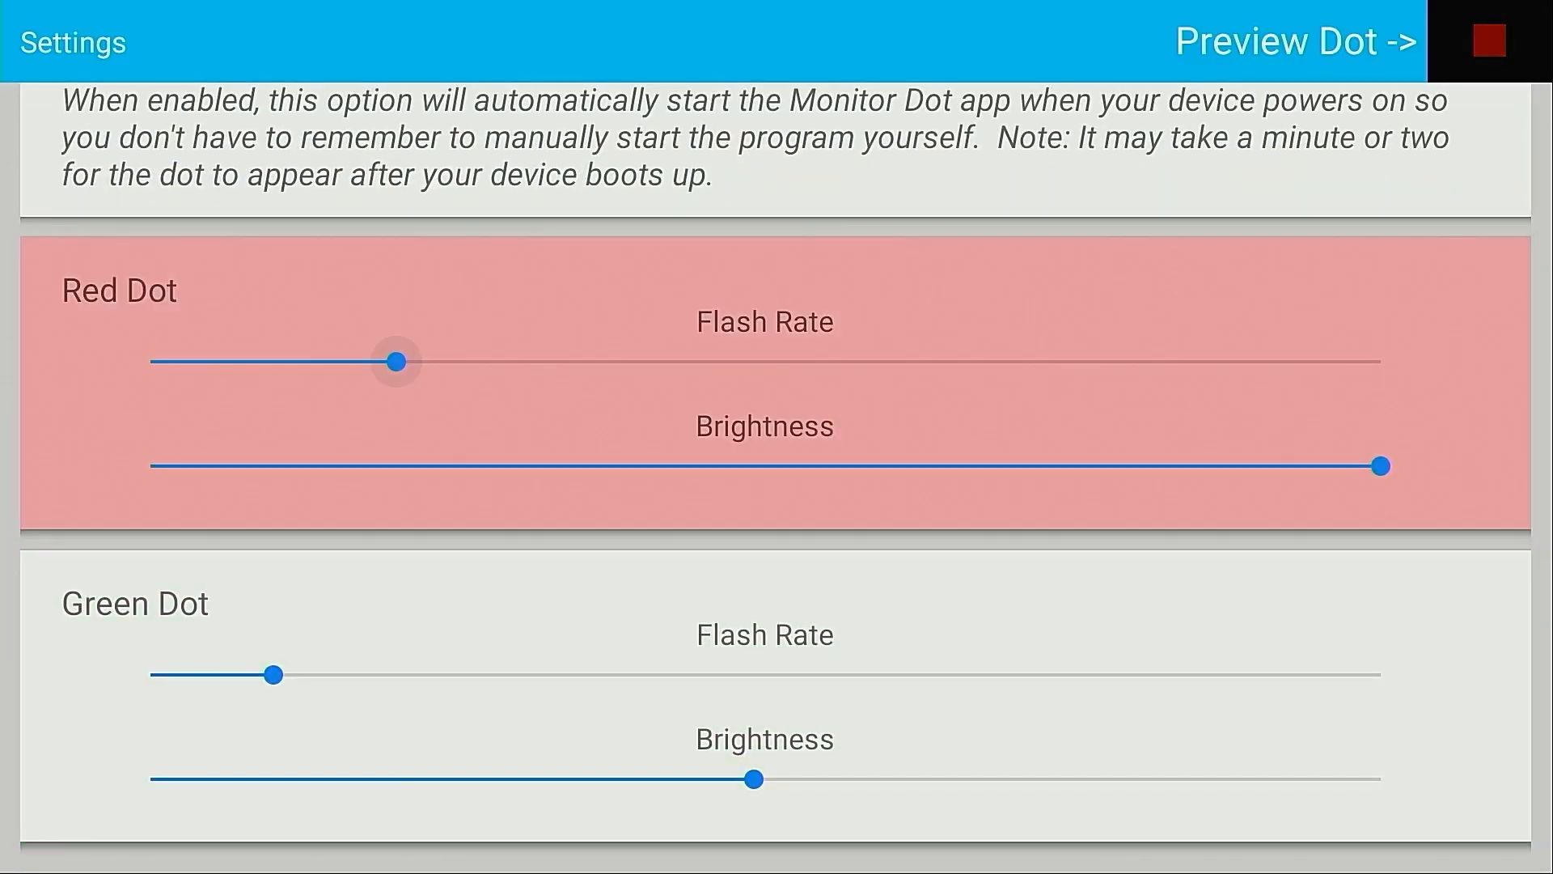
pyautogui.moveTo(397, 361); pyautogui.dragTo(642, 361)
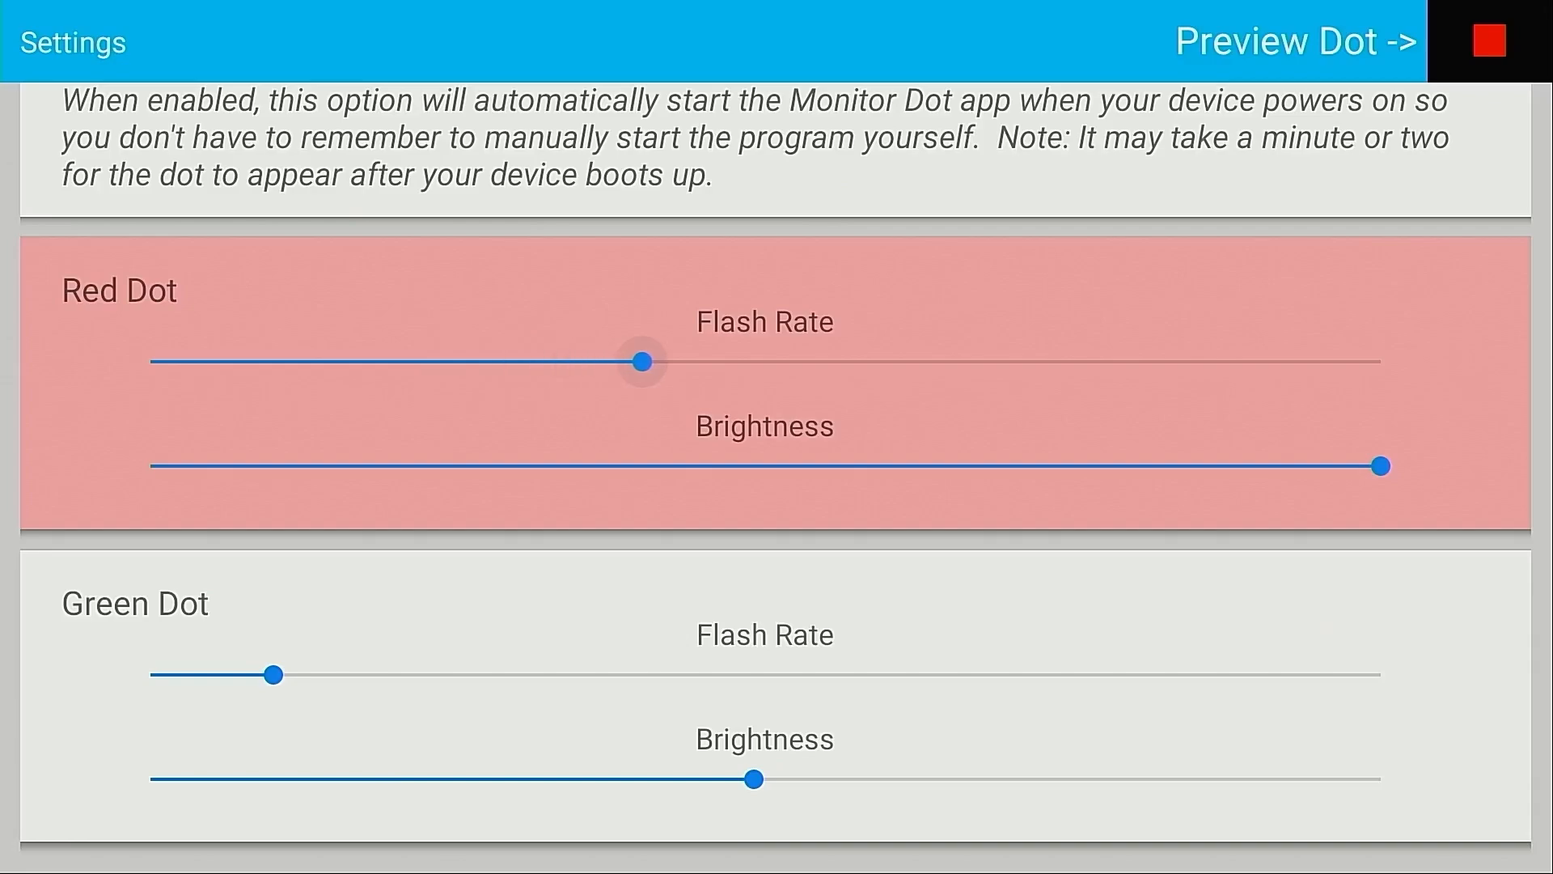
pyautogui.moveTo(642, 359); pyautogui.dragTo(762, 359)
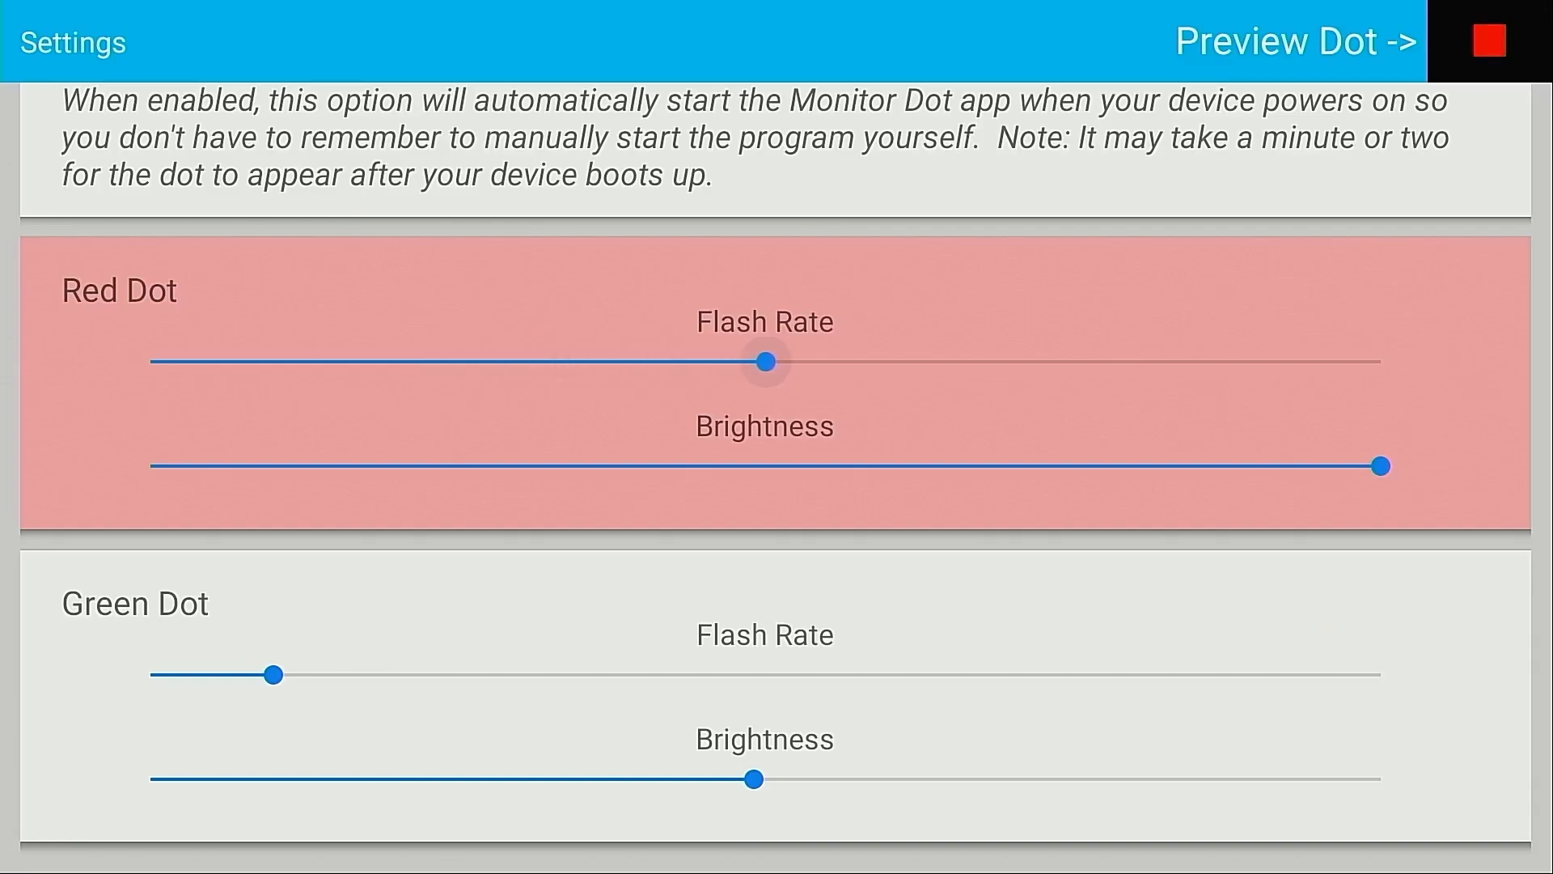
pyautogui.moveTo(765, 359); pyautogui.dragTo(1069, 359)
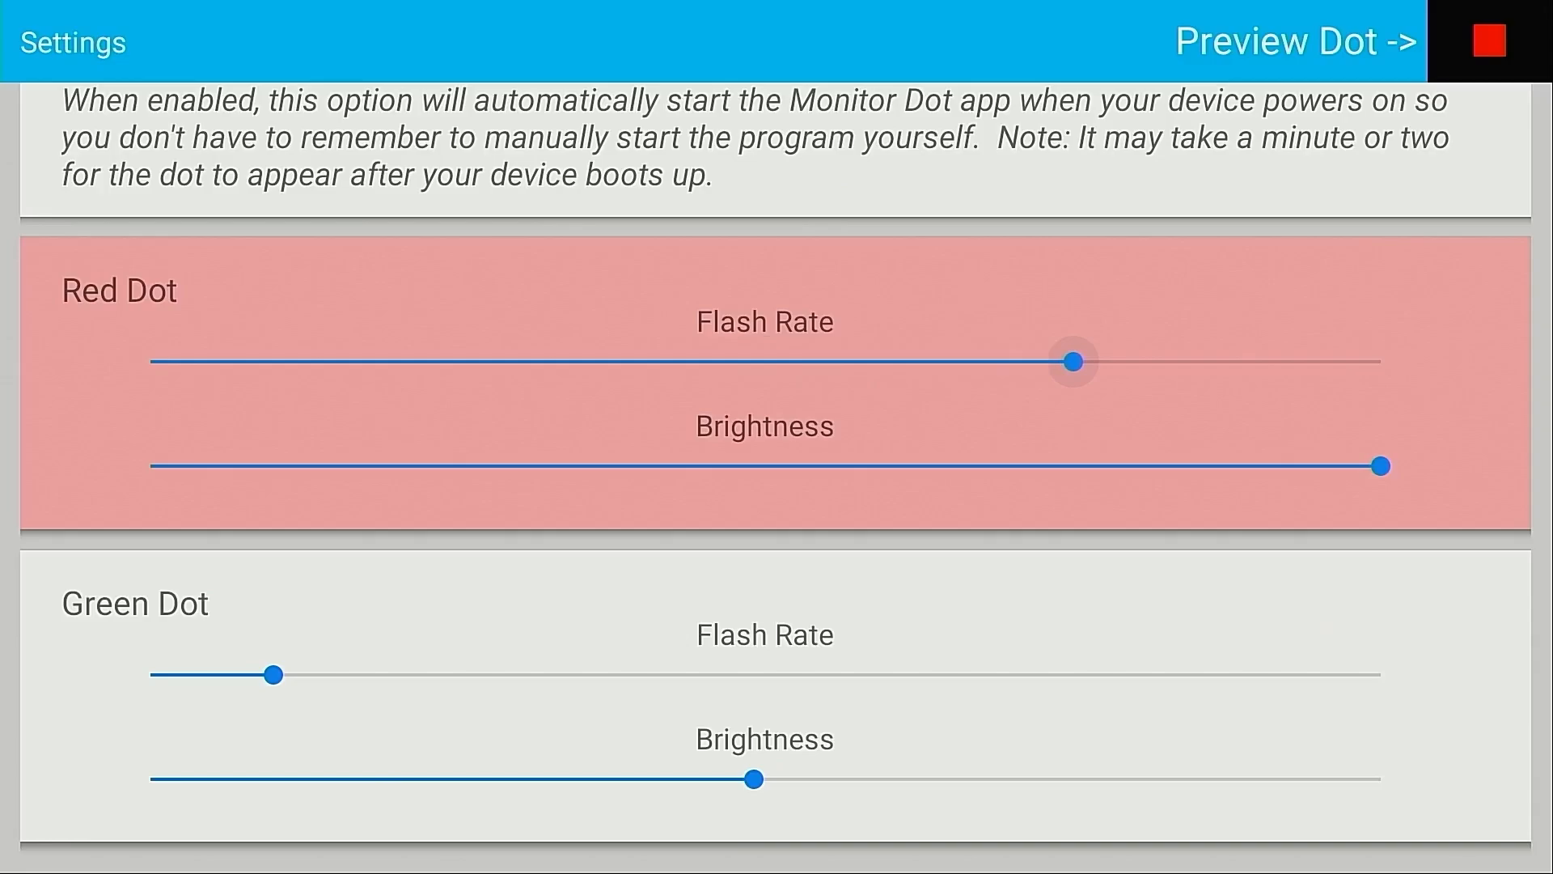
pyautogui.moveTo(1071, 359); pyautogui.dragTo(1196, 359)
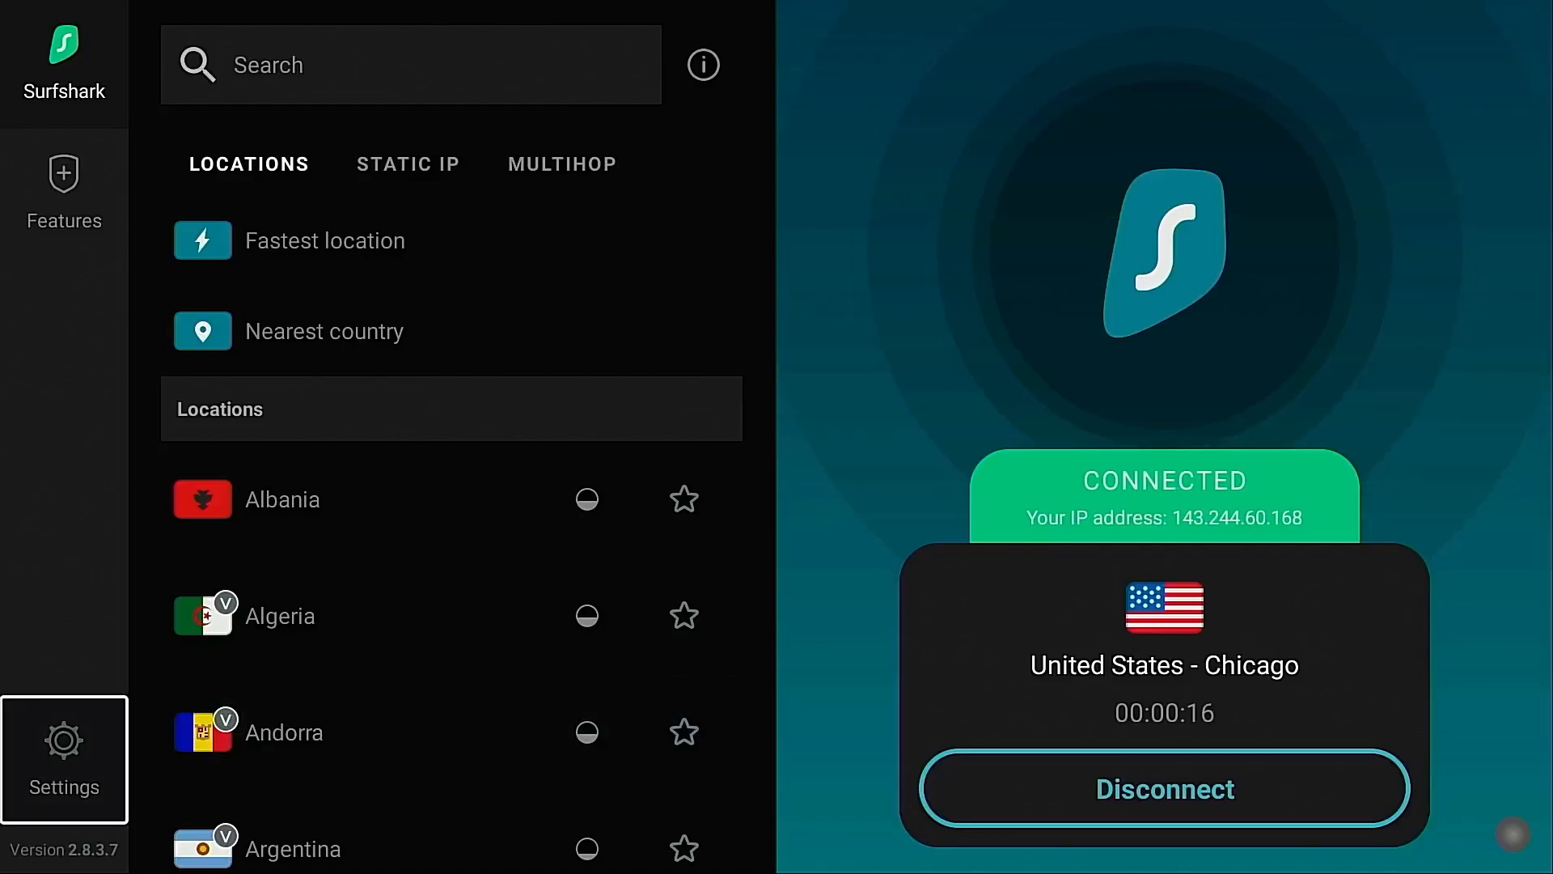
pyautogui.click(63, 759)
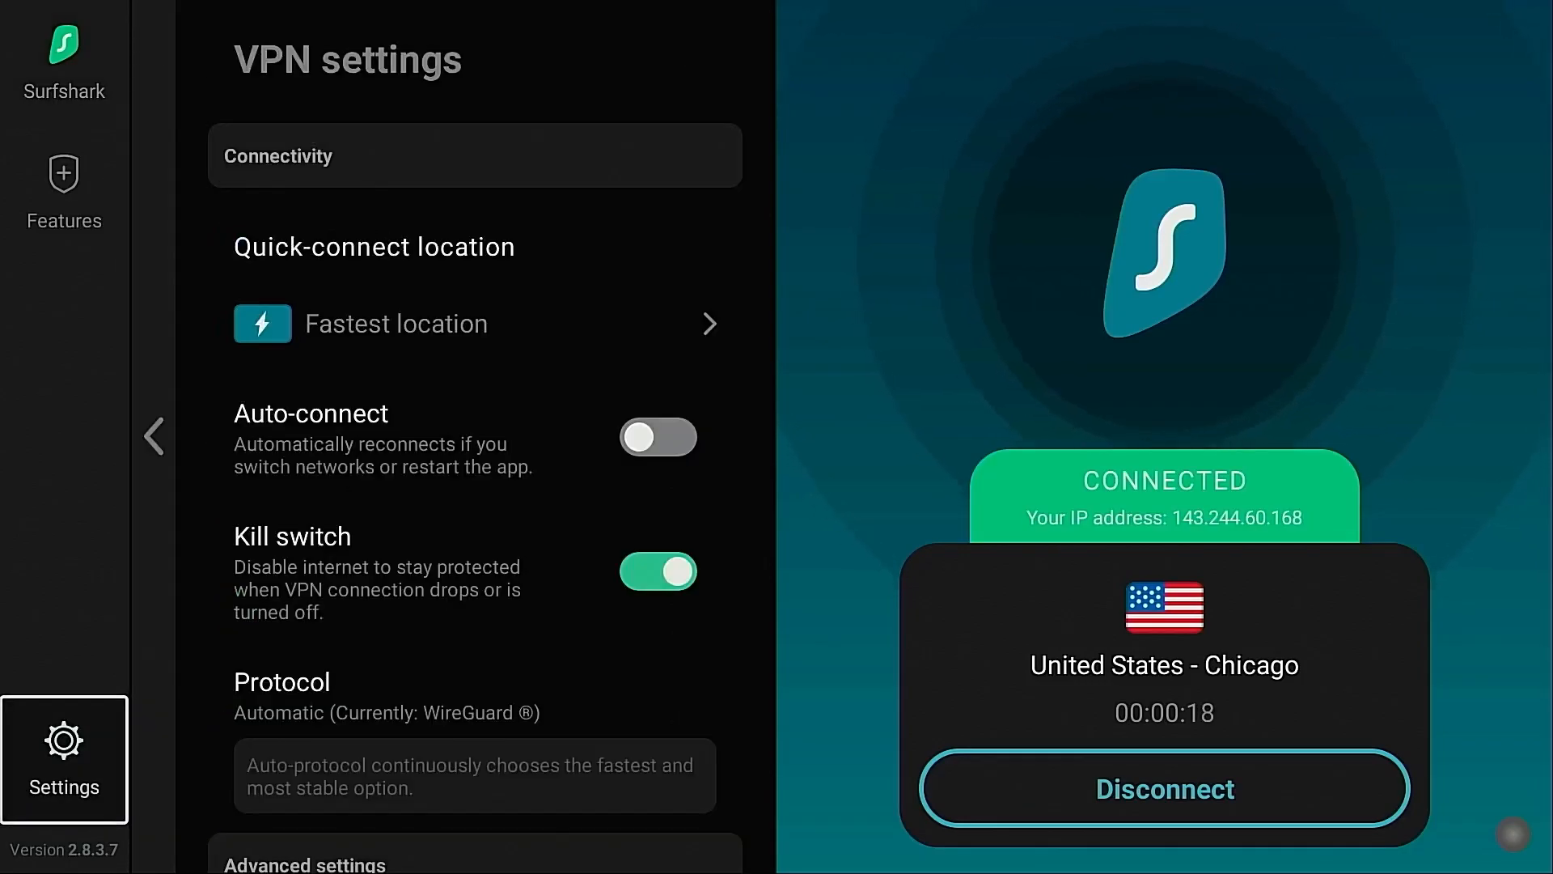